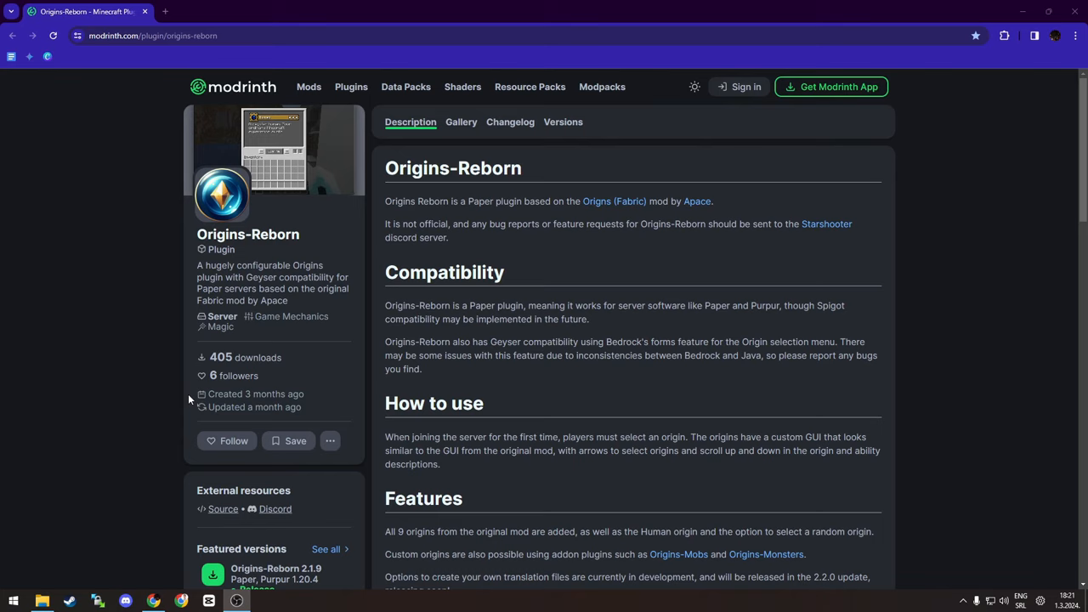
mouse_move(300, 300)
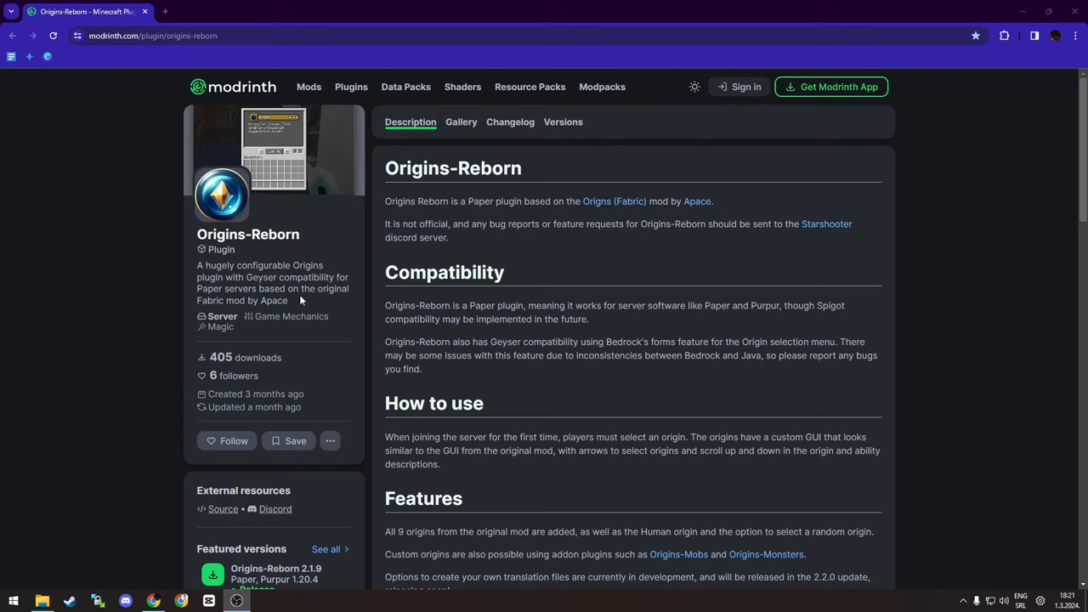
Step: View the Origin selection screenshot and description, then confirm Origins-Reborn-2.1.9 is in plugins
left_click(461, 121)
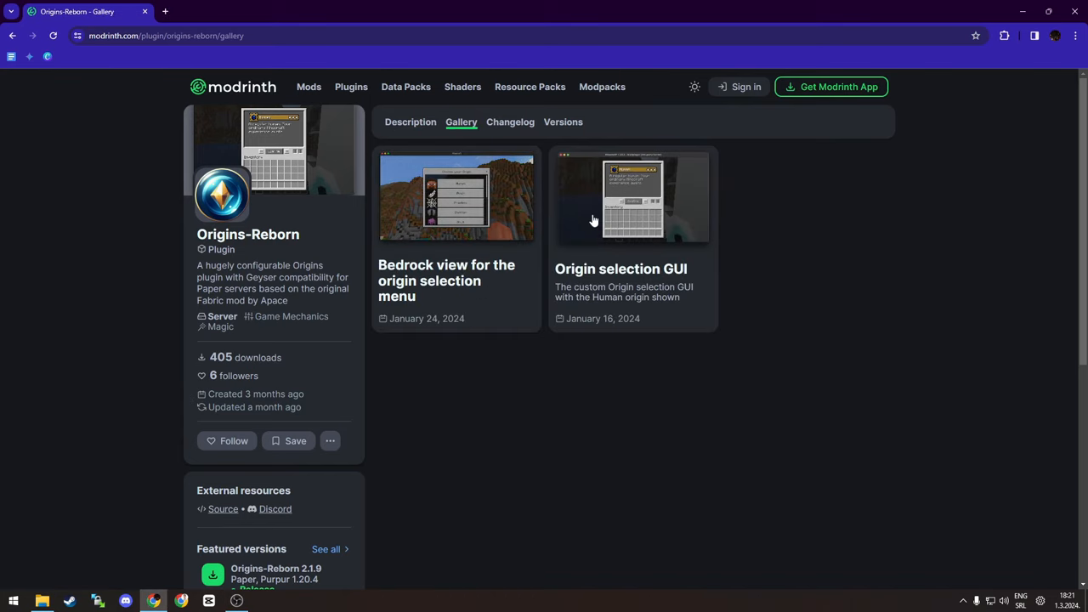
left_click(631, 197)
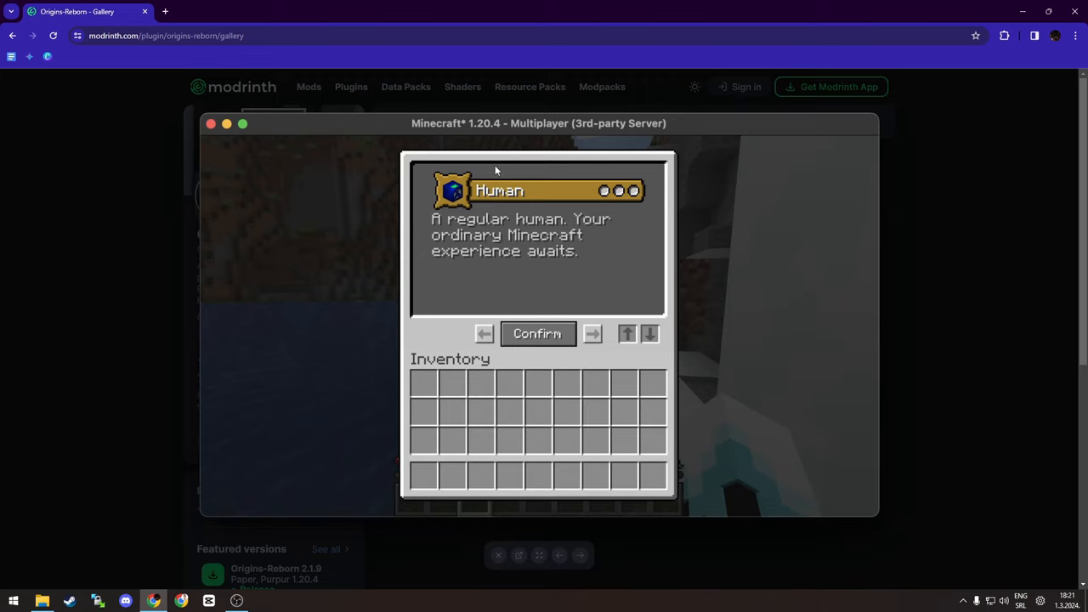
mouse_move(384, 294)
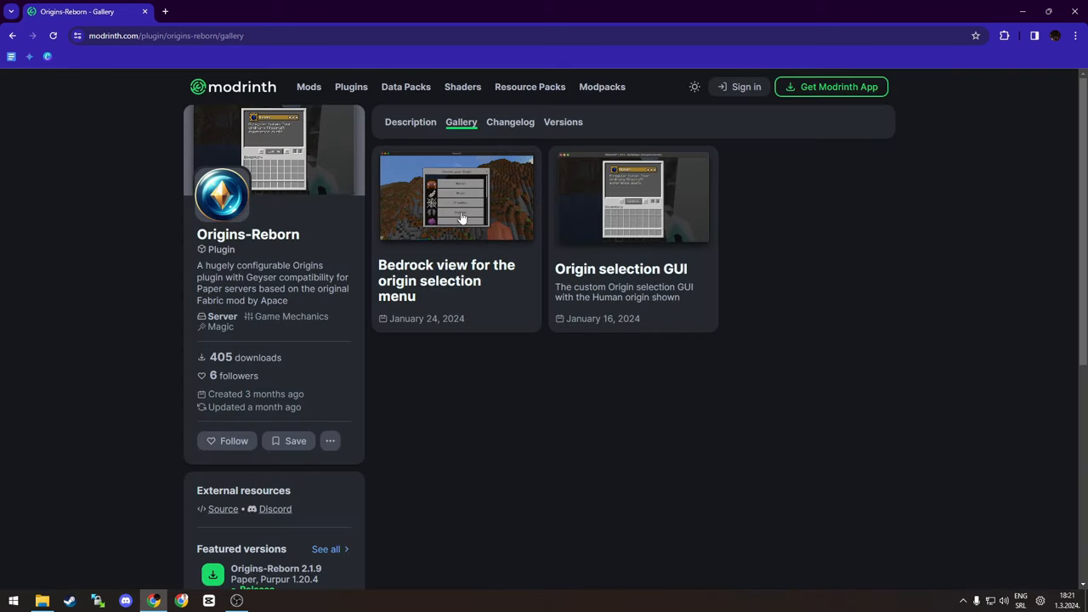
left_click(456, 196)
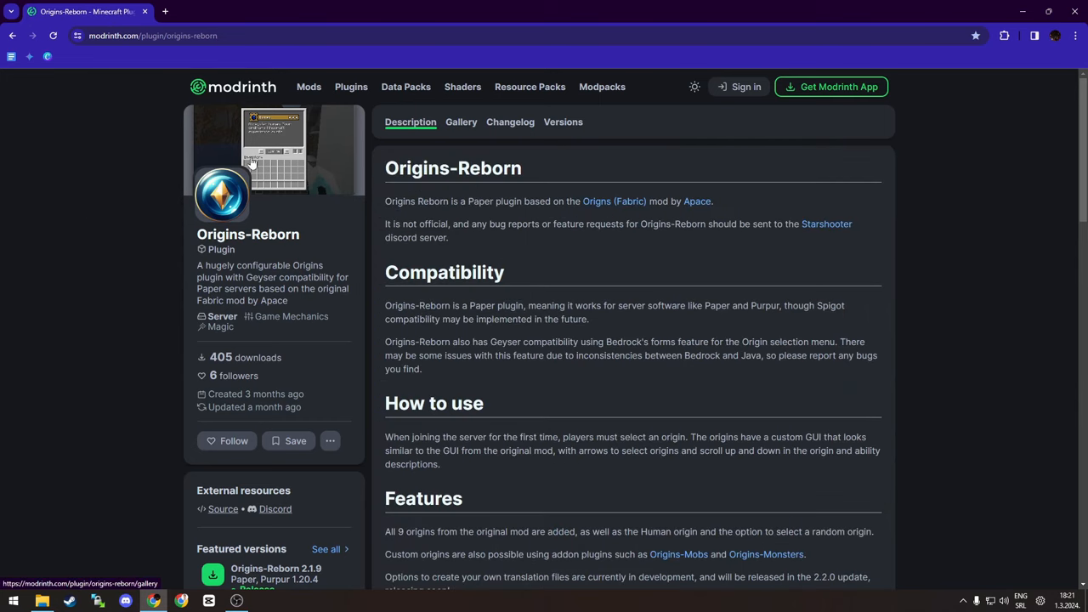
mouse_move(439, 201)
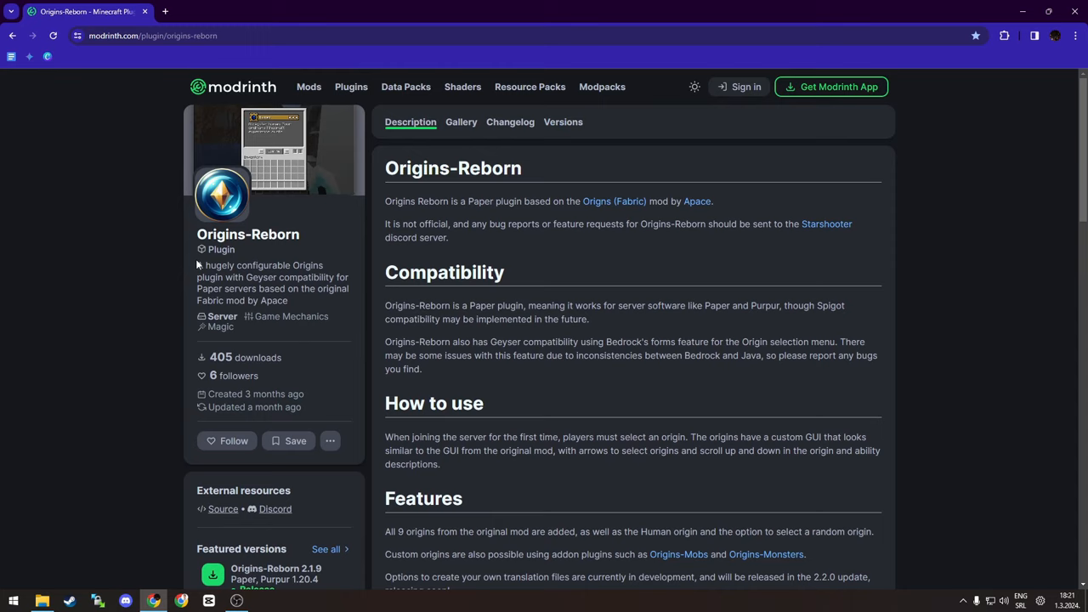
mouse_move(451, 290)
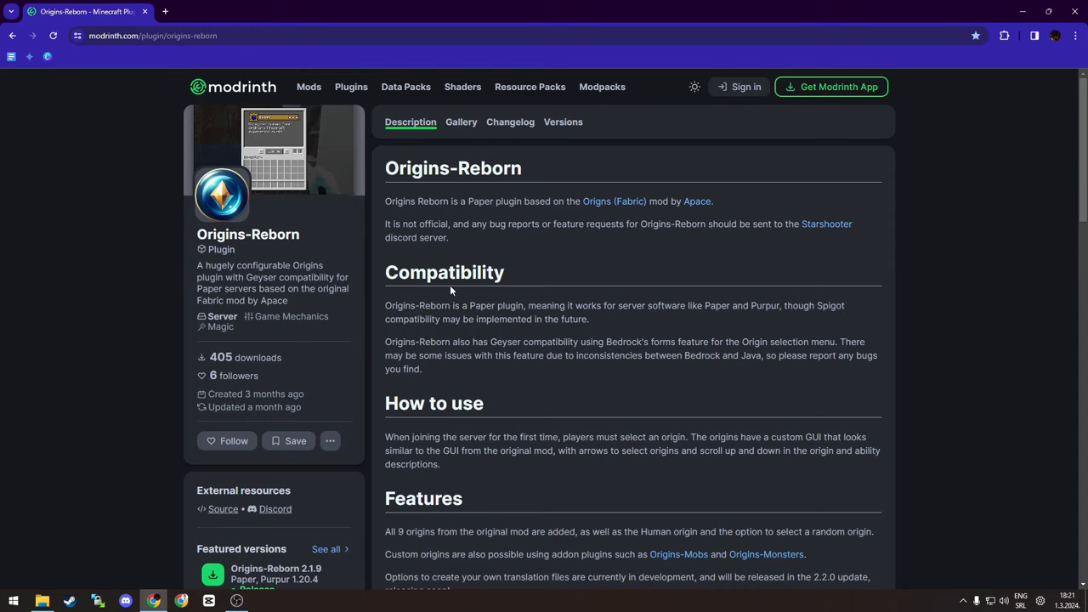
scroll("down", 3)
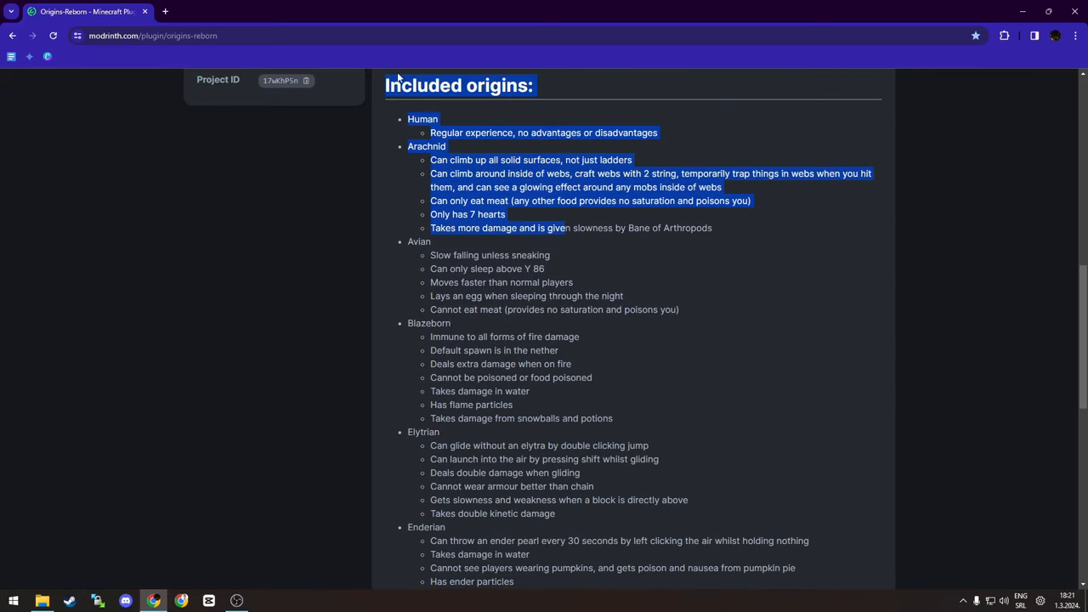
scroll("down", 3)
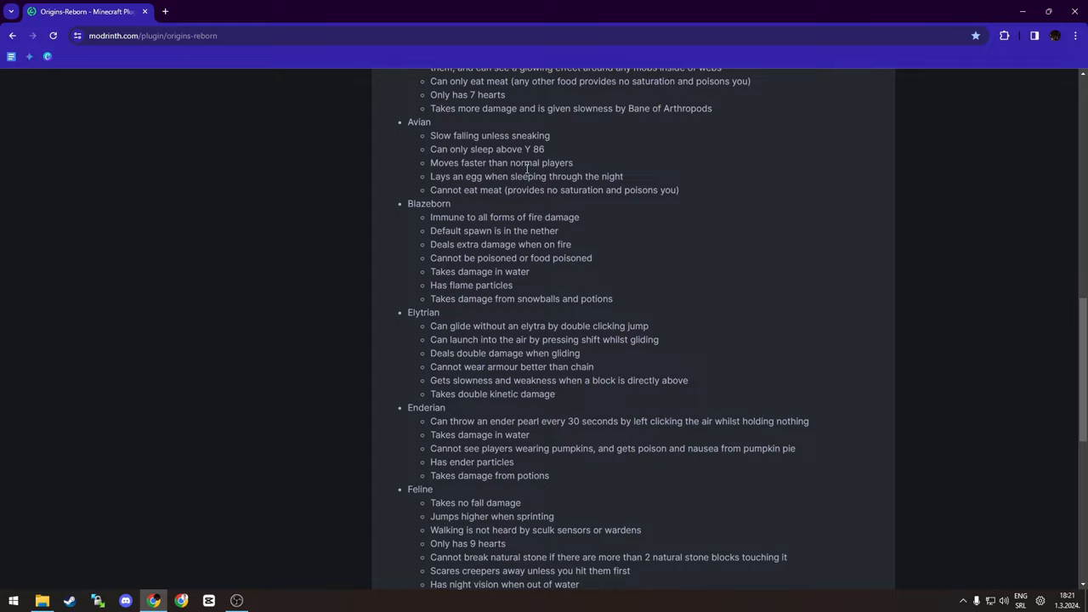
scroll("up", 3)
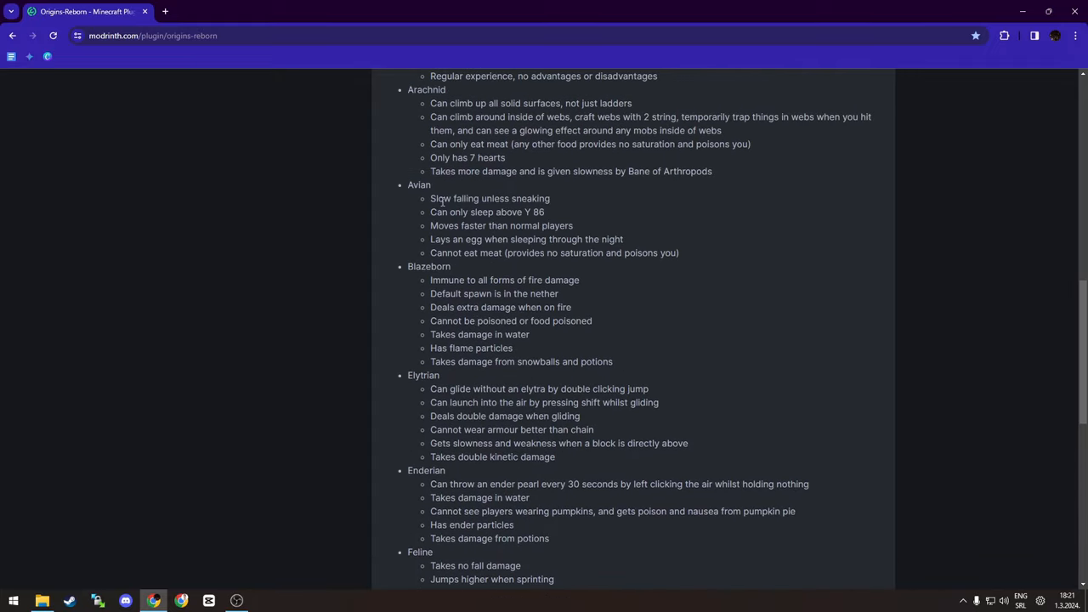
scroll("up", 3)
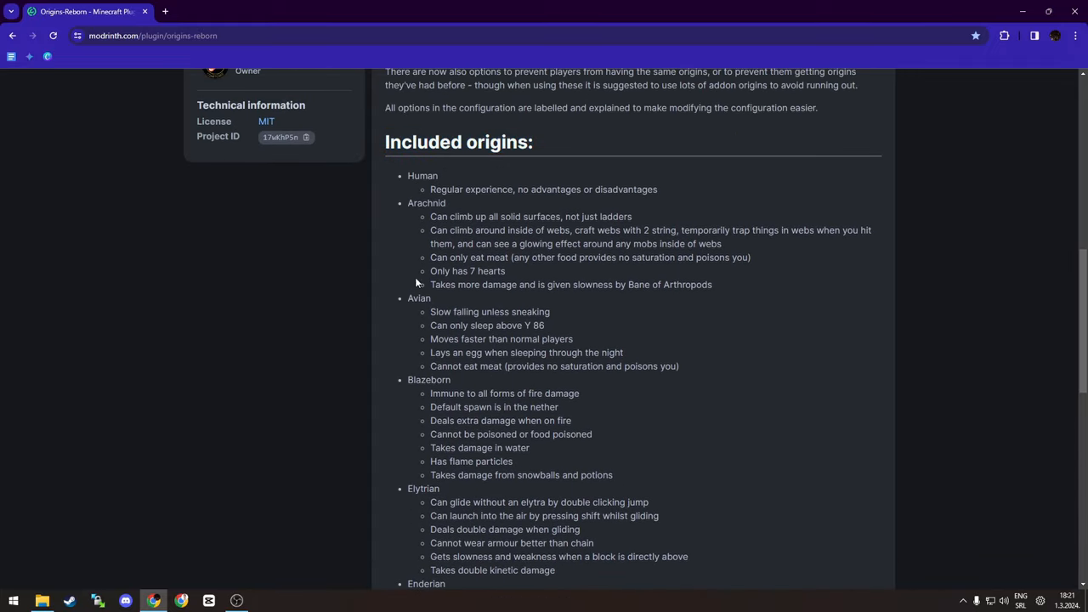
scroll("down", 3)
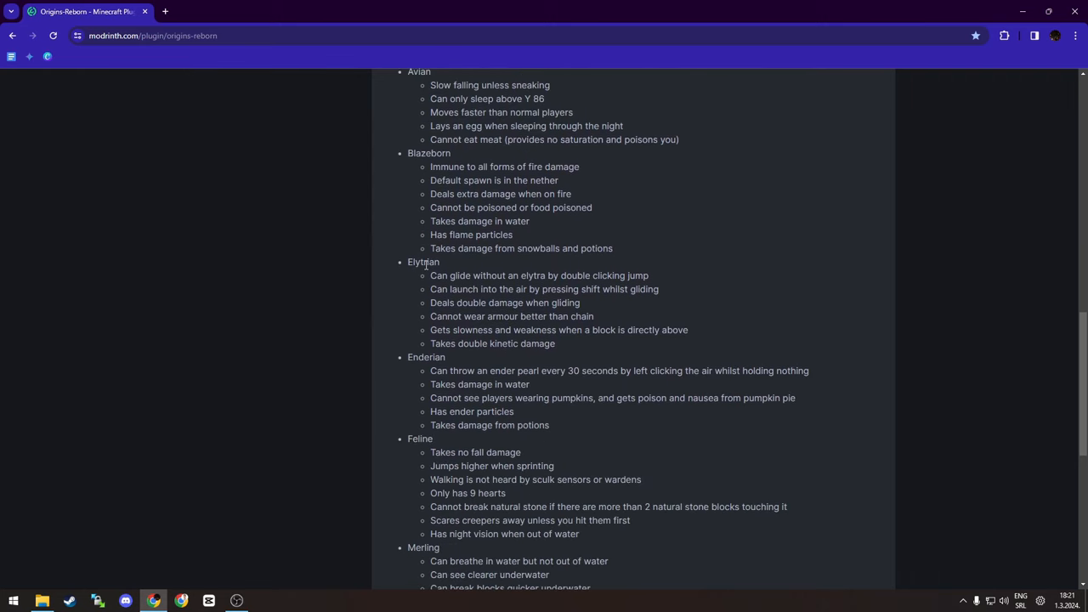
scroll("down", 3)
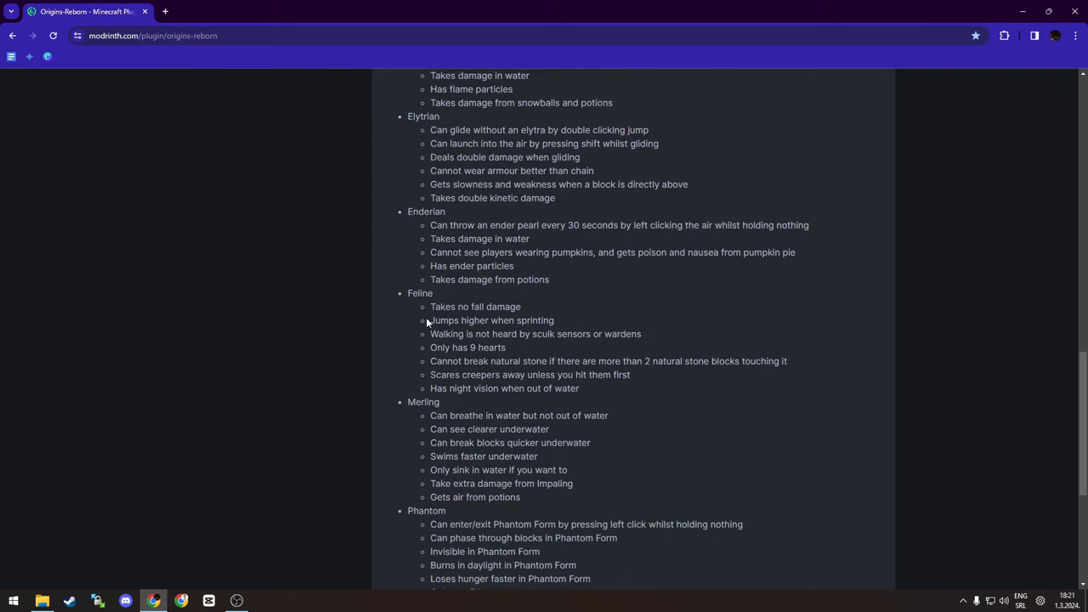
scroll("down", 3)
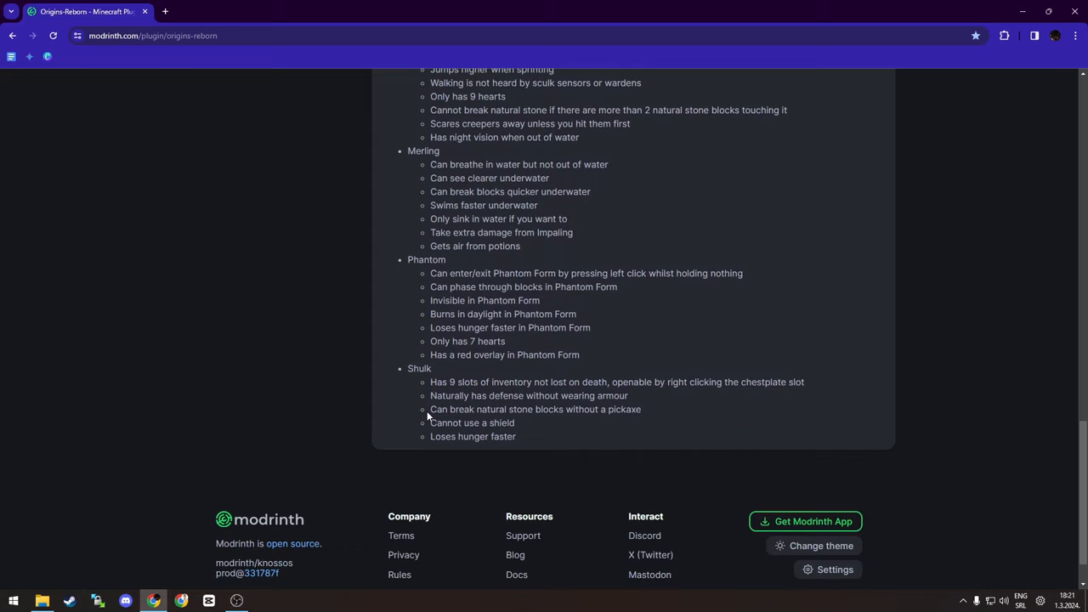
mouse_move(500, 380)
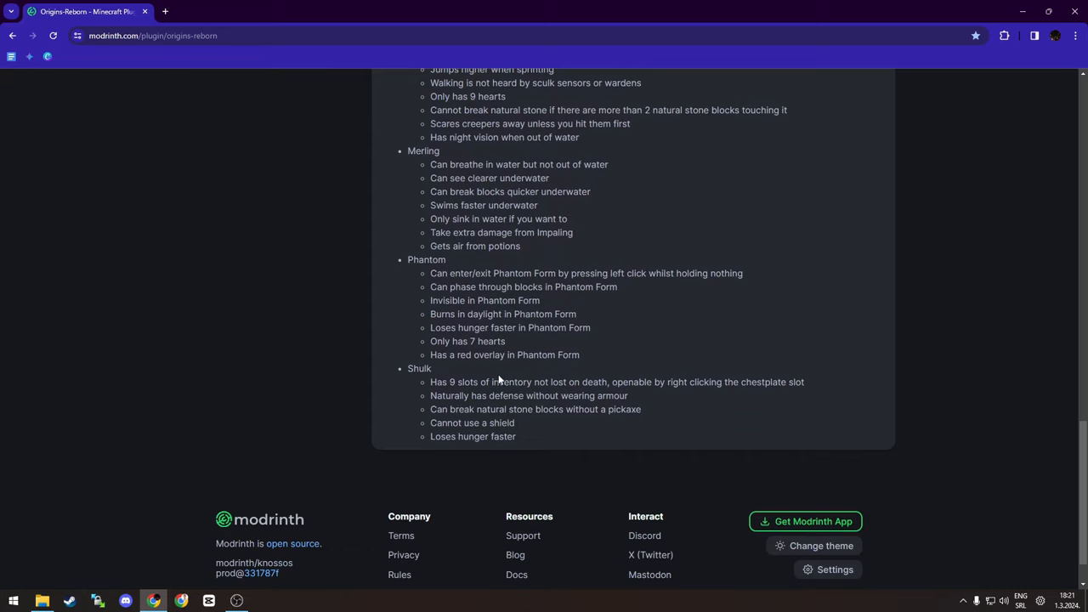
scroll("up", 3)
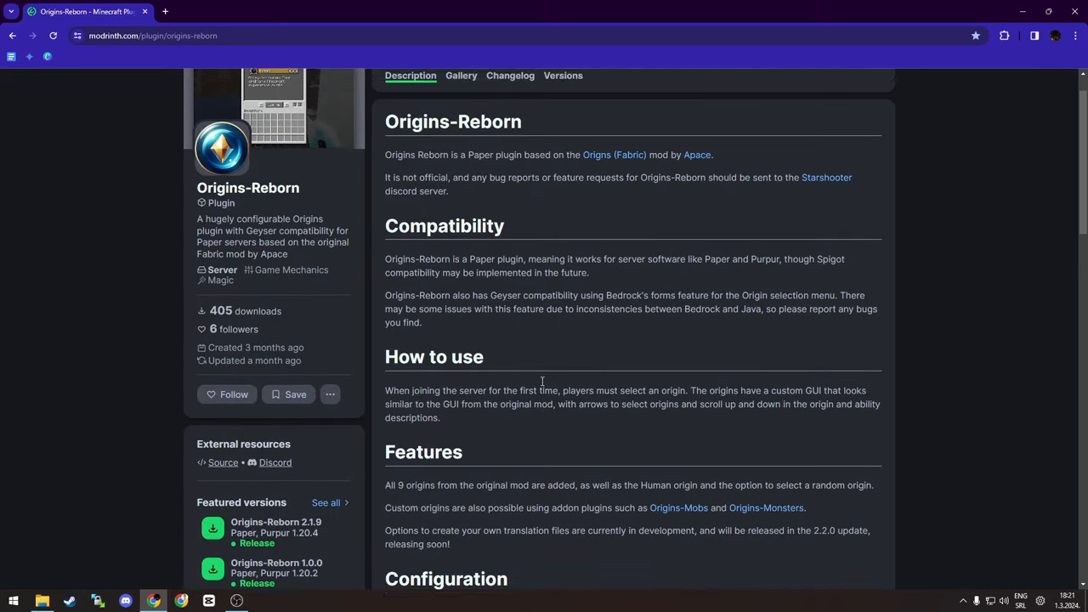
scroll("up", 3)
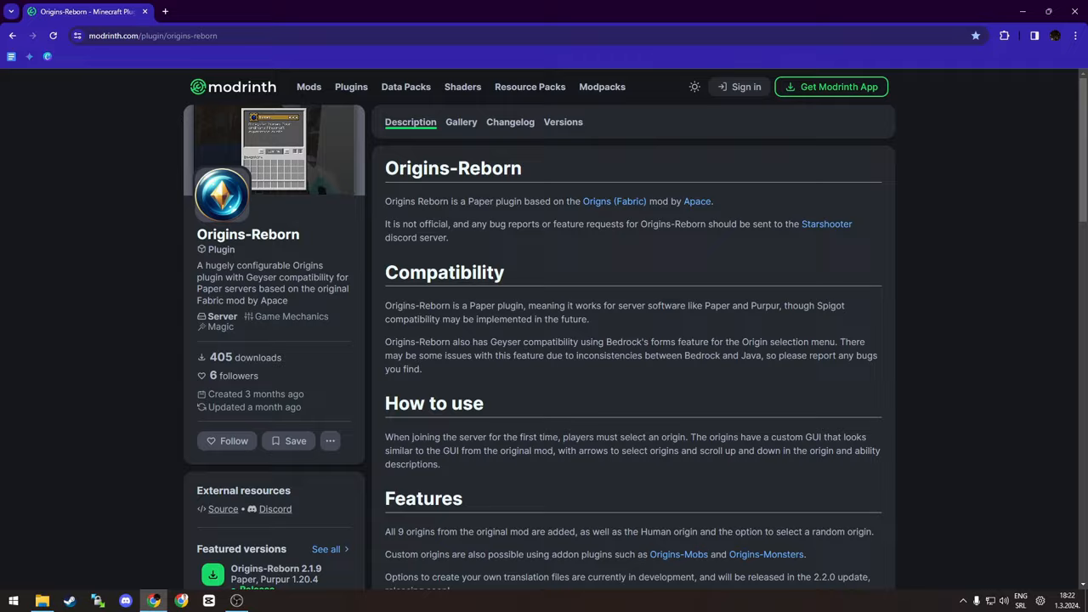
left_click(41, 601)
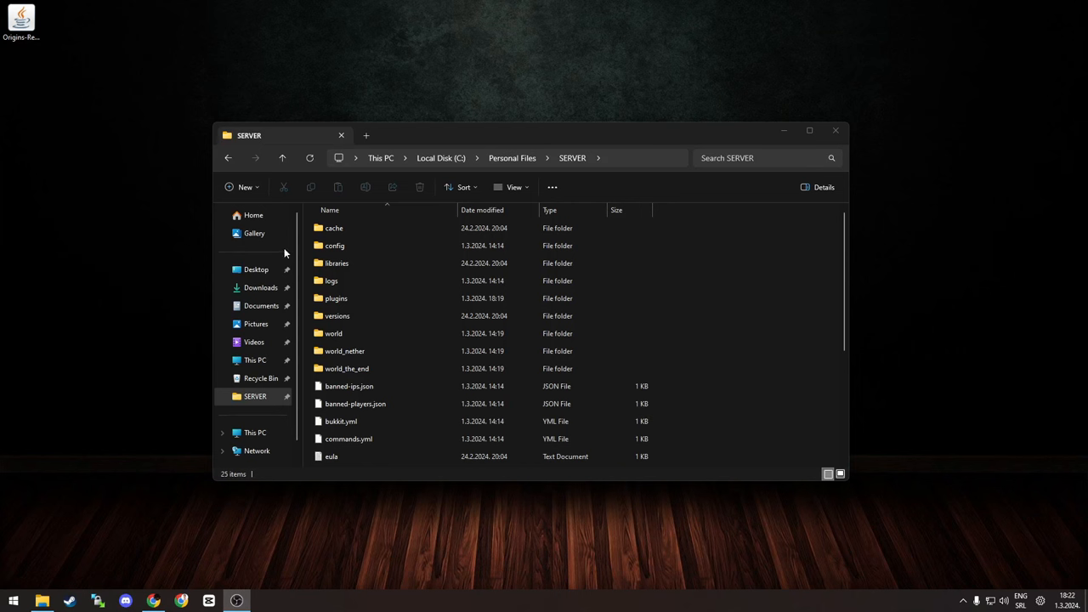
double_click(336, 298)
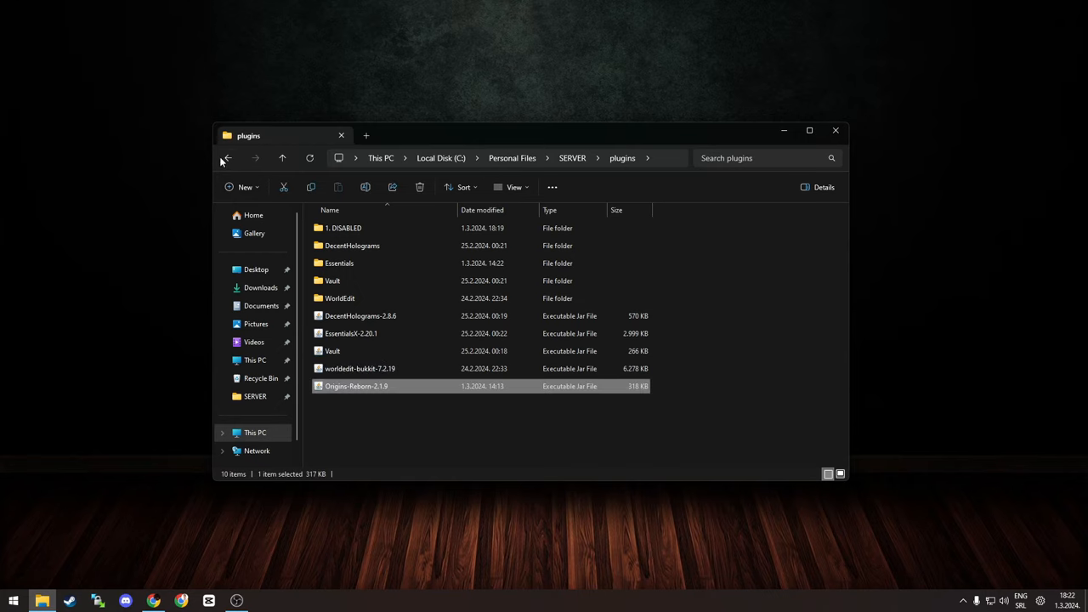
left_click(228, 158)
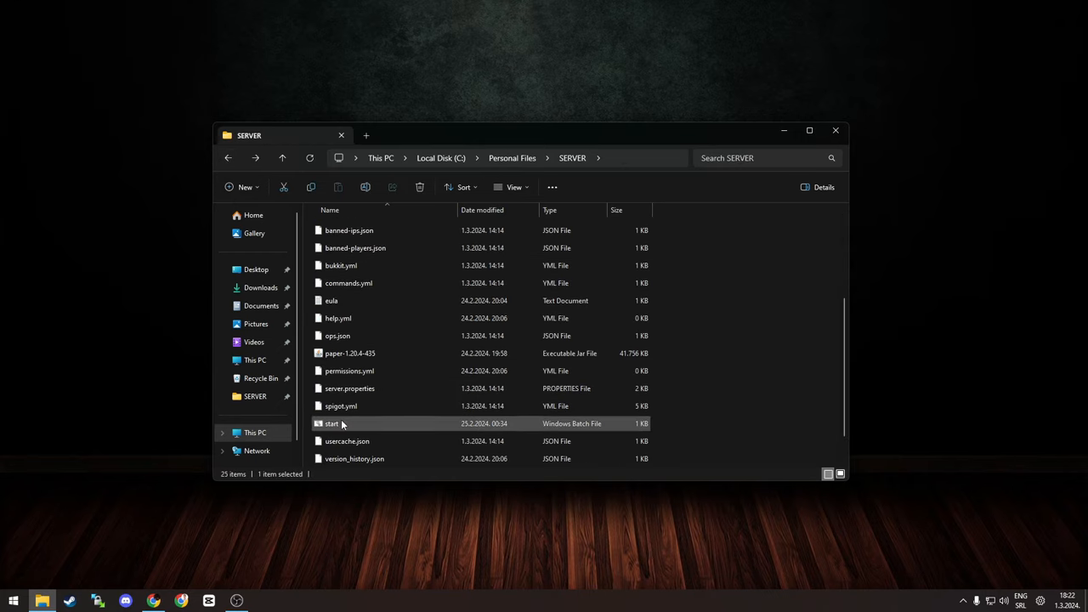
Step: Launch start.bat and watch the Paper console until Origins-Reborn 2.1.9 is enabled
double_click(333, 424)
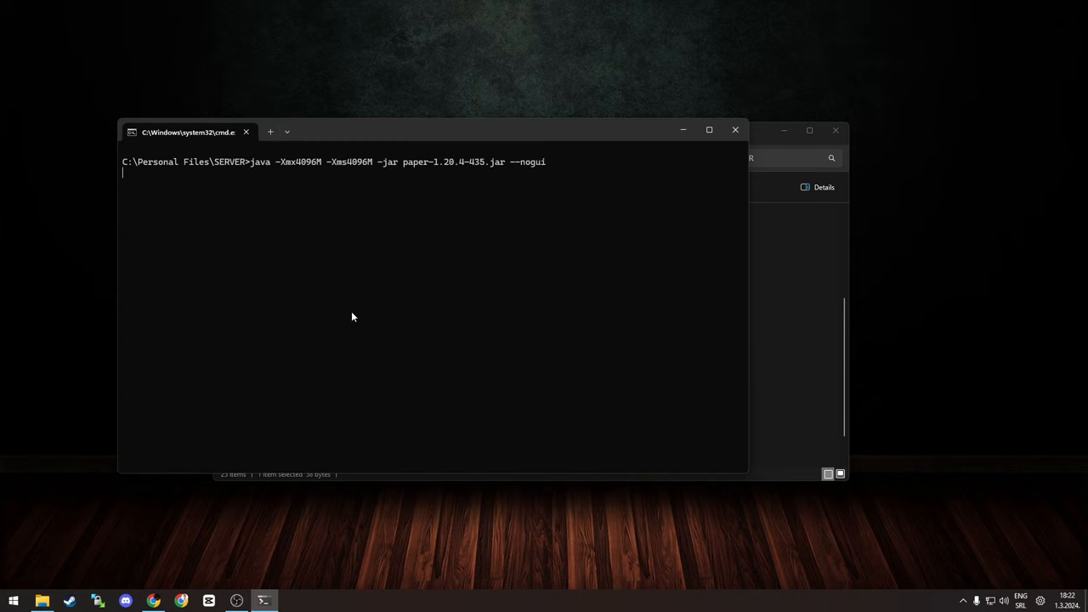
key("Return")
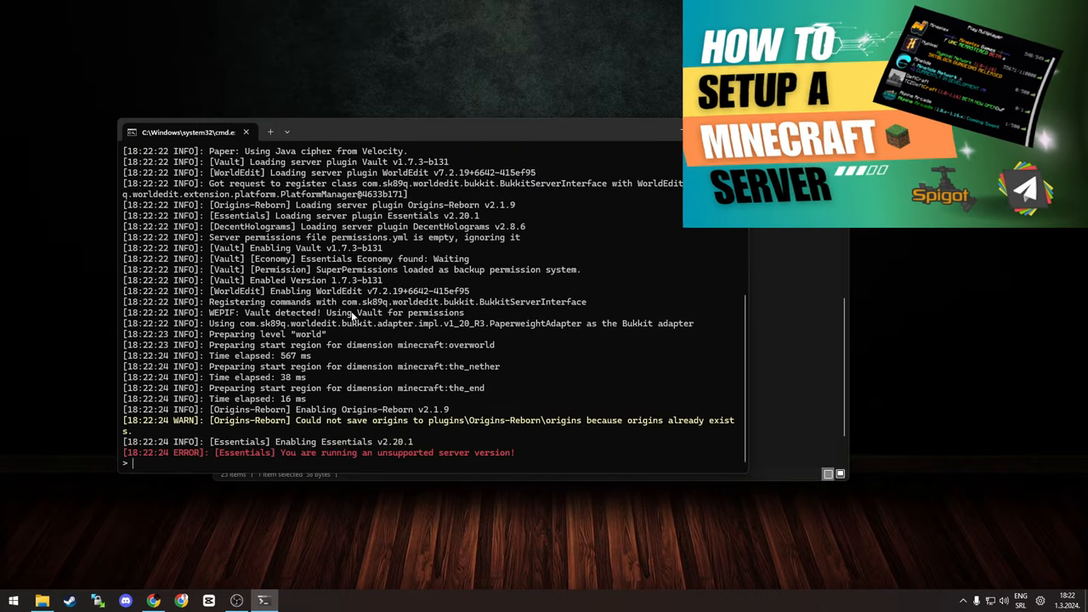
scroll("down", 3)
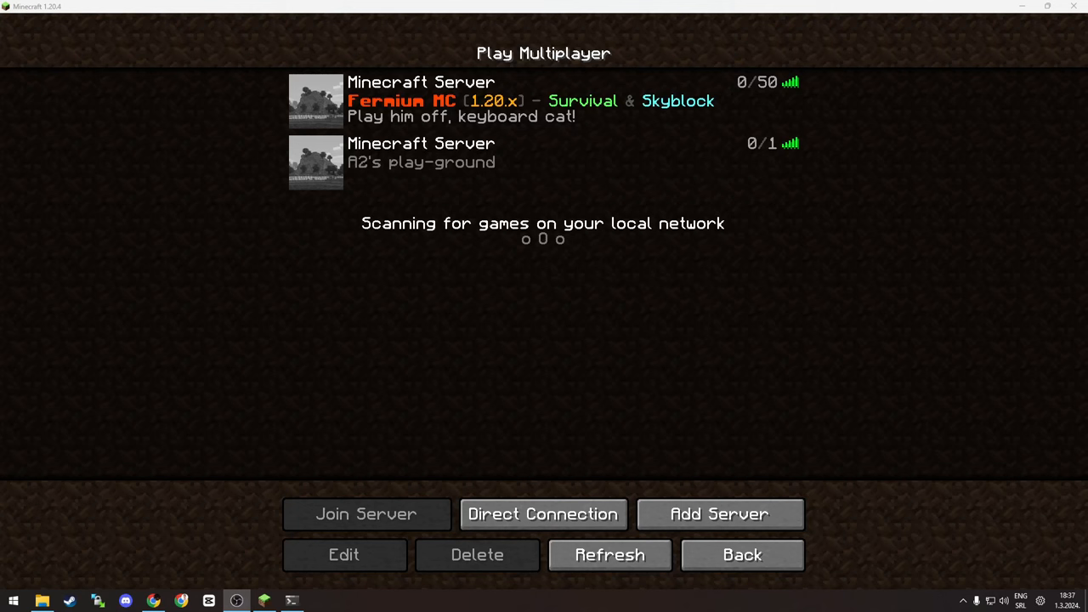
mouse_move(481, 184)
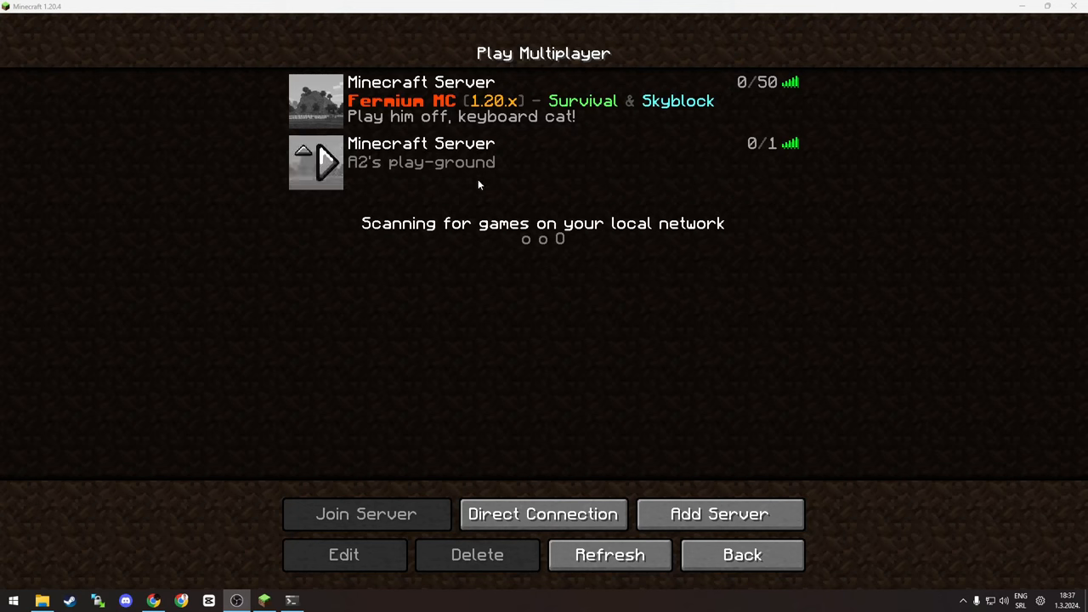
Step: Select the second Minecraft Server entry in Multiplayer and join it
left_click(544, 162)
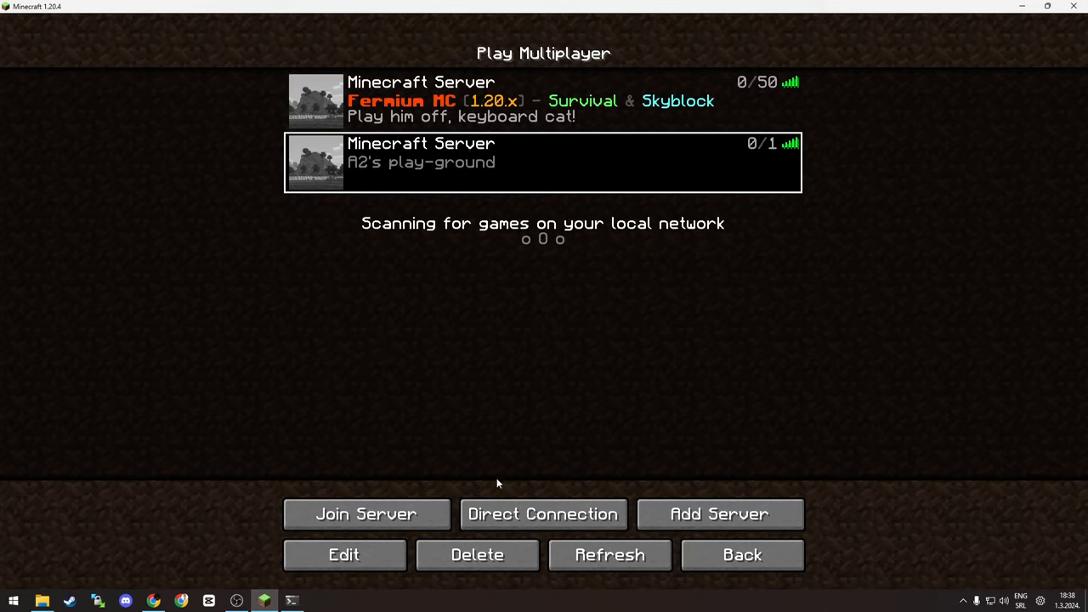
double_click(545, 162)
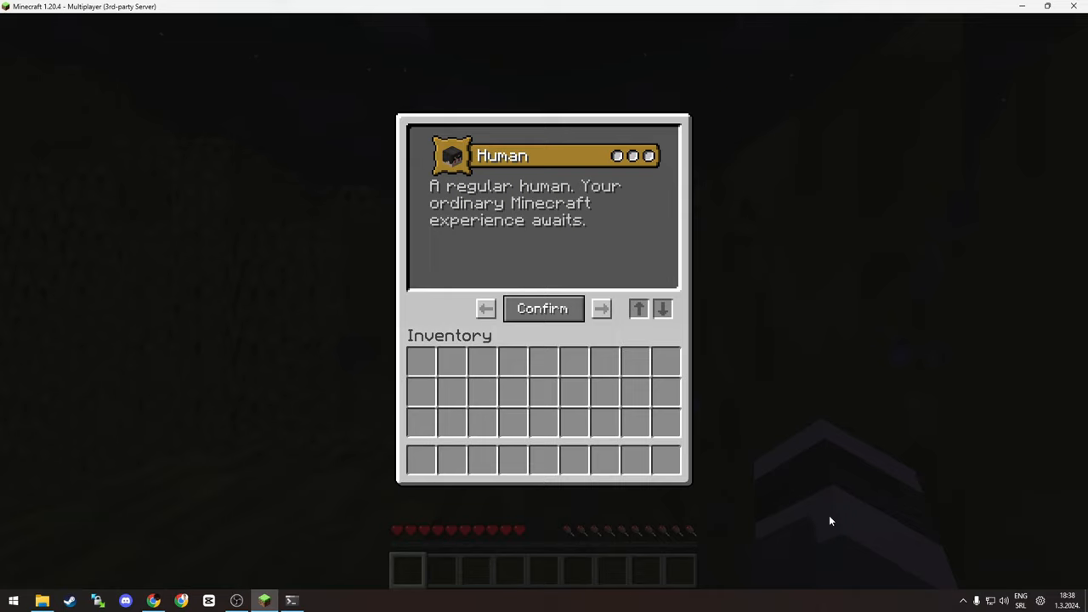
mouse_move(642, 115)
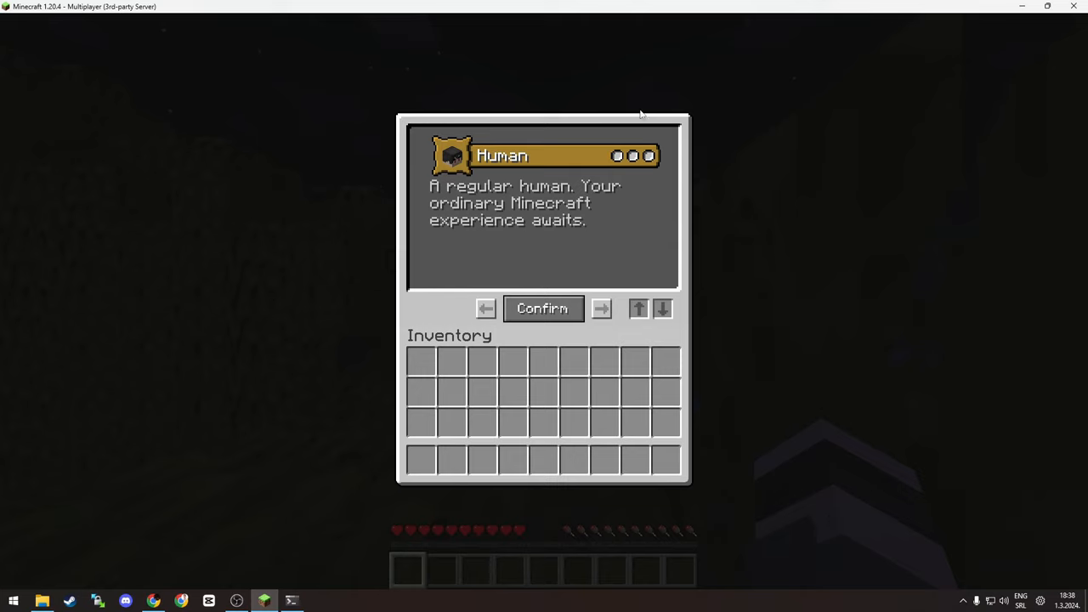
mouse_move(527, 131)
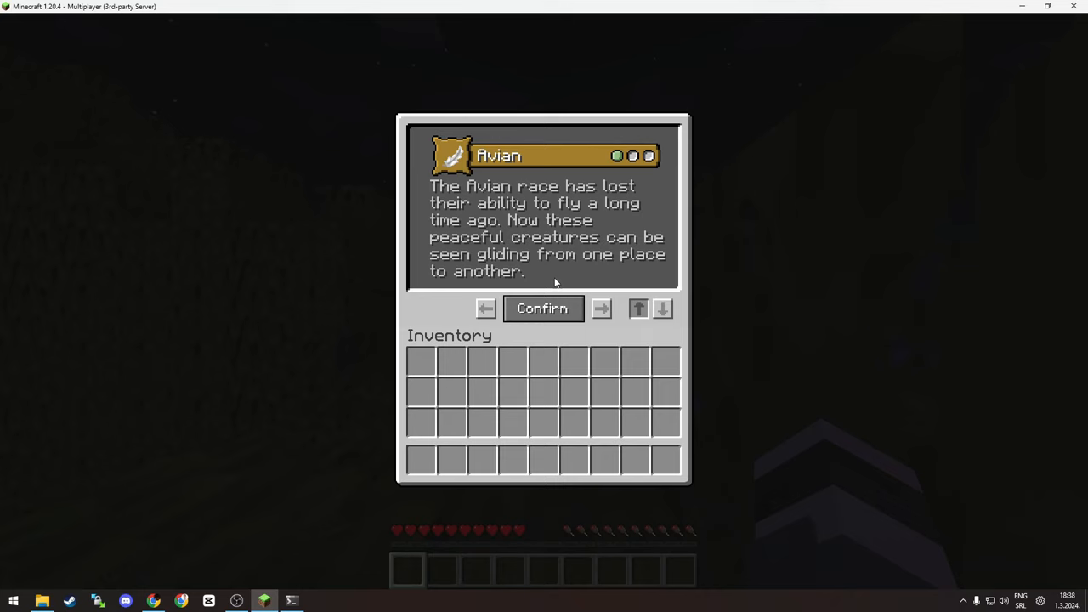
left_click(601, 308)
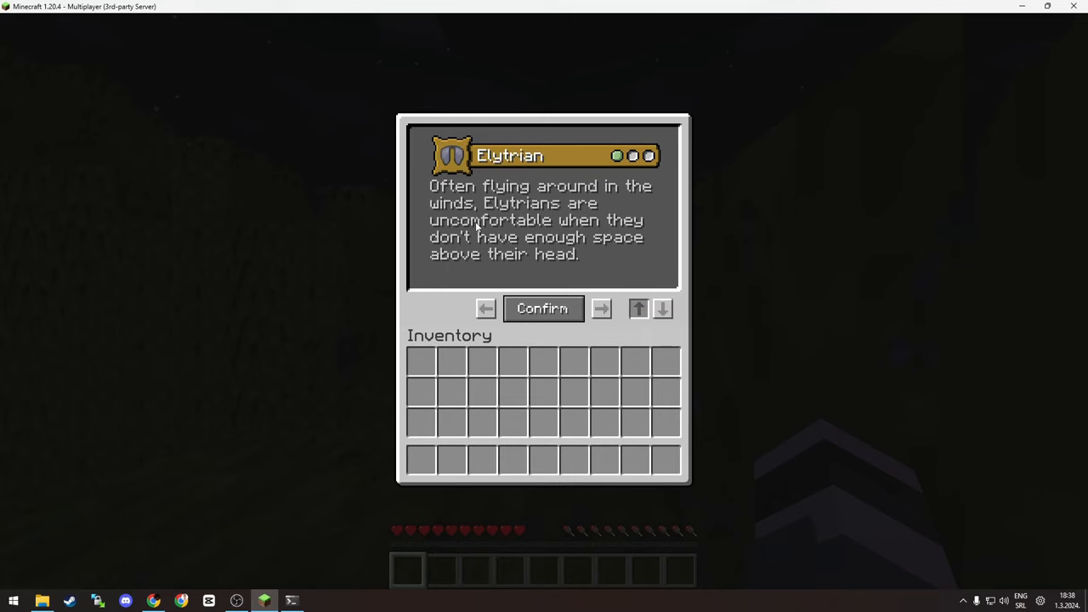
left_click(601, 309)
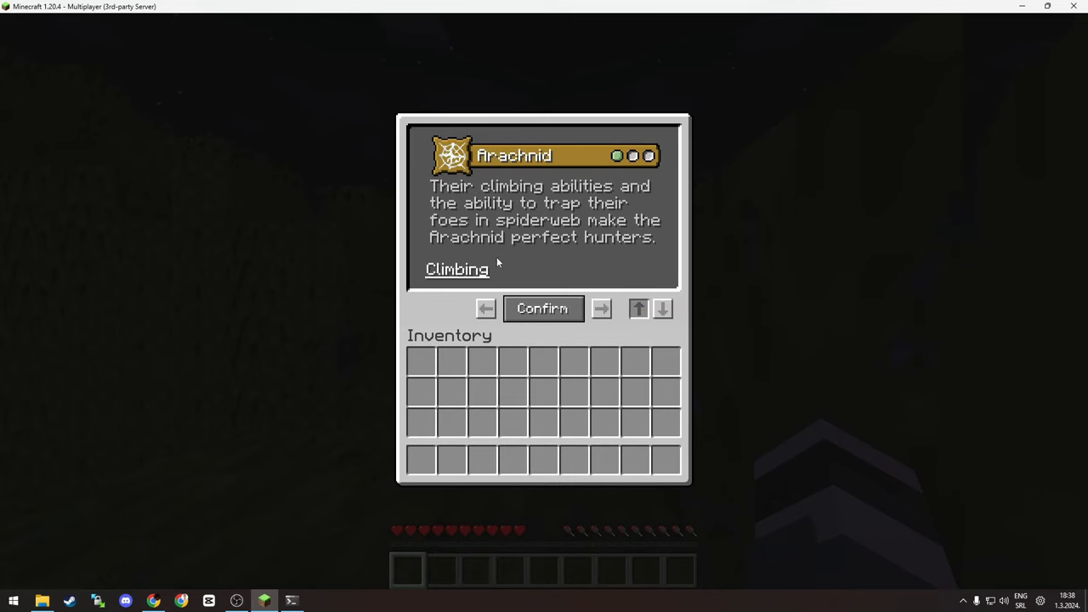
mouse_move(483, 184)
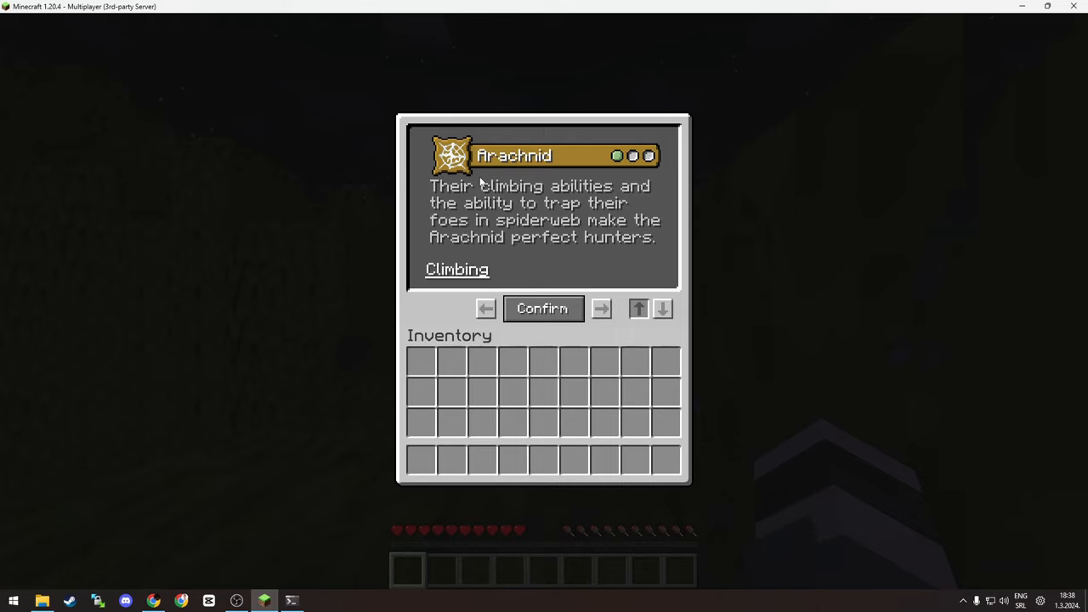
mouse_move(514, 179)
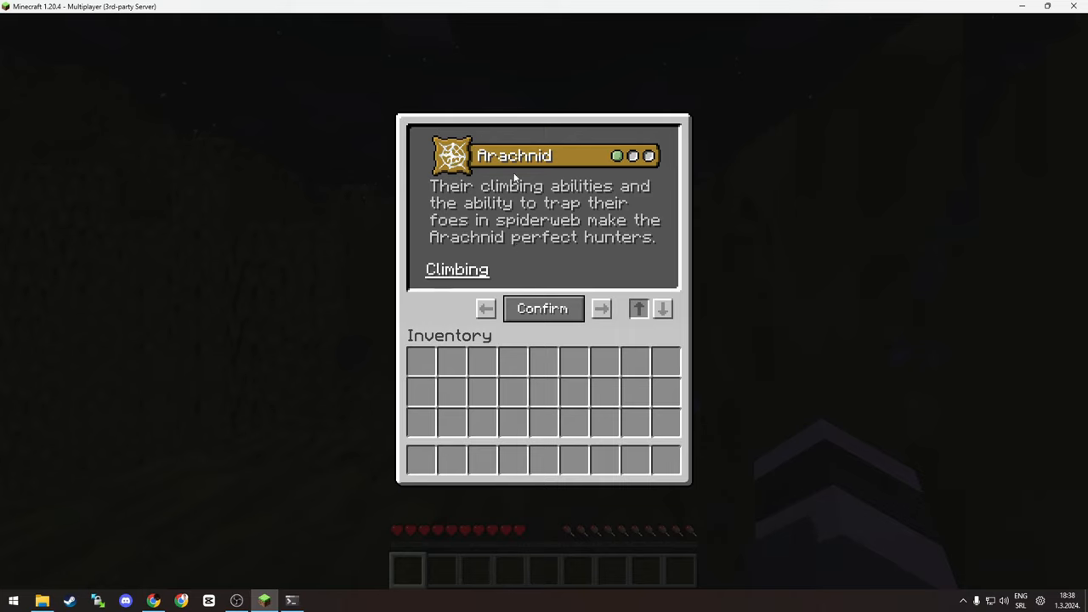
mouse_move(638, 309)
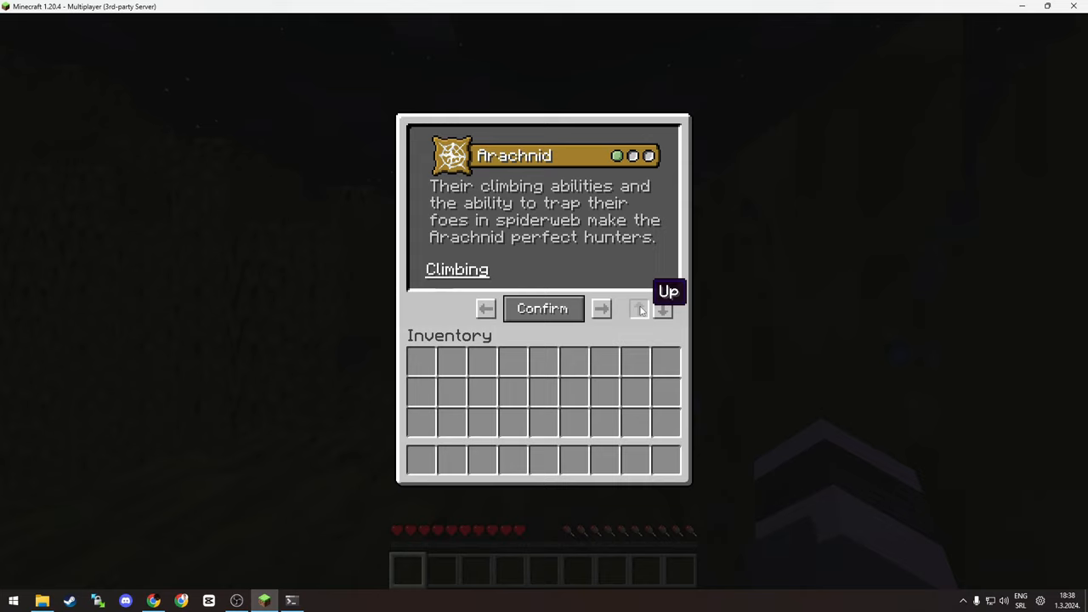
mouse_move(506, 155)
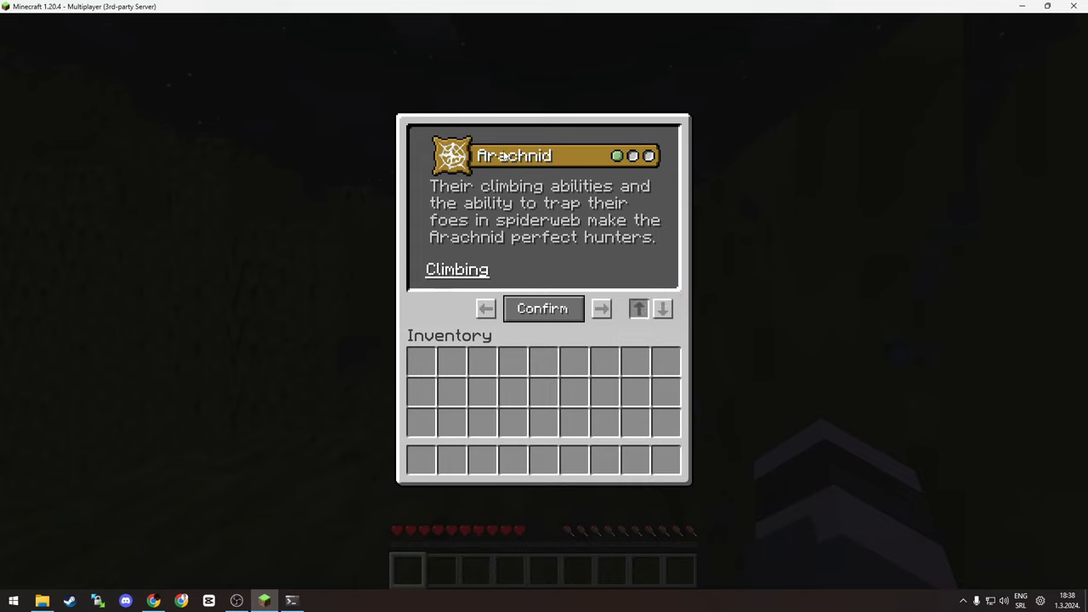
left_click(662, 309)
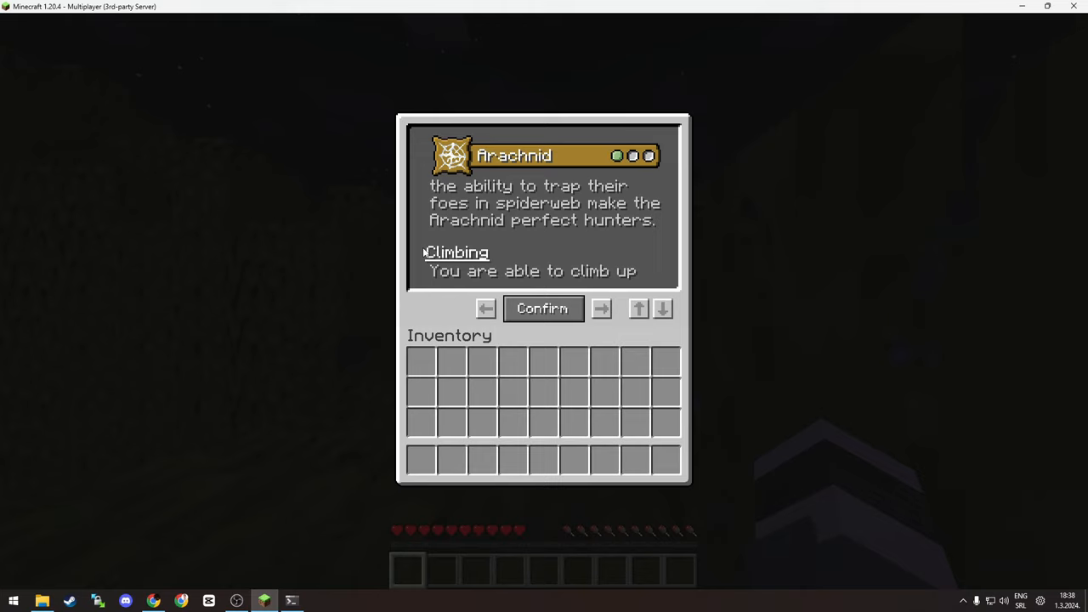
mouse_move(725, 180)
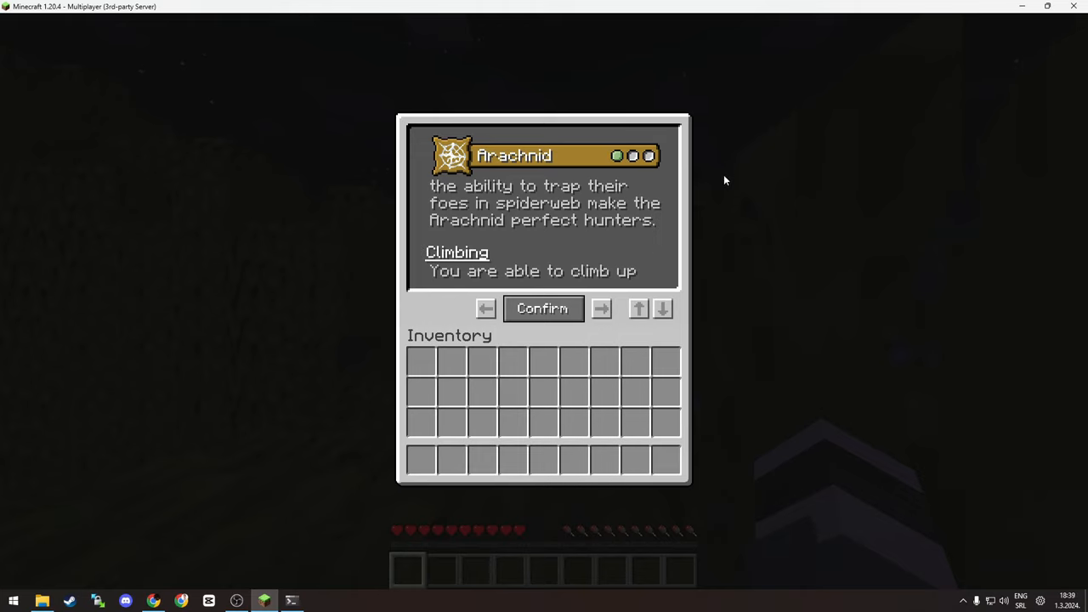
mouse_move(654, 250)
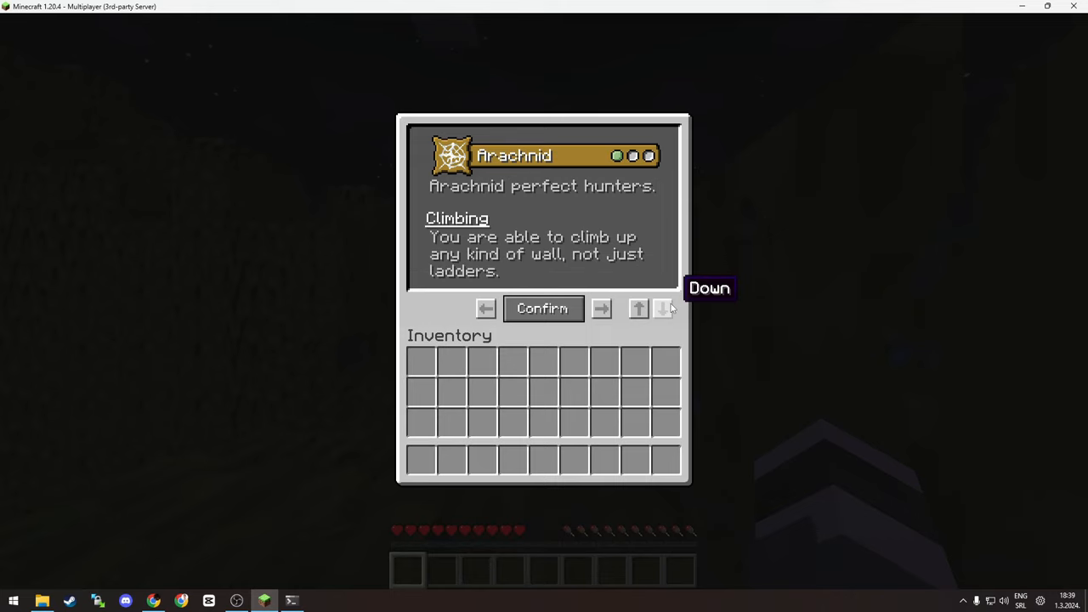
left_click(664, 309)
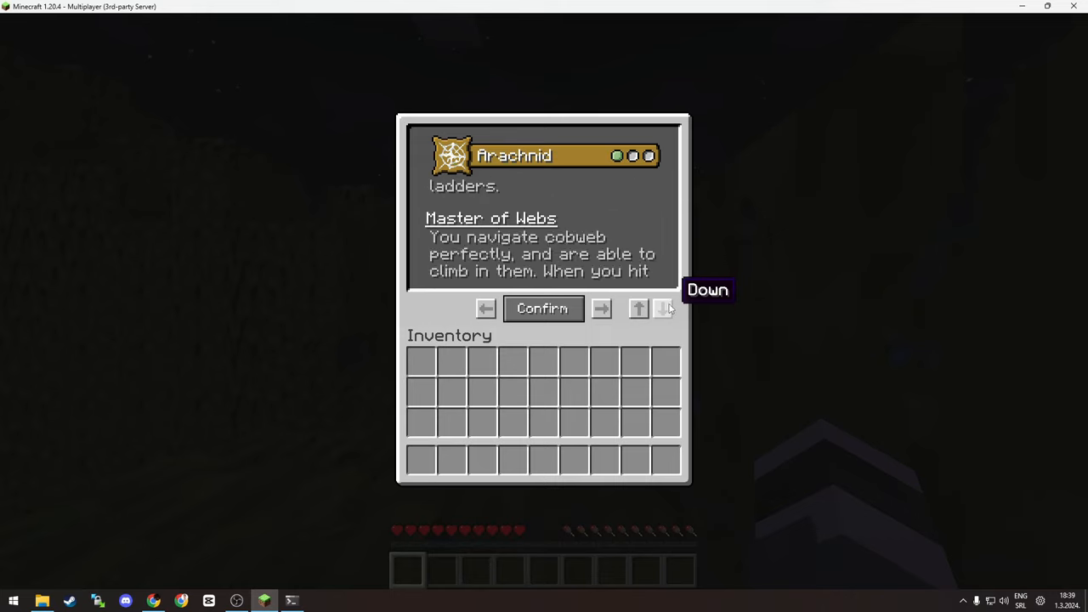
left_click(664, 309)
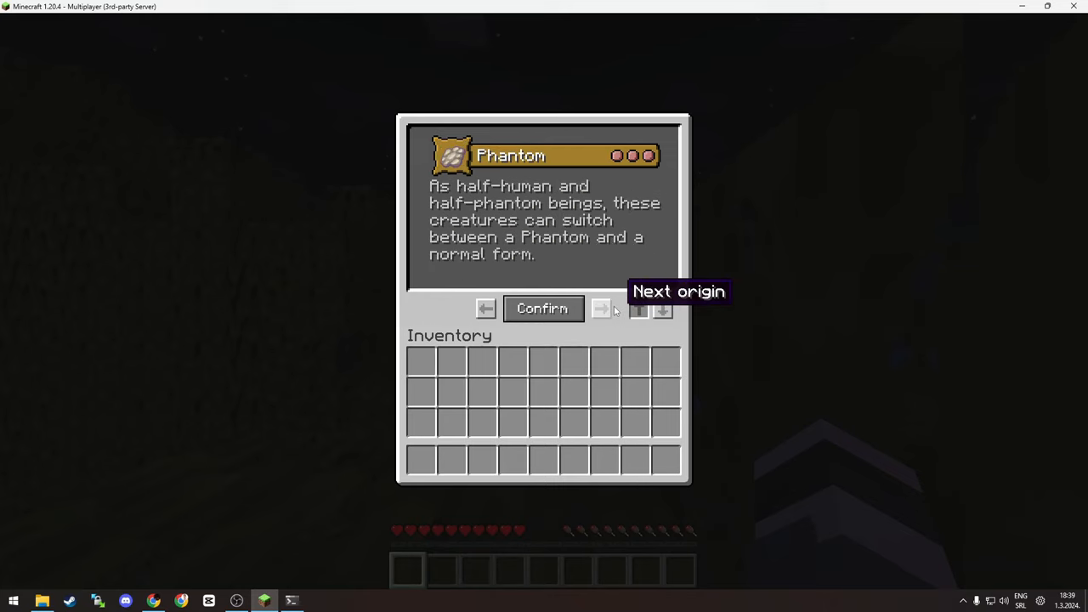
left_click(602, 308)
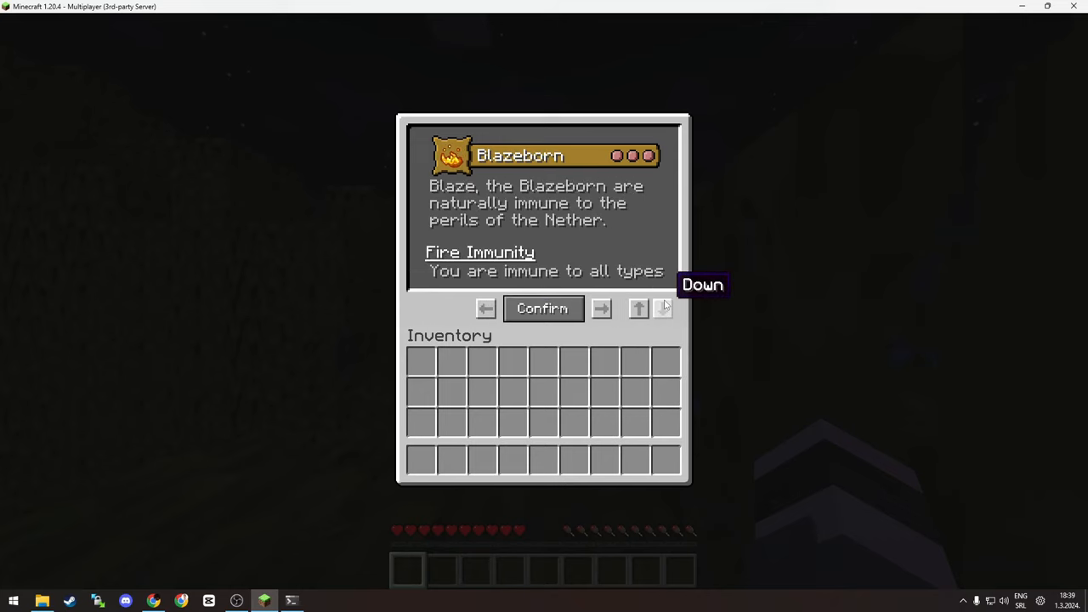
left_click(663, 309)
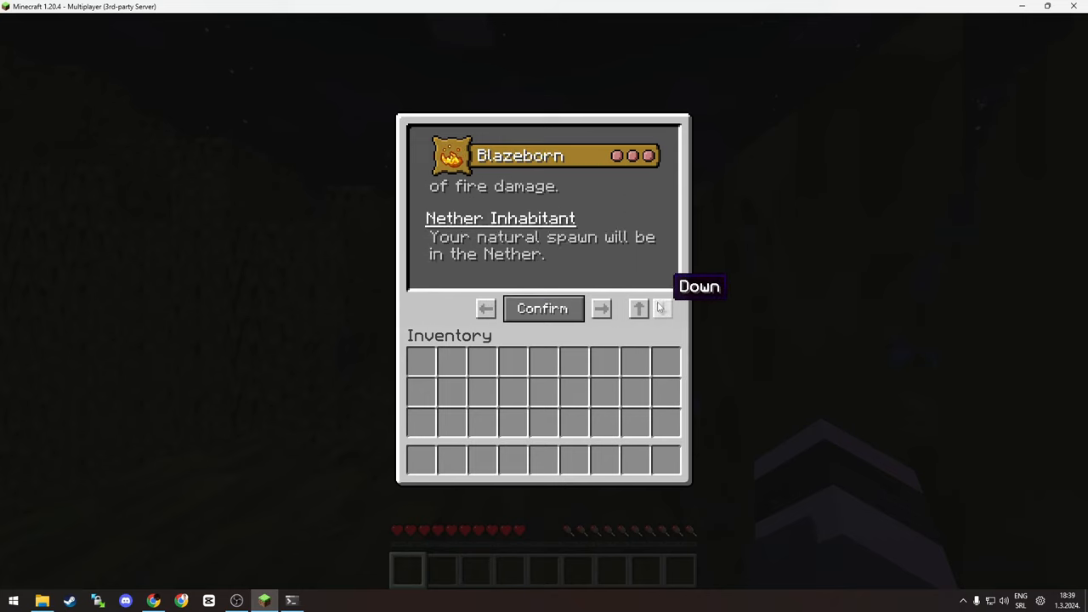
mouse_move(581, 285)
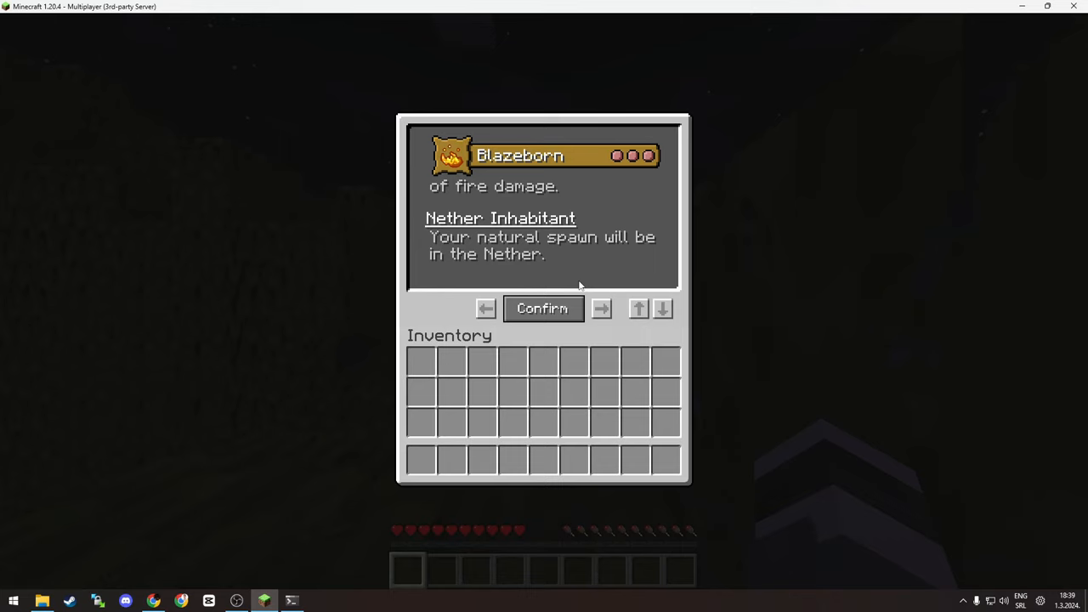
left_click(662, 309)
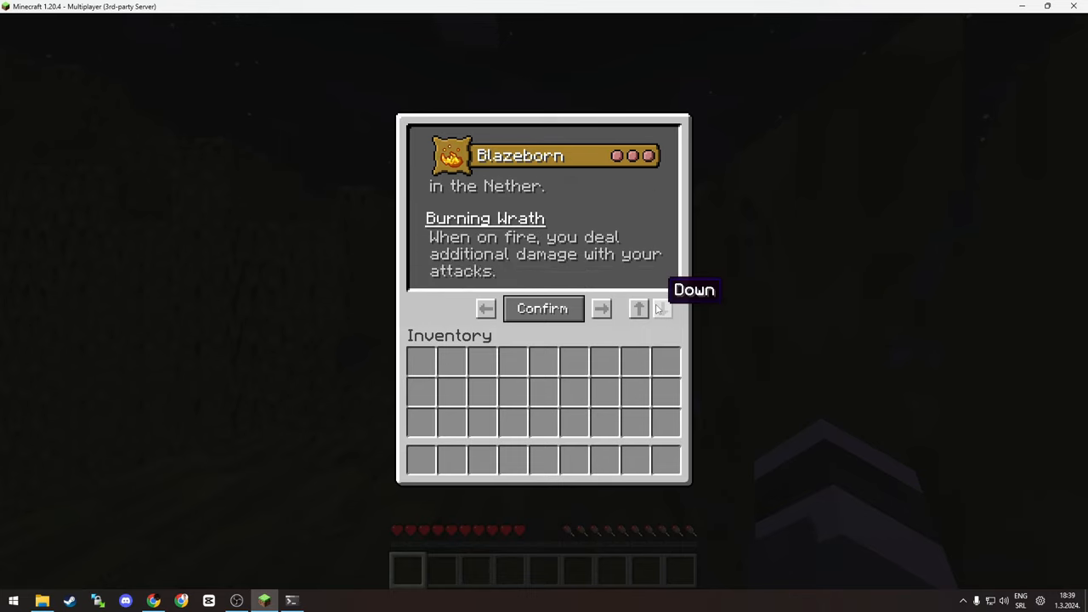
left_click(639, 308)
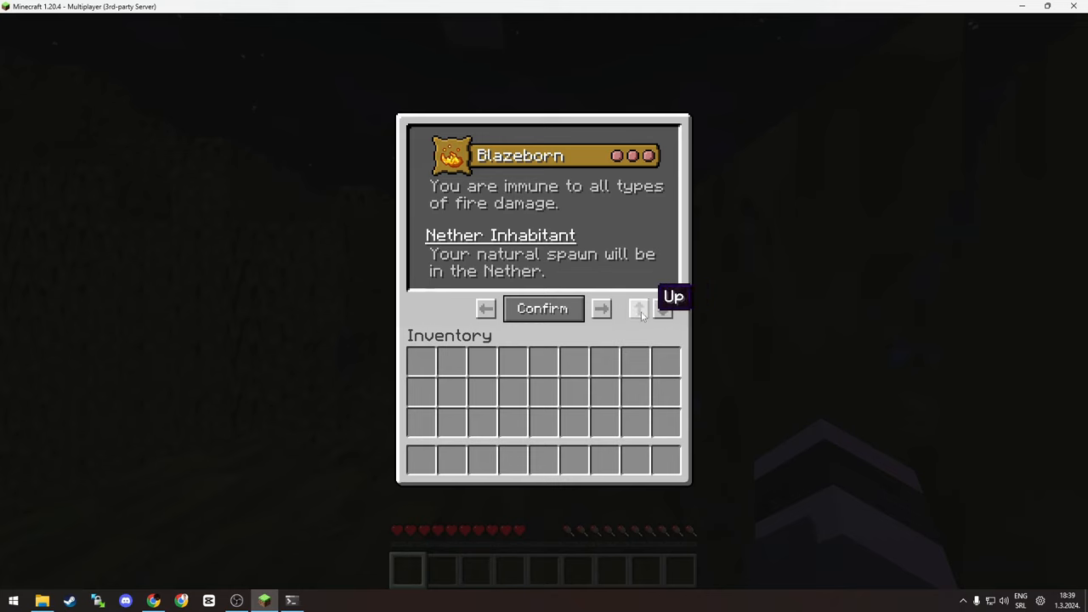
left_click(601, 308)
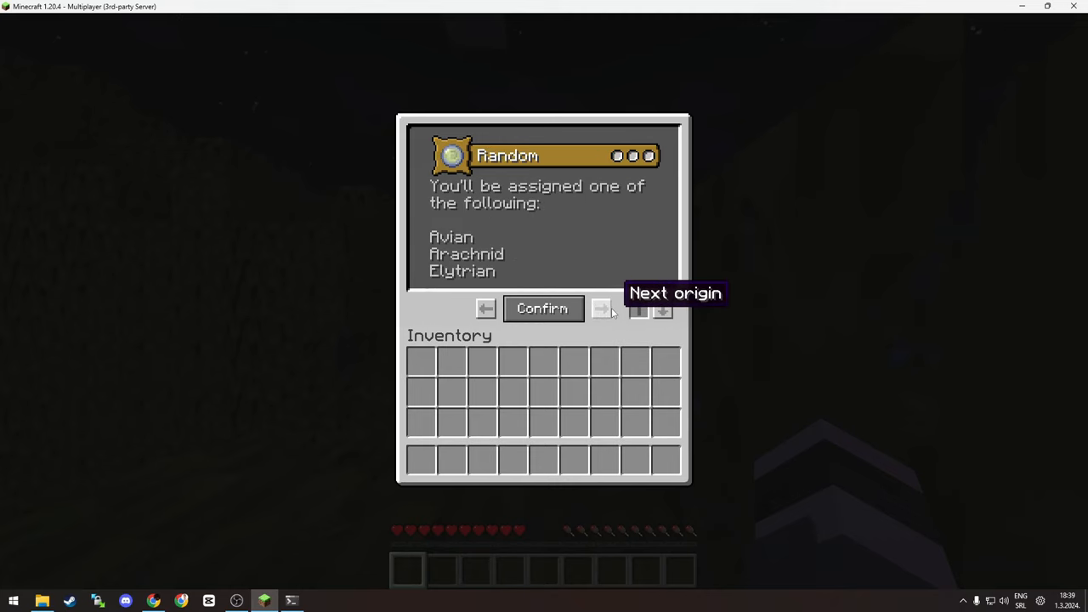
left_click(600, 308)
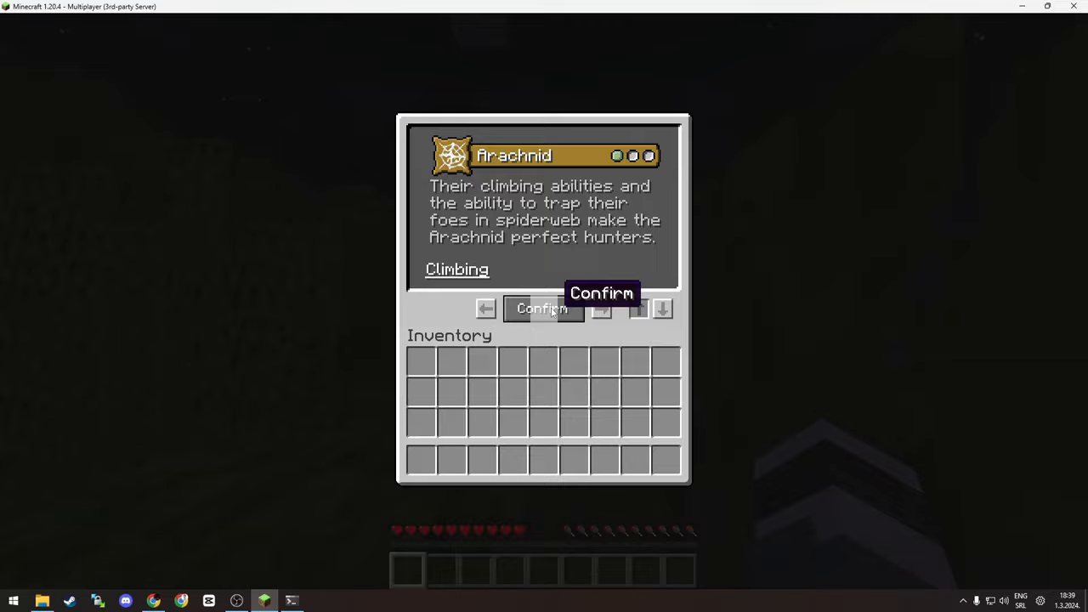
Step: Confirm Arachnid as the player's origin in the chooser
left_click(543, 308)
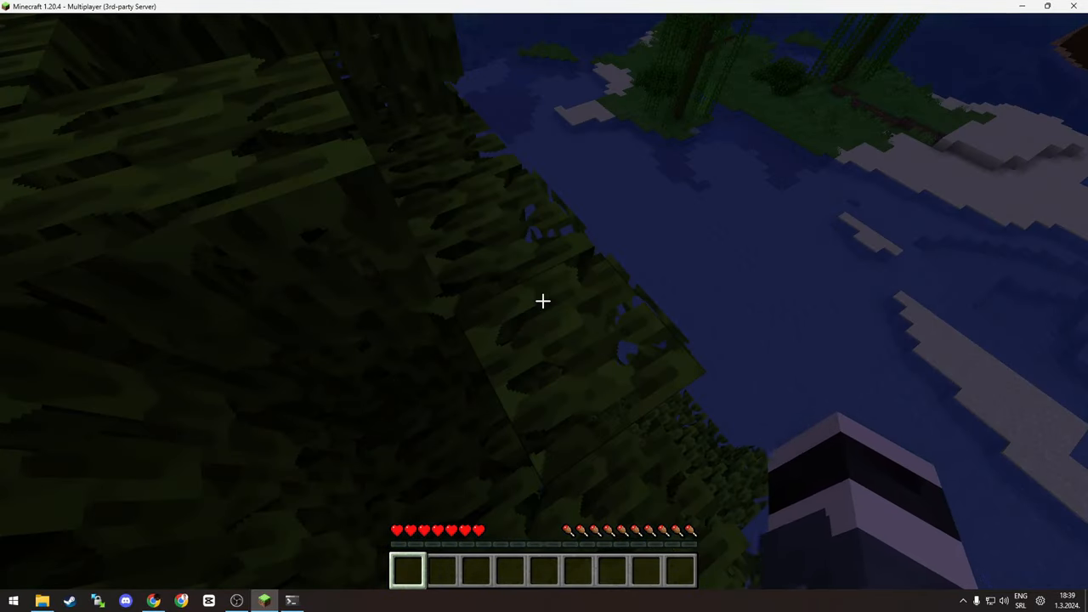
mouse_move(545, 306)
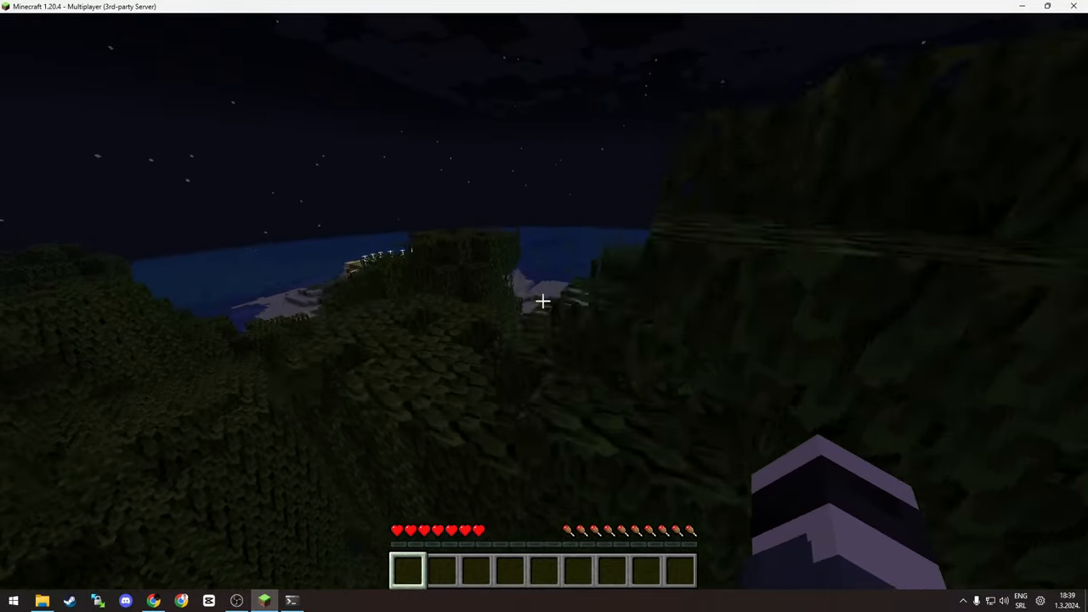
mouse_move(544, 302)
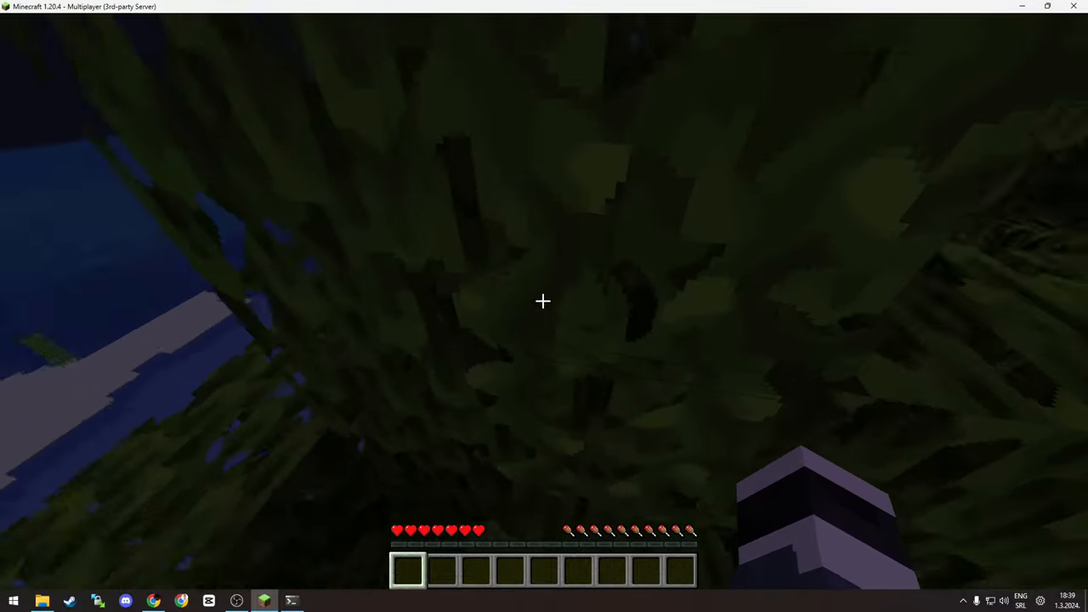
mouse_move(544, 306)
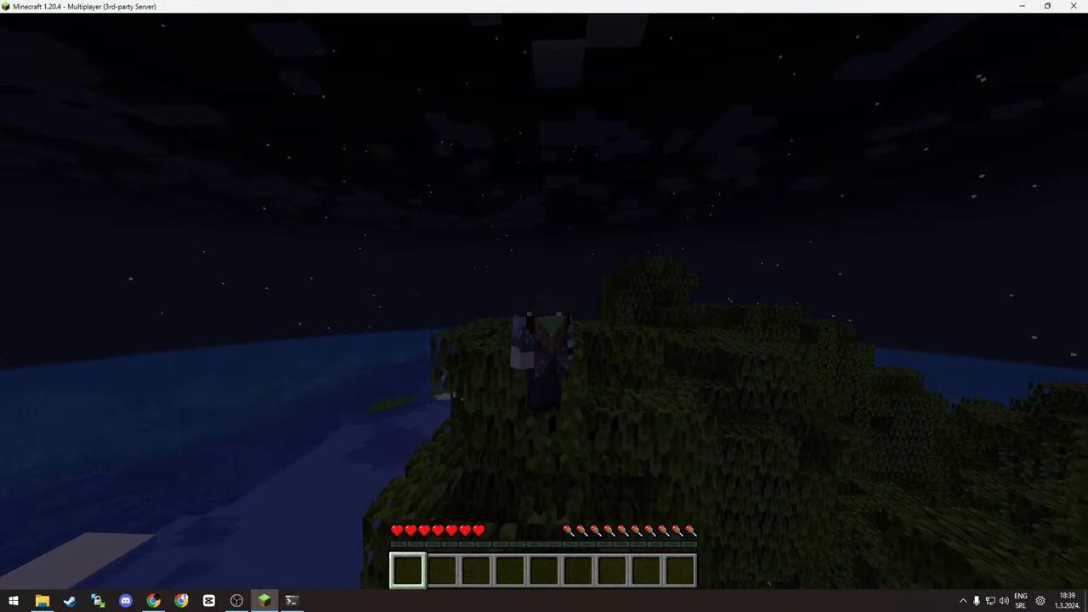
mouse_move(545, 306)
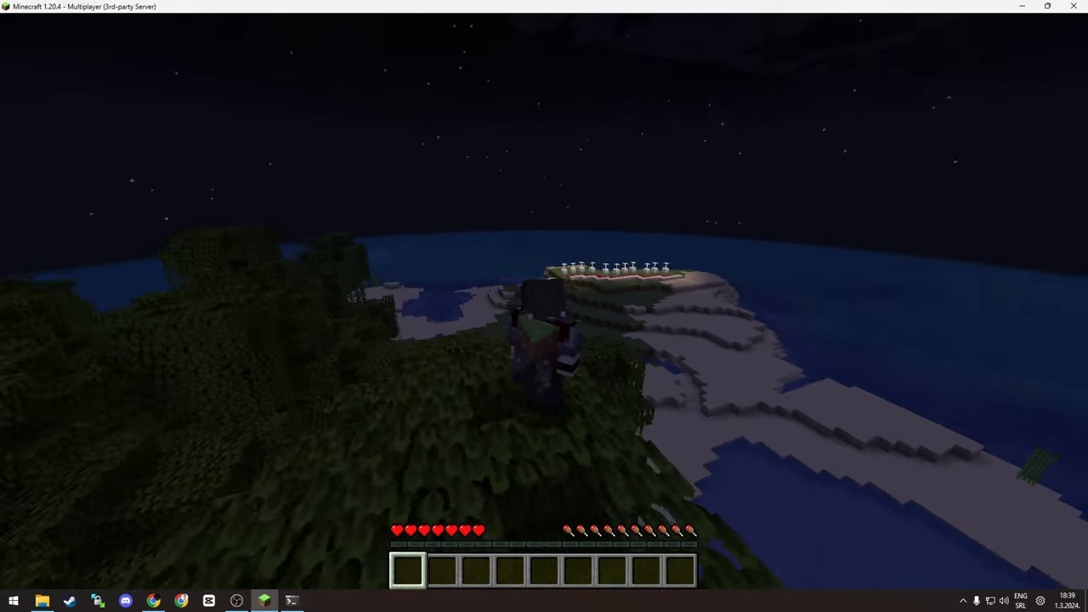
mouse_move(544, 306)
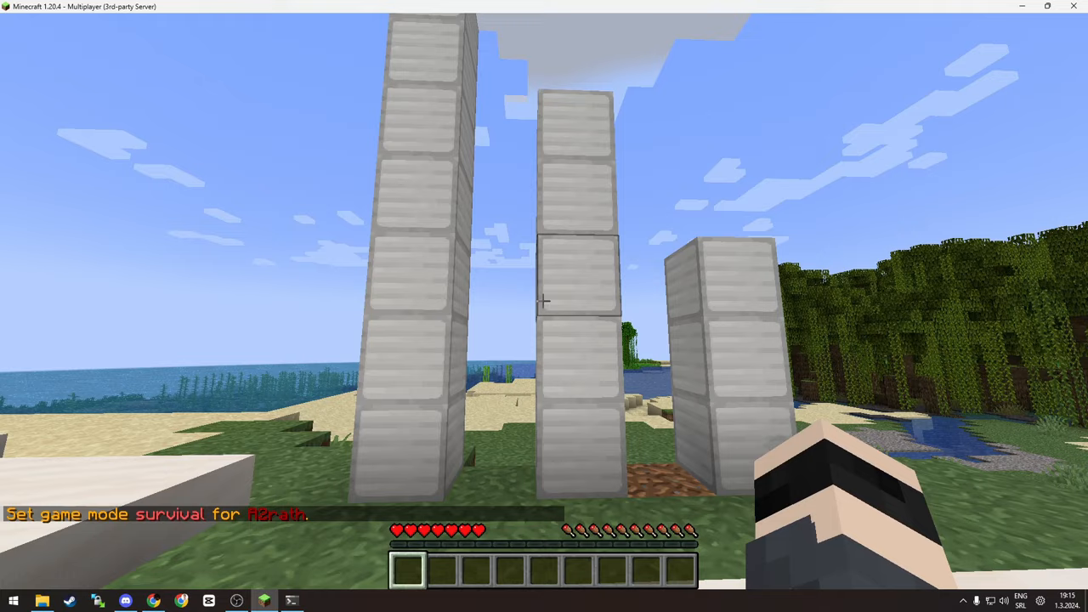
mouse_move(544, 302)
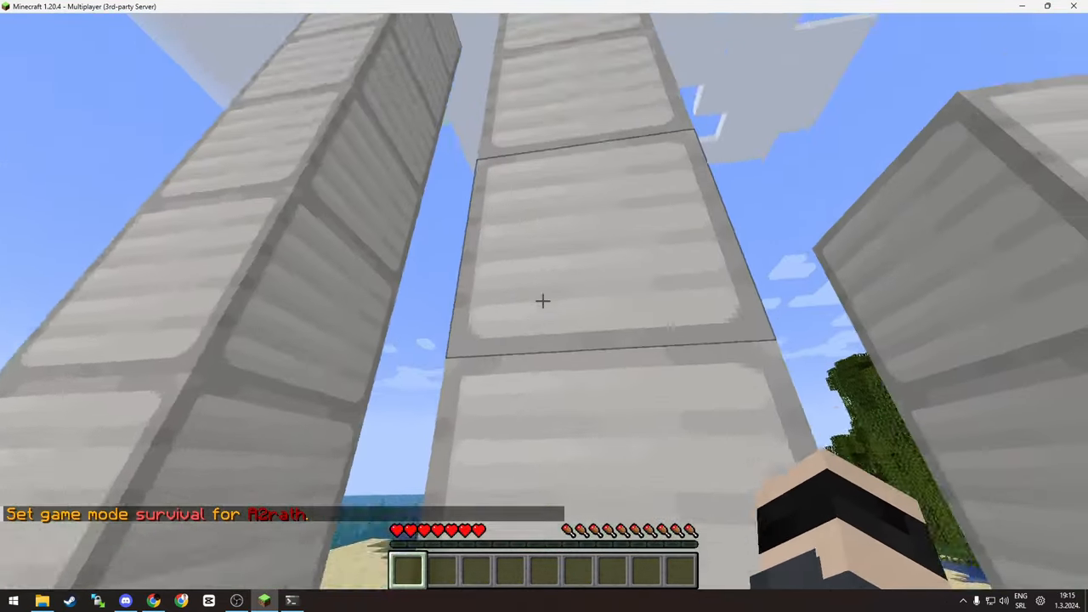
mouse_move(544, 301)
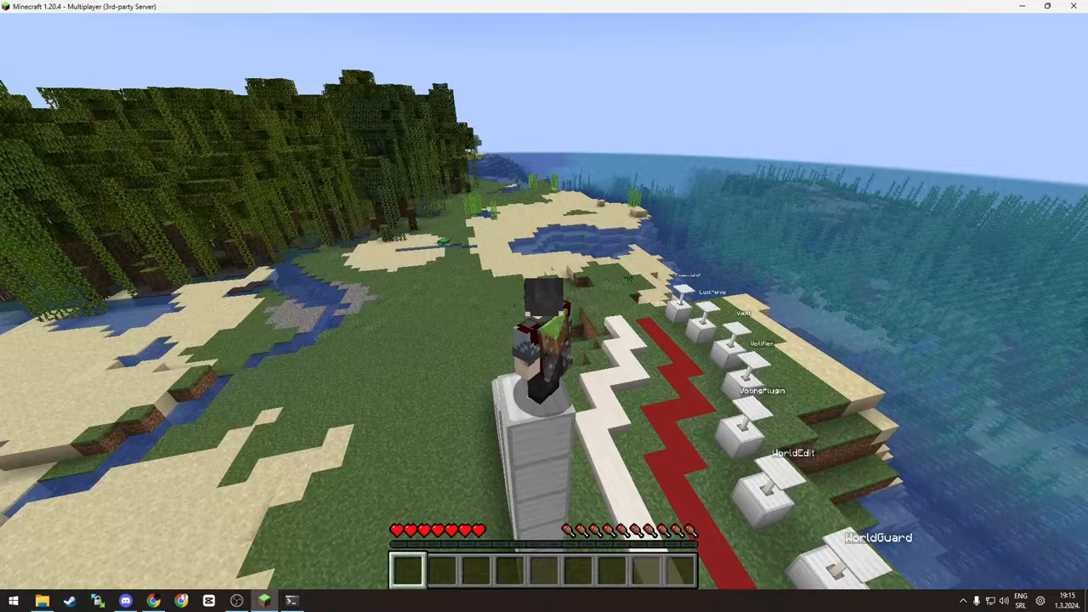
mouse_move(544, 306)
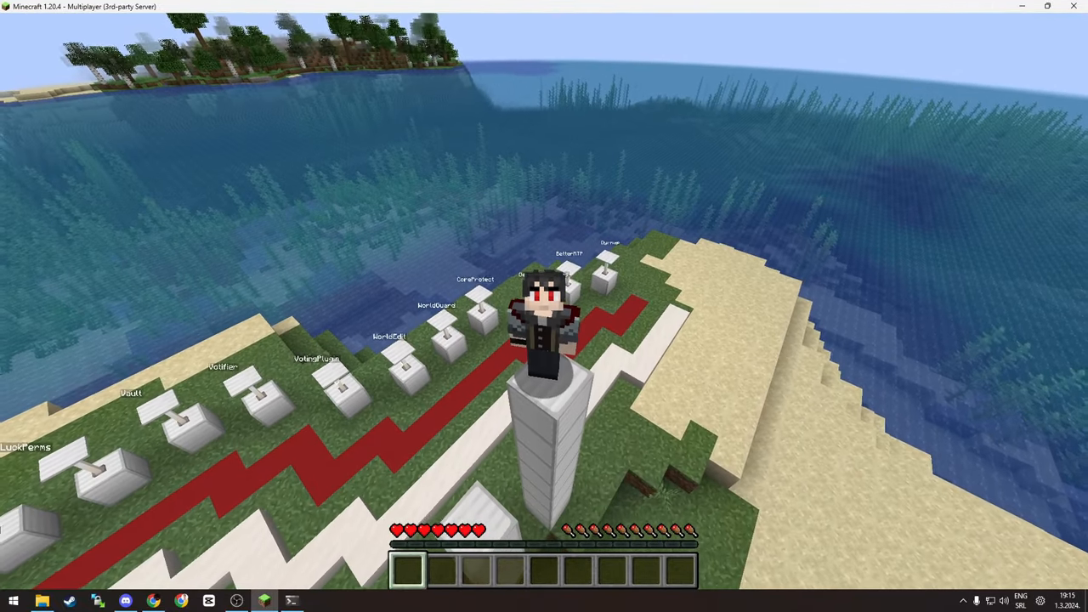
mouse_move(544, 306)
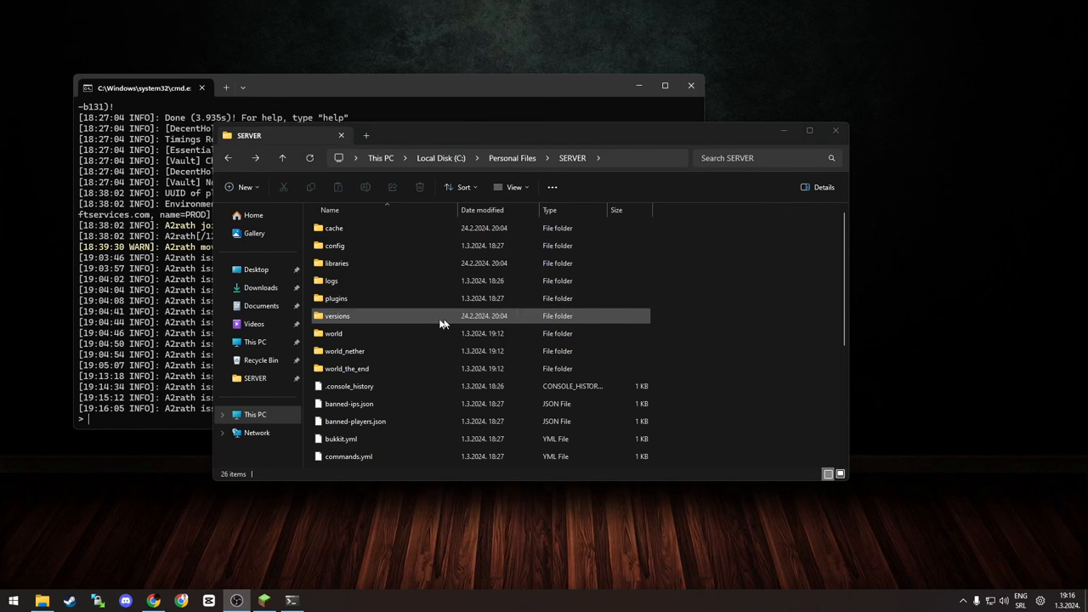
Step: Navigate from SERVER into plugins, then into the Origins-Reborn folder
double_click(336, 316)
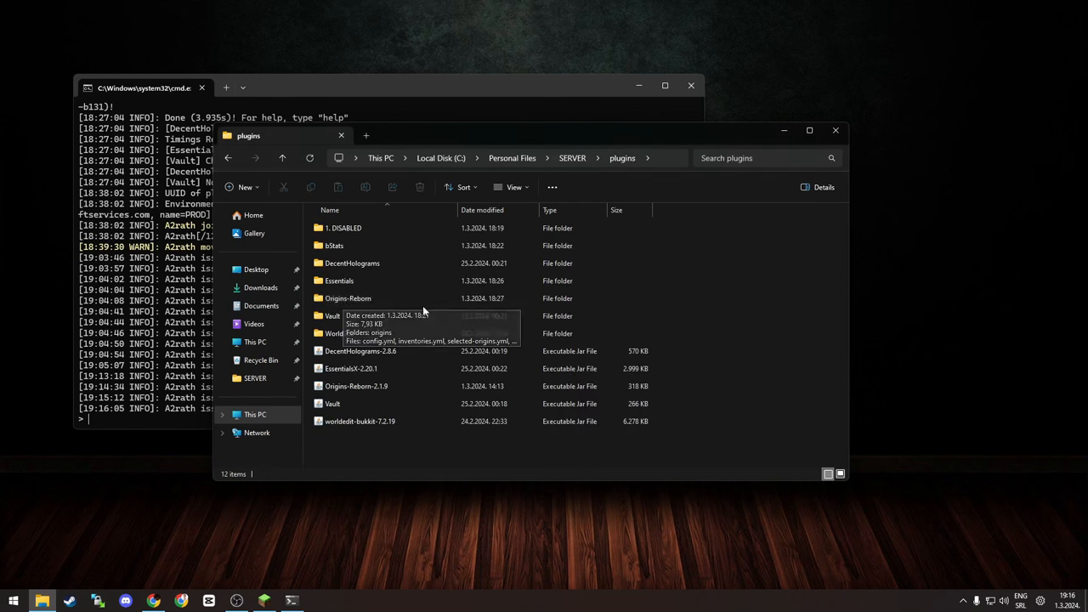
double_click(347, 299)
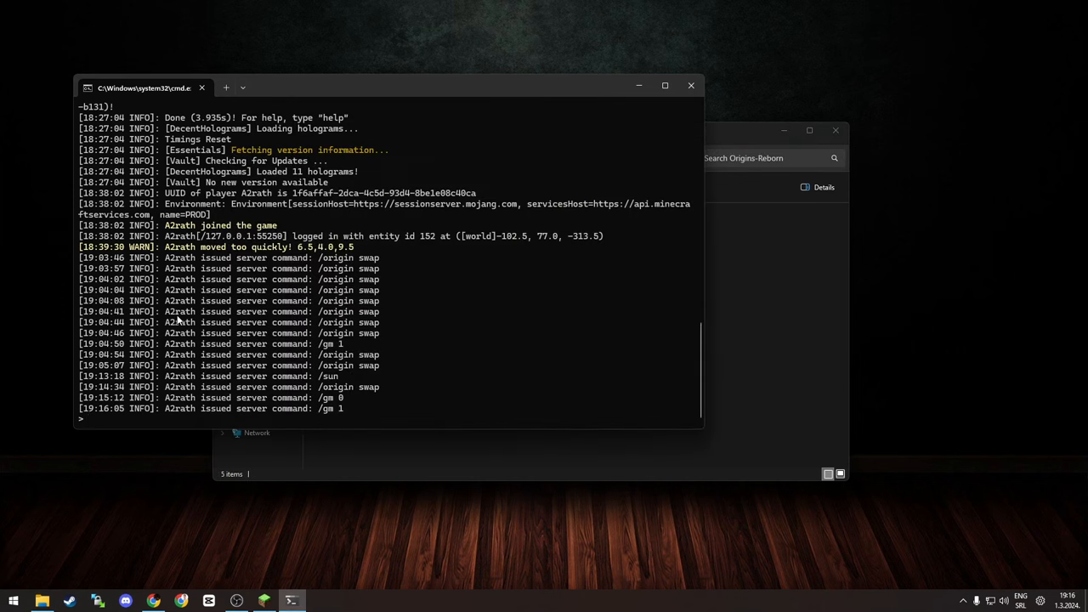
type("stop")
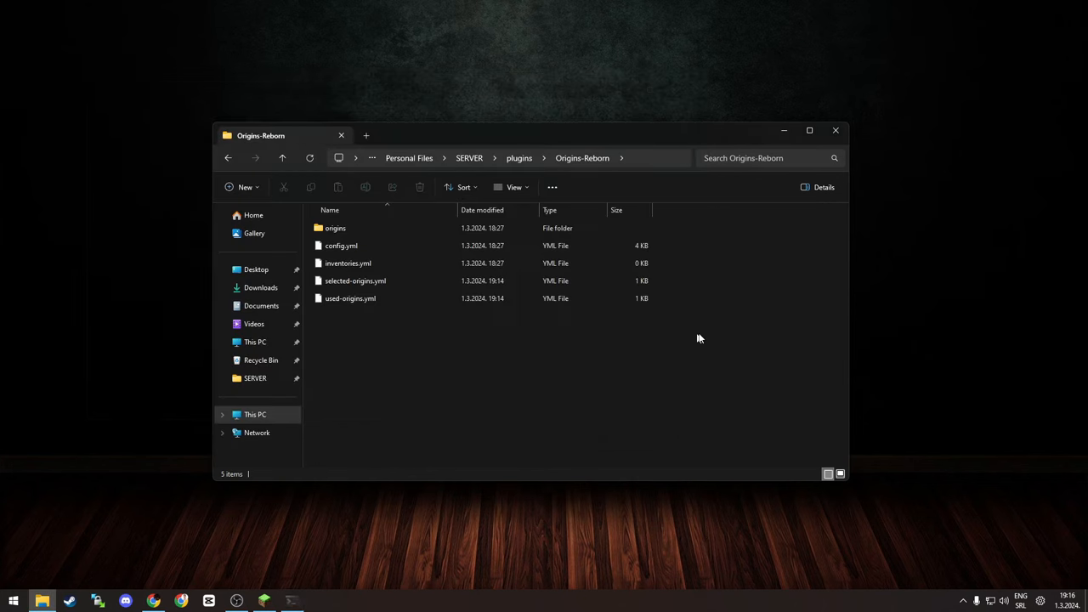
mouse_move(570, 386)
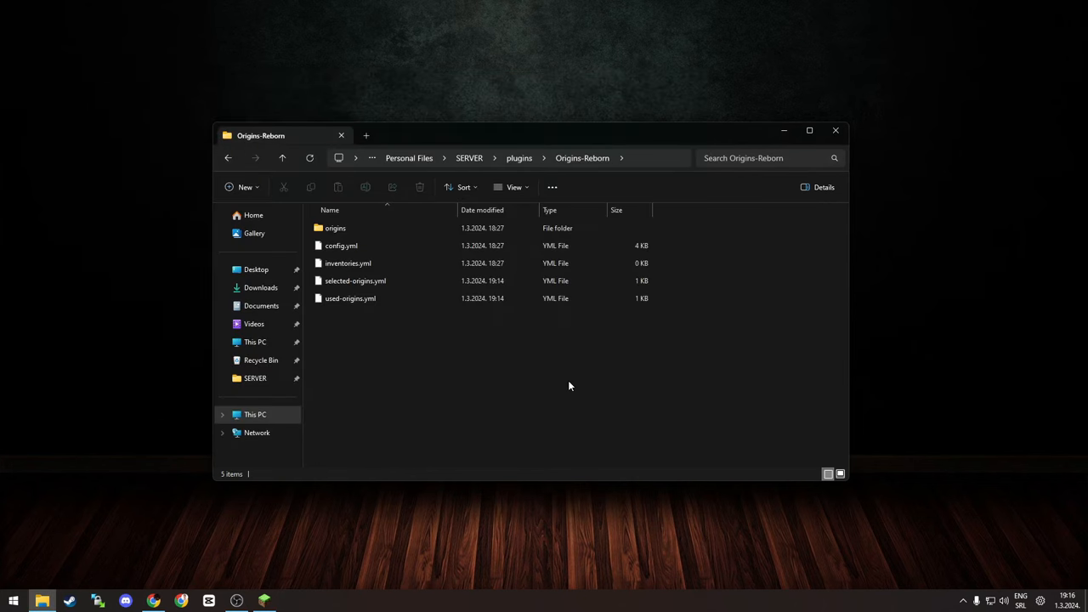
mouse_move(508, 421)
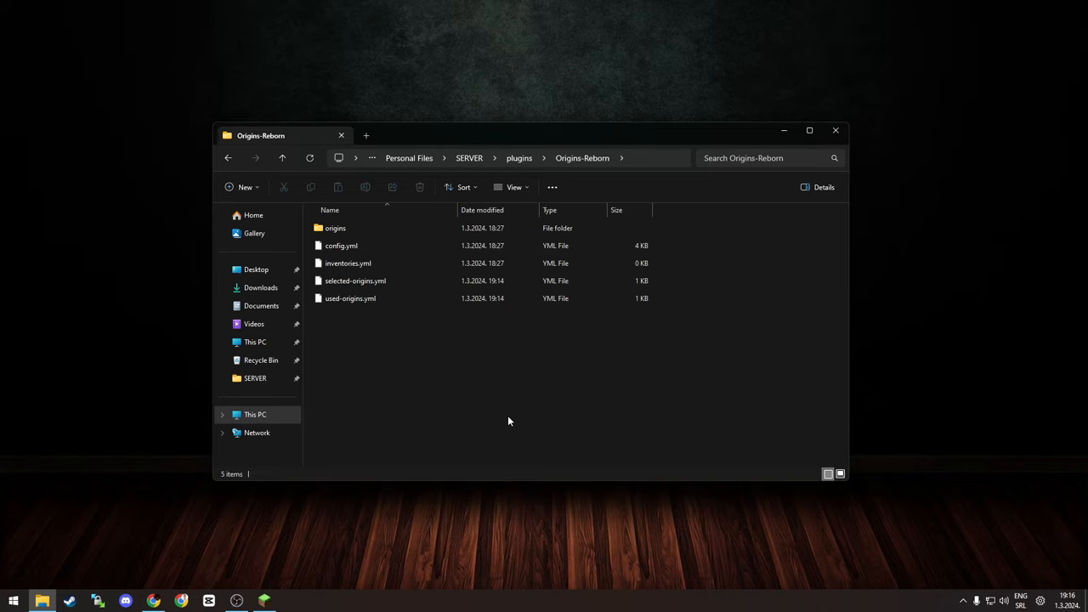
mouse_move(490, 423)
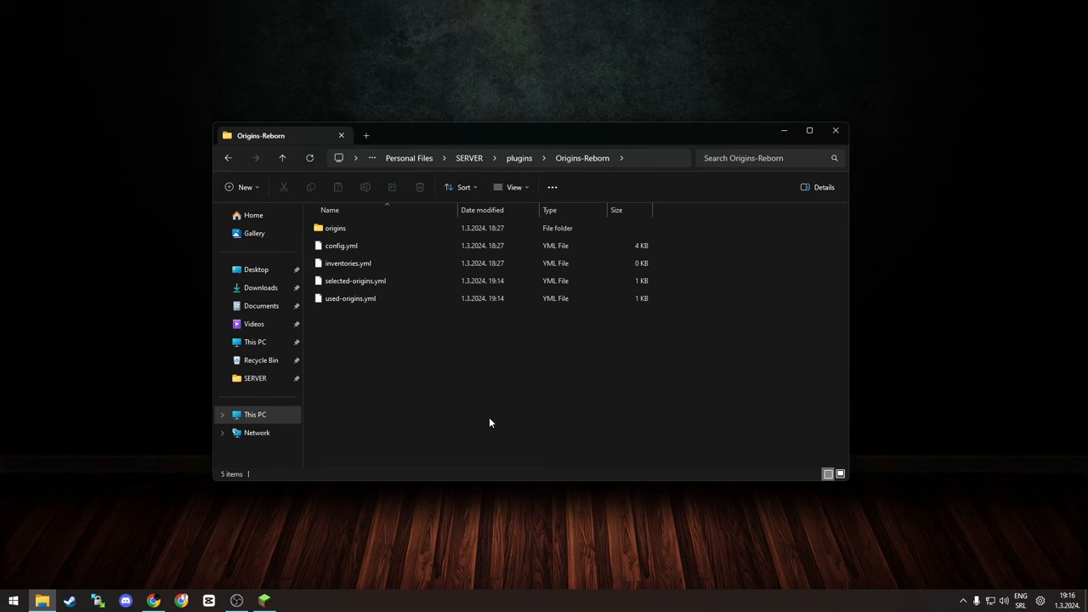
Step: Open config.yml in Notepad++ and review the swap-command 'enabled: true' setting
right_click(342, 246)
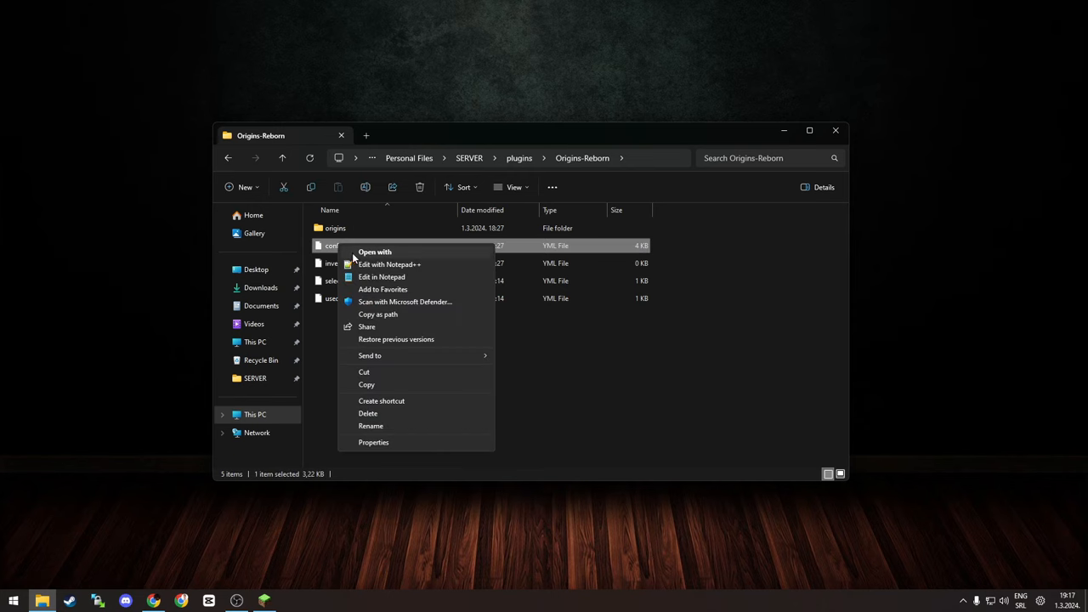
left_click(388, 263)
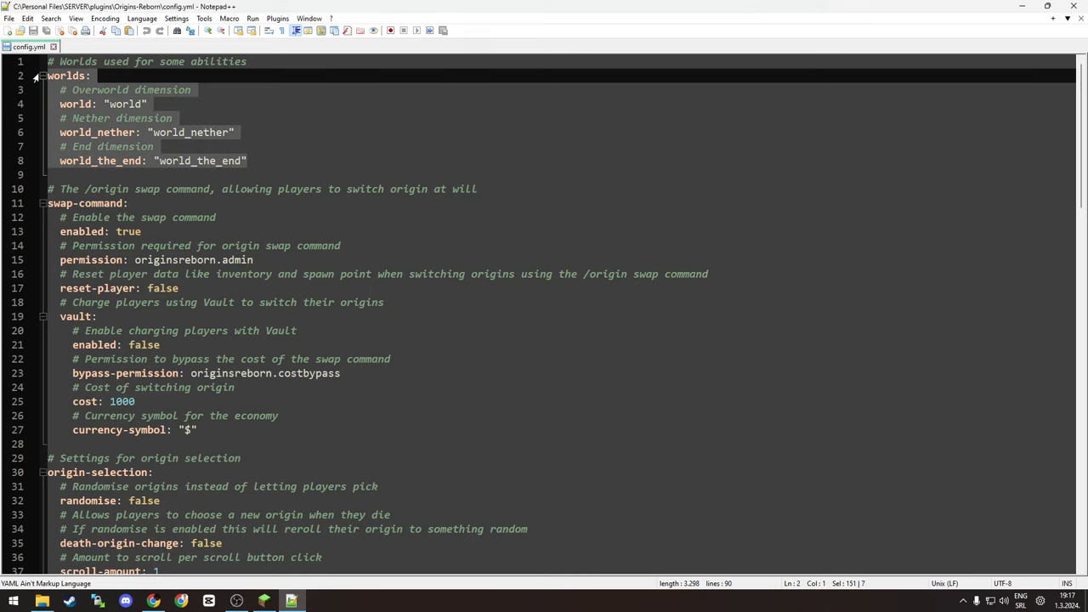
mouse_move(180, 125)
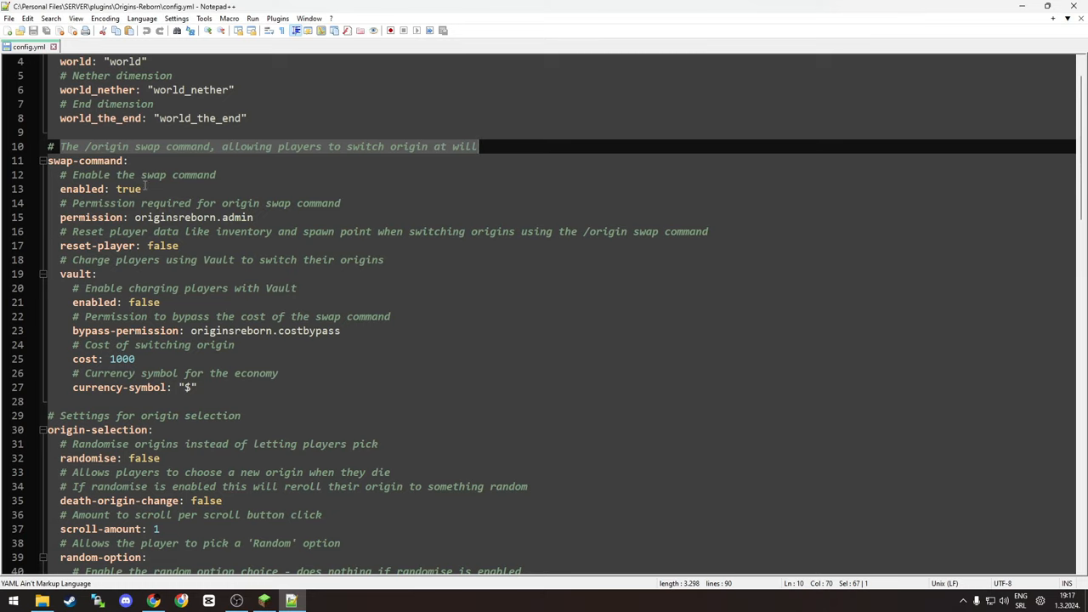
left_click(139, 175)
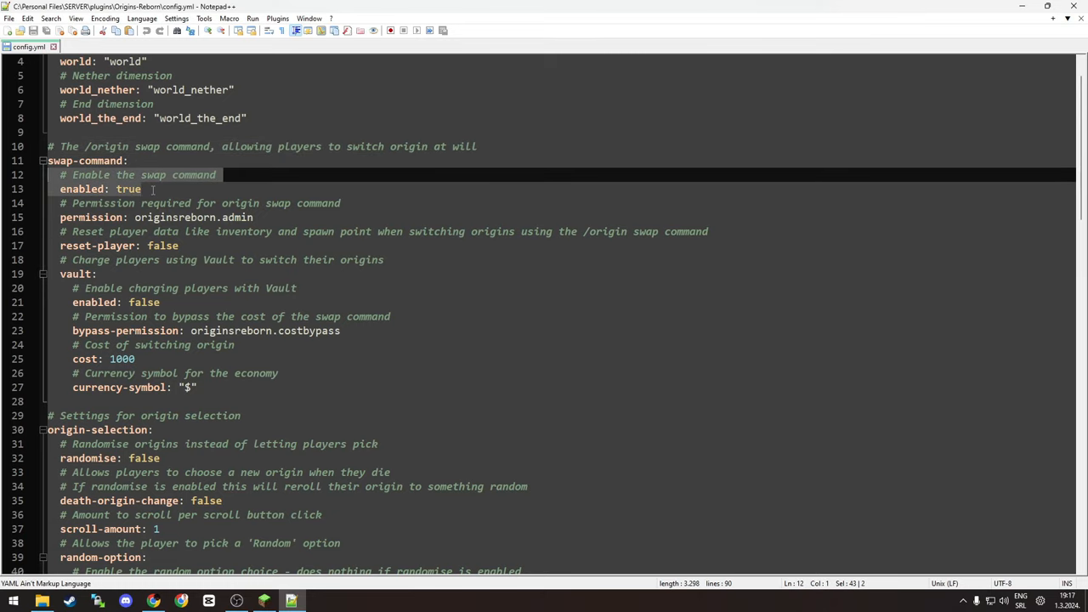
mouse_move(175, 189)
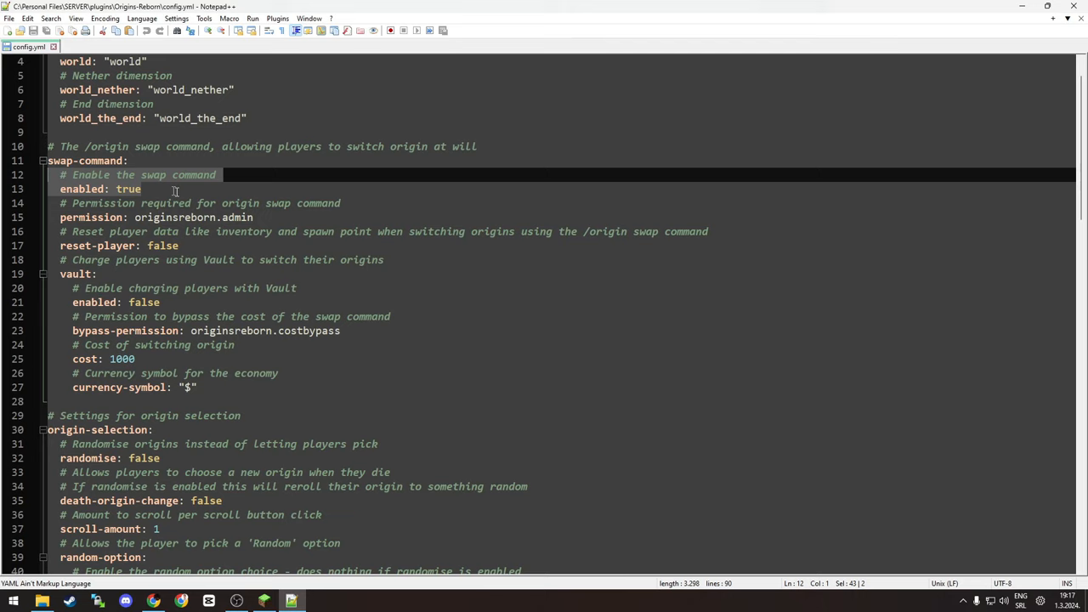
mouse_move(213, 208)
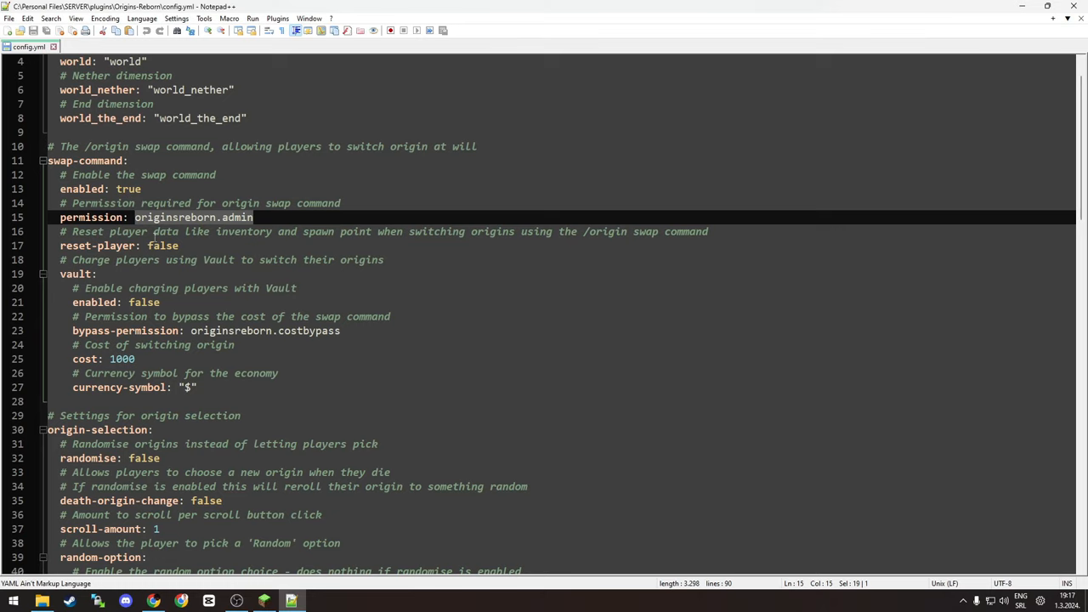
scroll("down", 3)
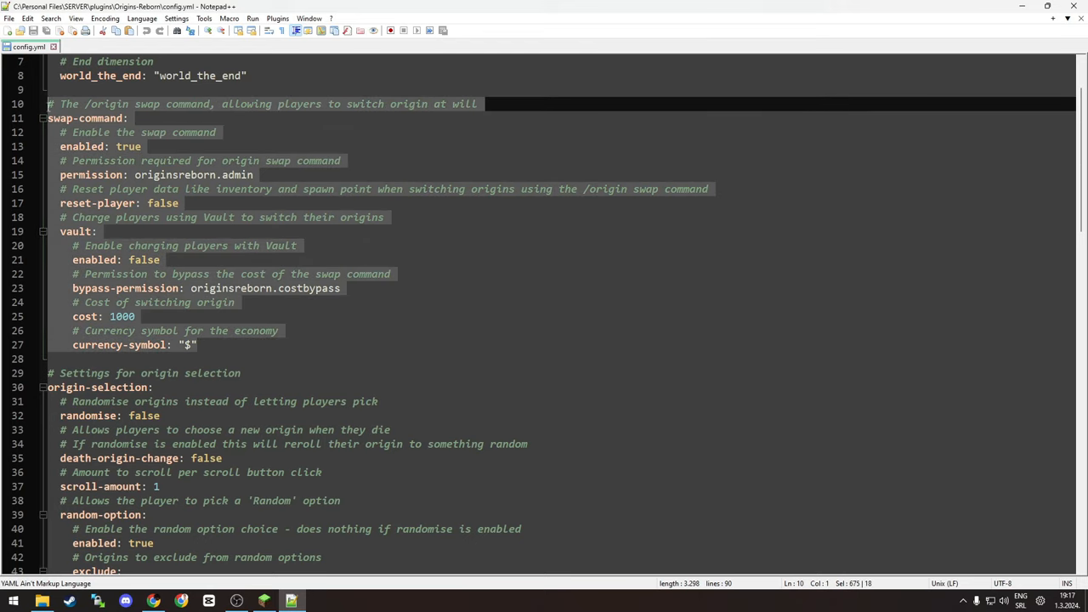
mouse_move(238, 285)
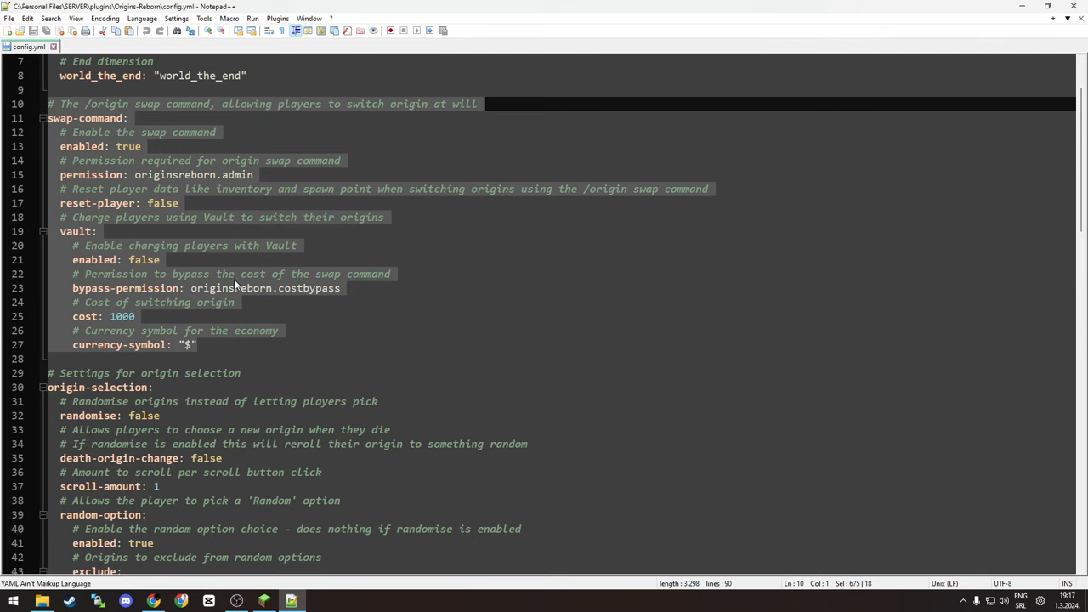
mouse_move(240, 259)
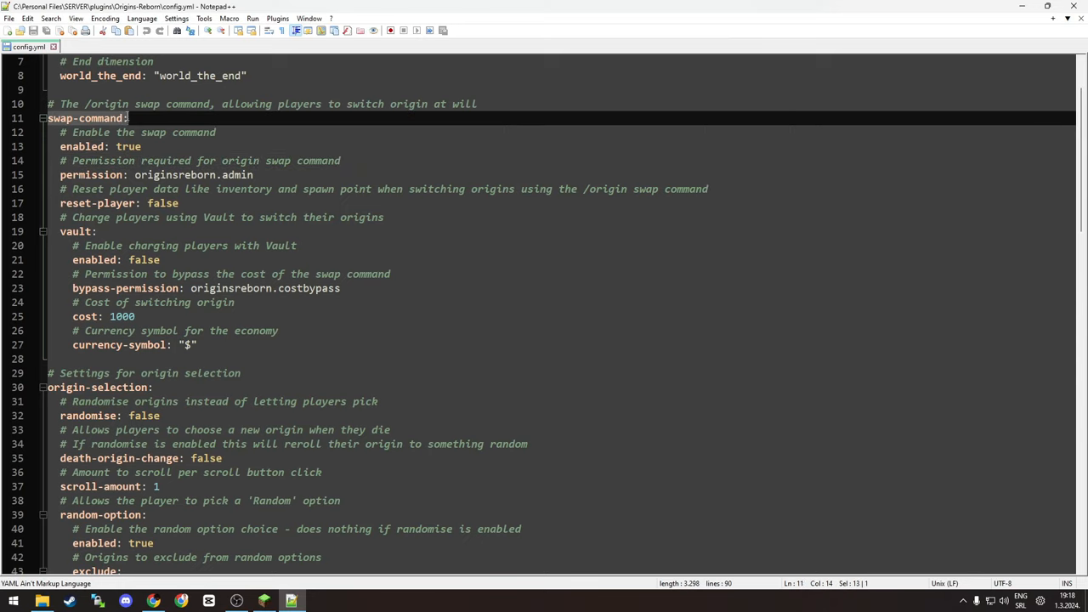
mouse_move(185, 202)
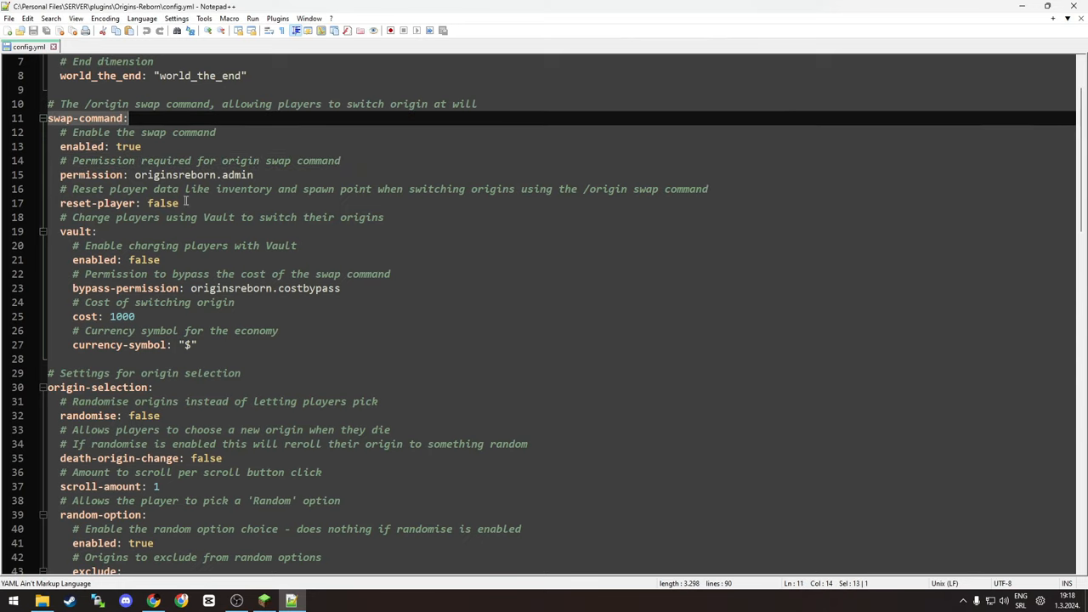
scroll("down", 3)
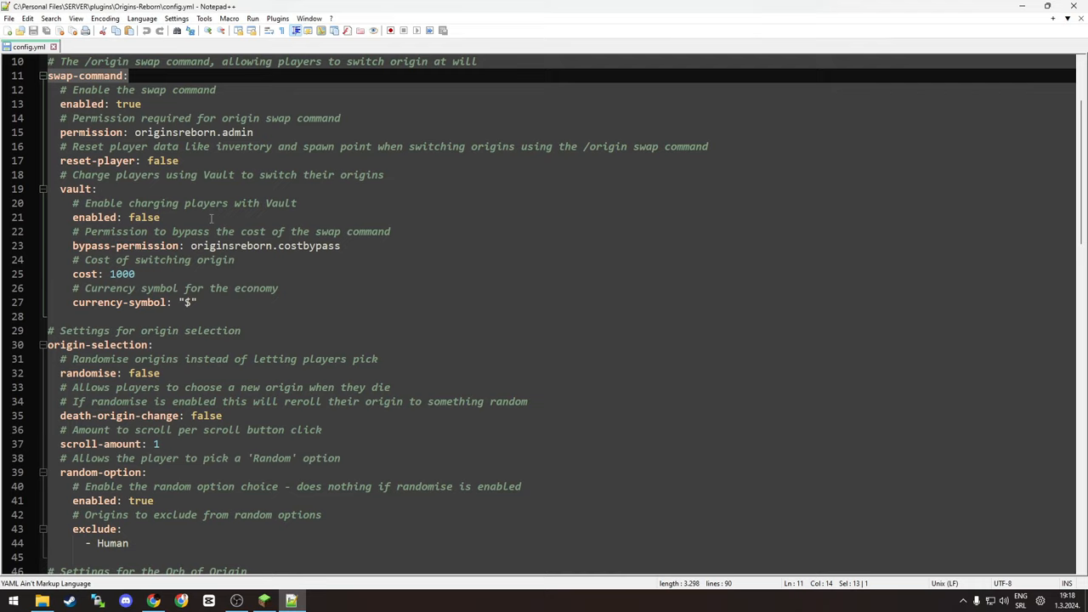
scroll("down", 3)
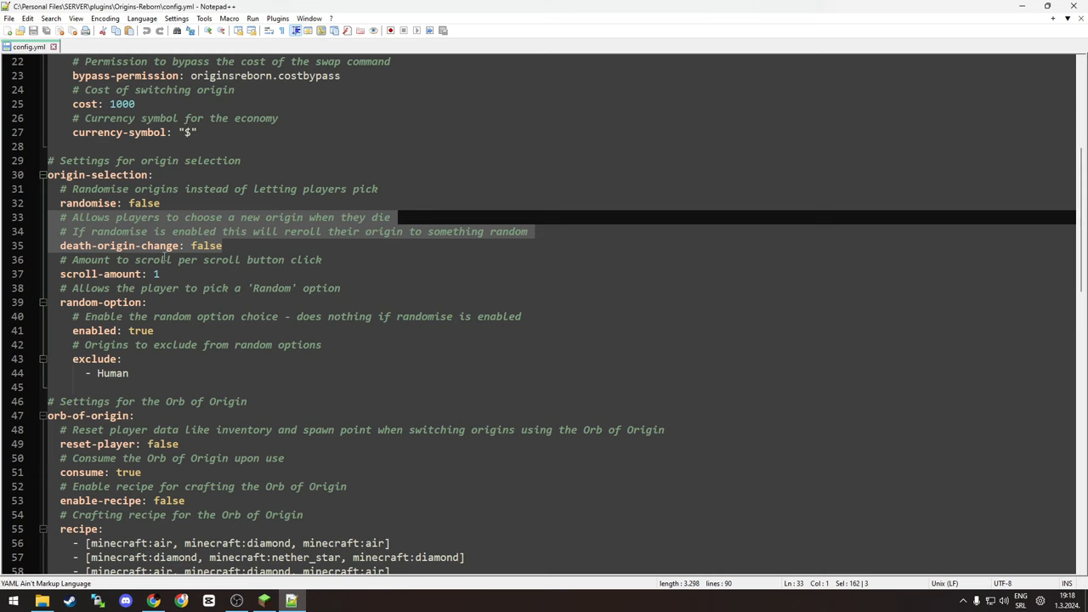
scroll("down", 3)
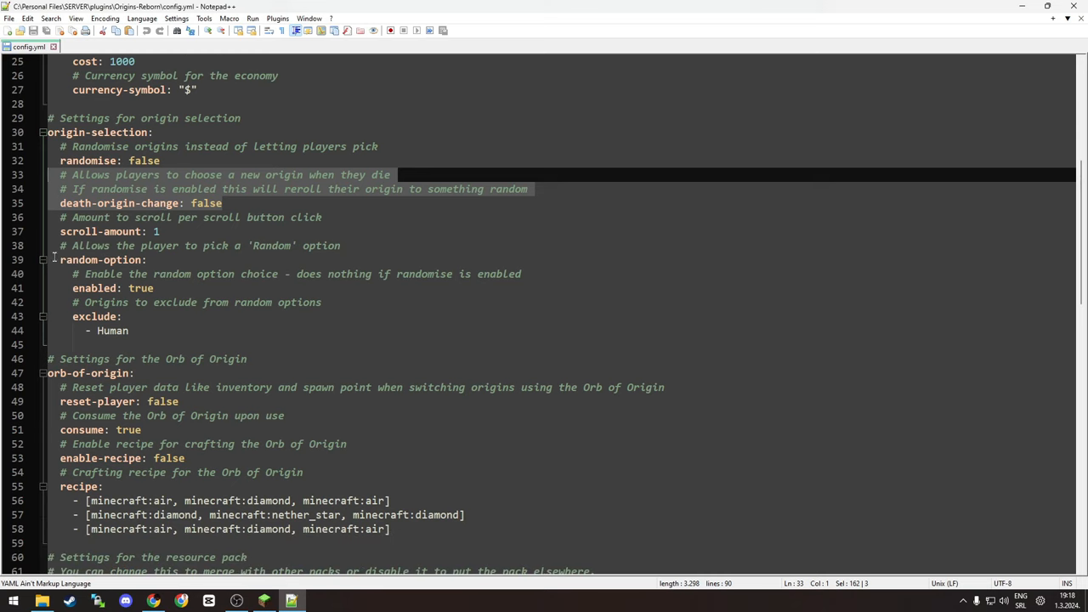
mouse_move(159, 287)
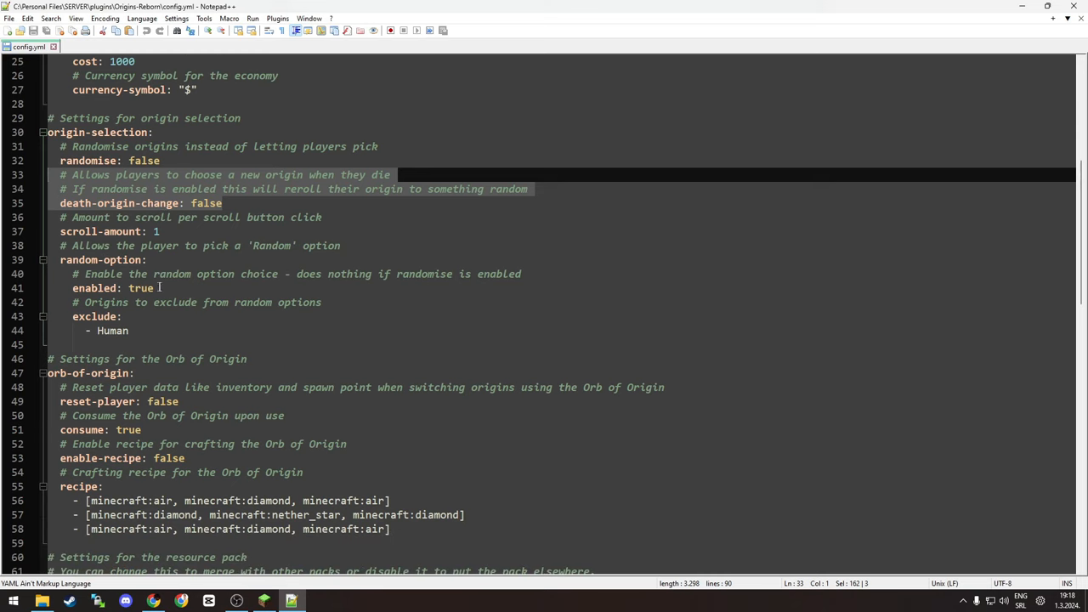
scroll("down", 3)
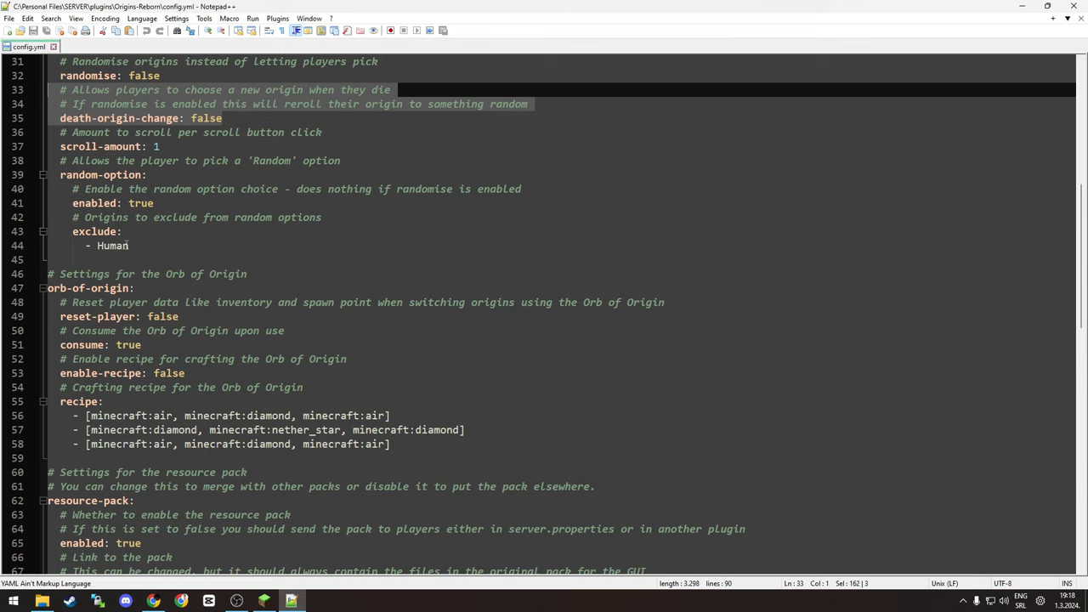
scroll("down", 3)
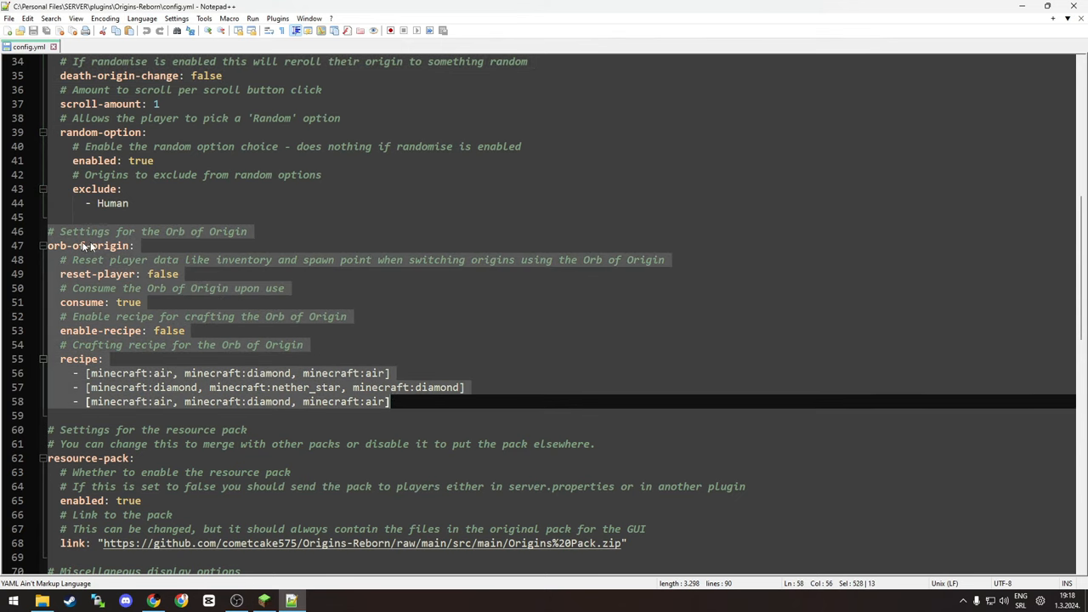
mouse_move(201, 264)
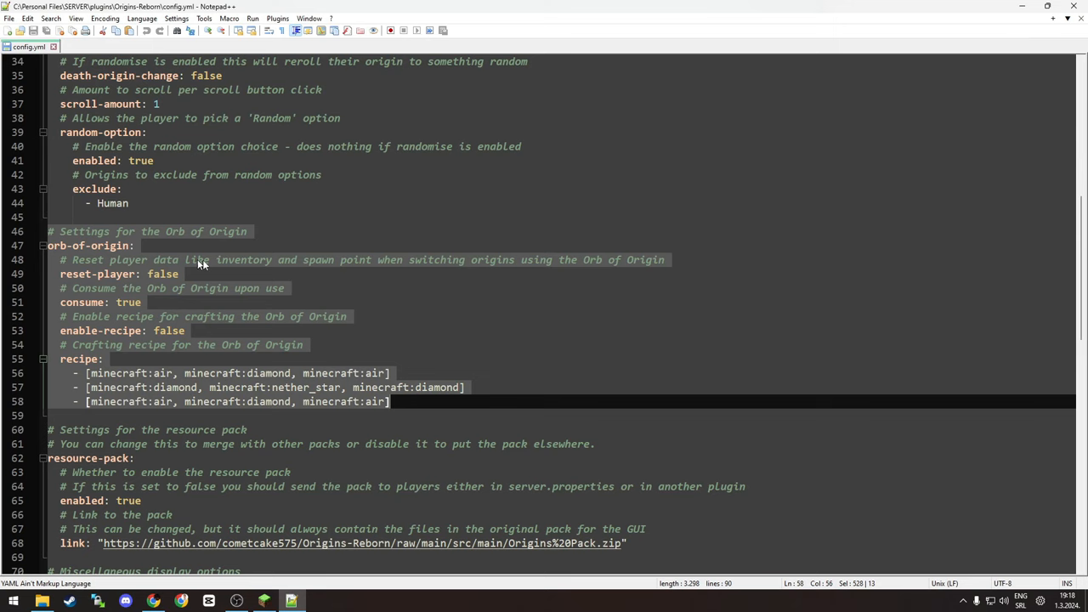
scroll("down", 3)
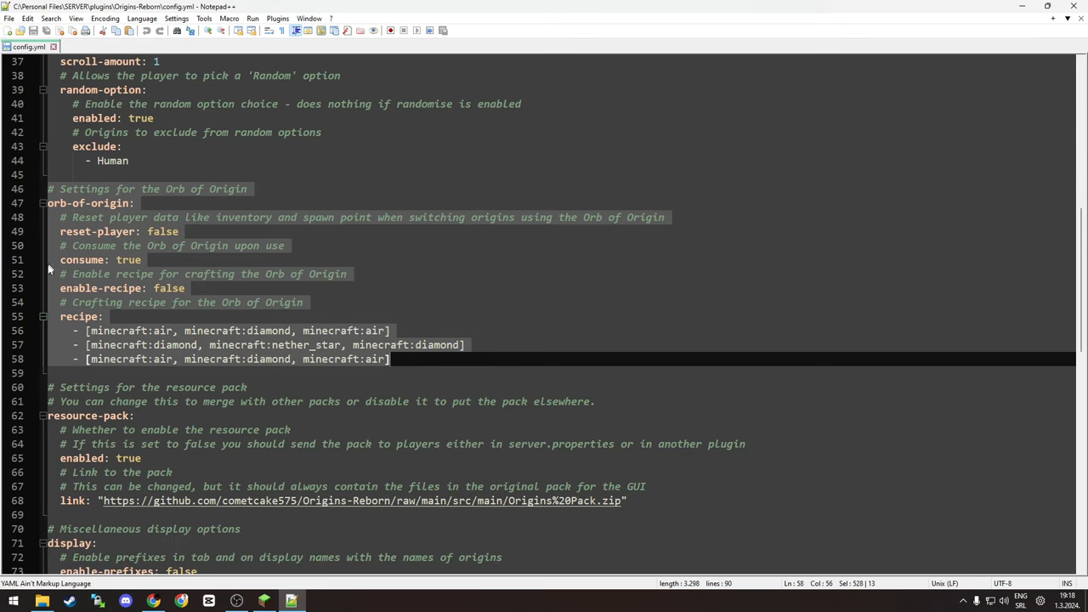
mouse_move(101, 265)
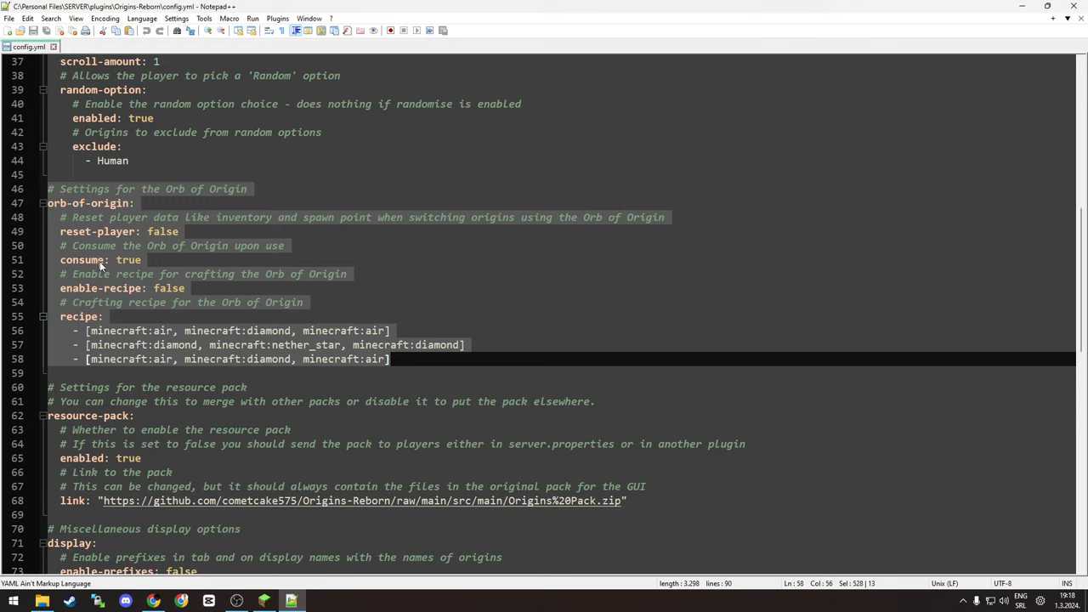
mouse_move(217, 277)
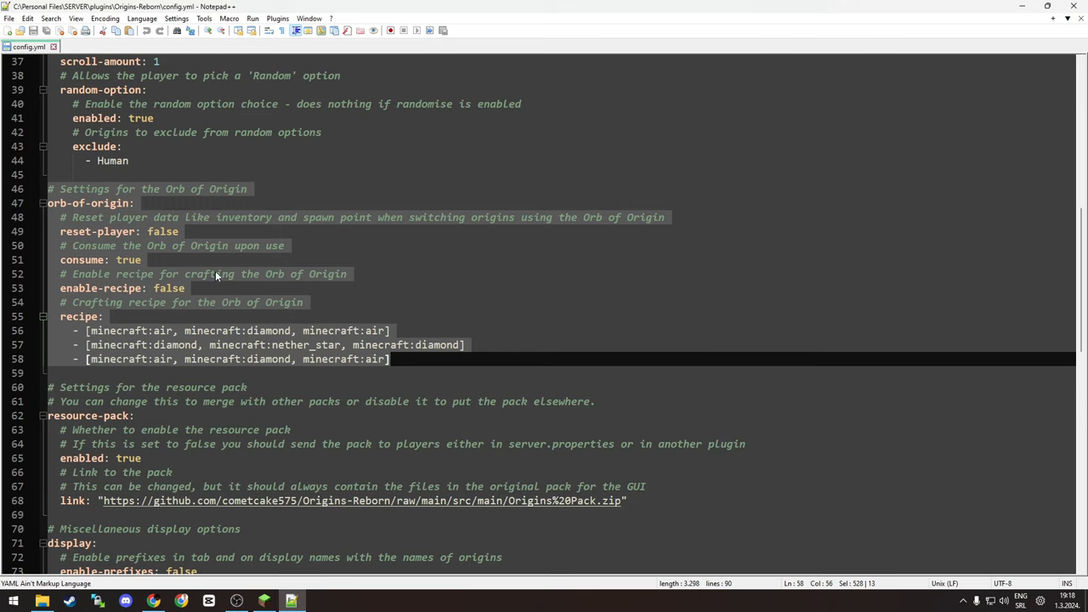
mouse_move(238, 270)
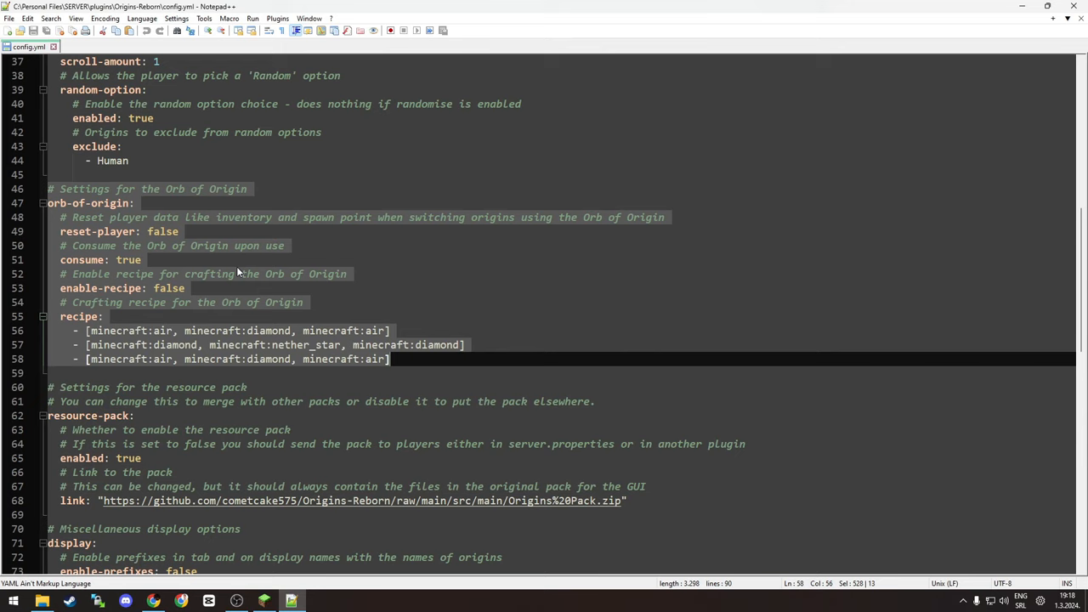
mouse_move(227, 315)
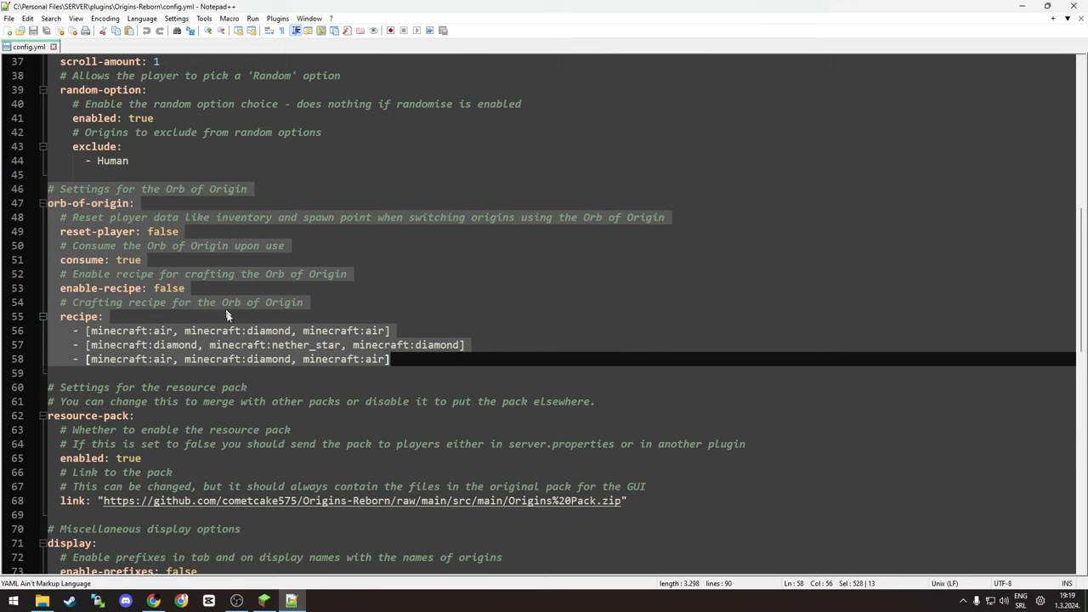
mouse_move(443, 343)
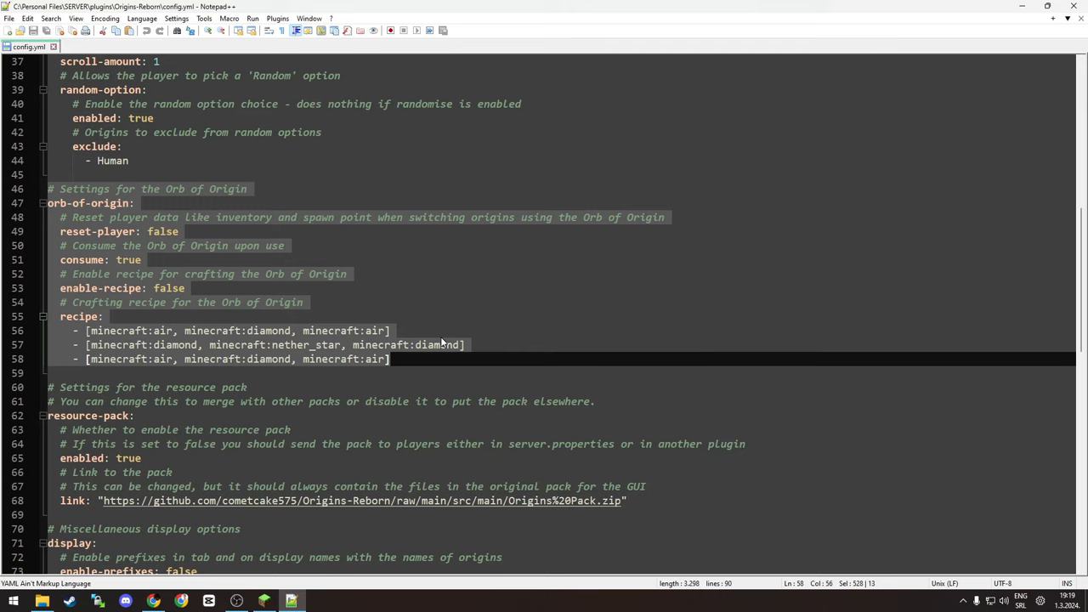
mouse_move(419, 332)
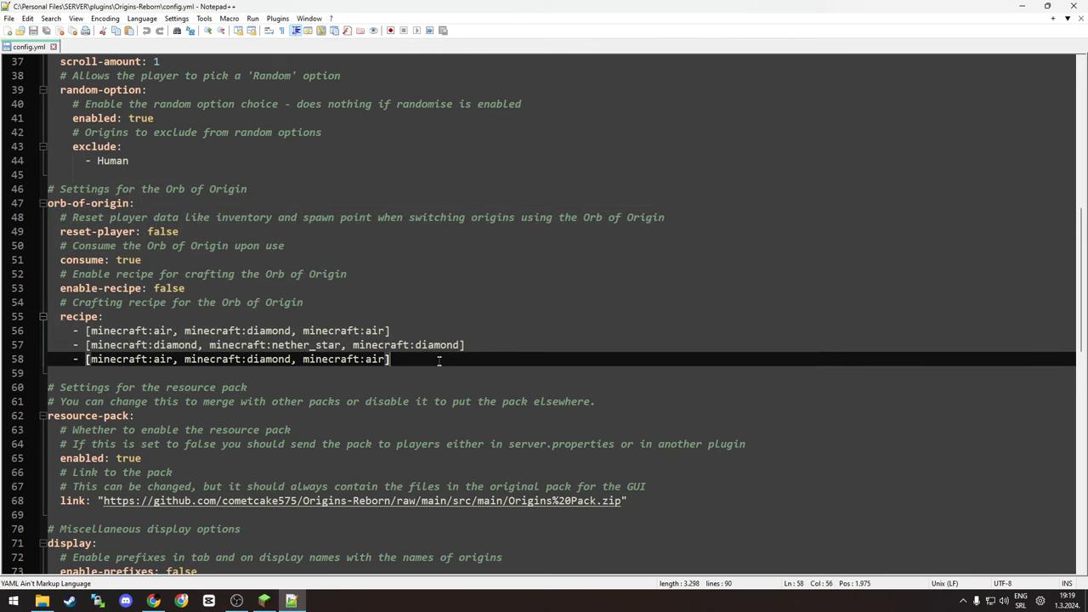
scroll("down", 3)
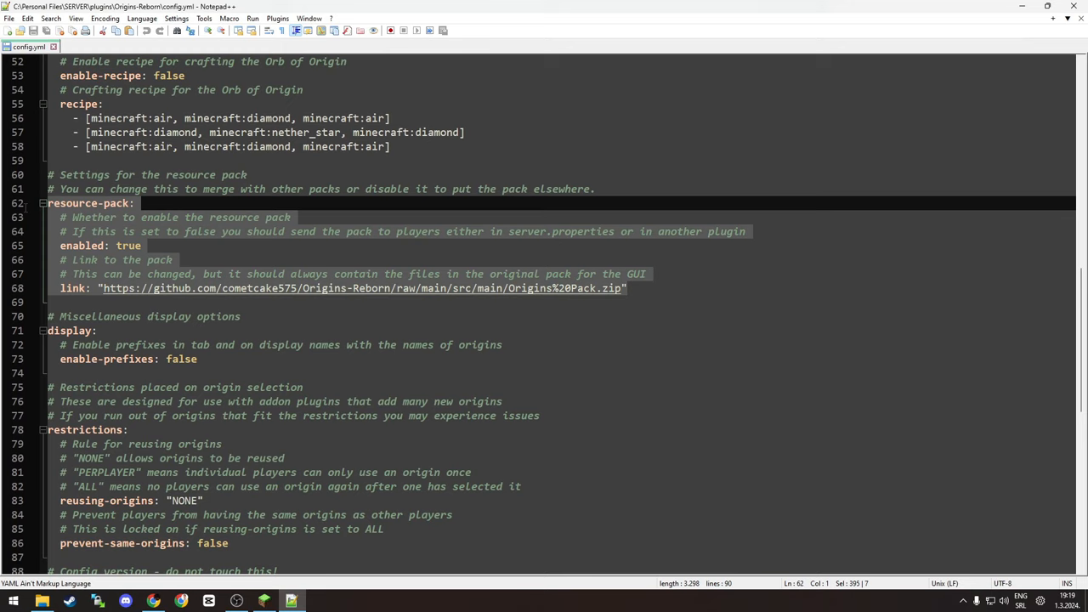
mouse_move(123, 246)
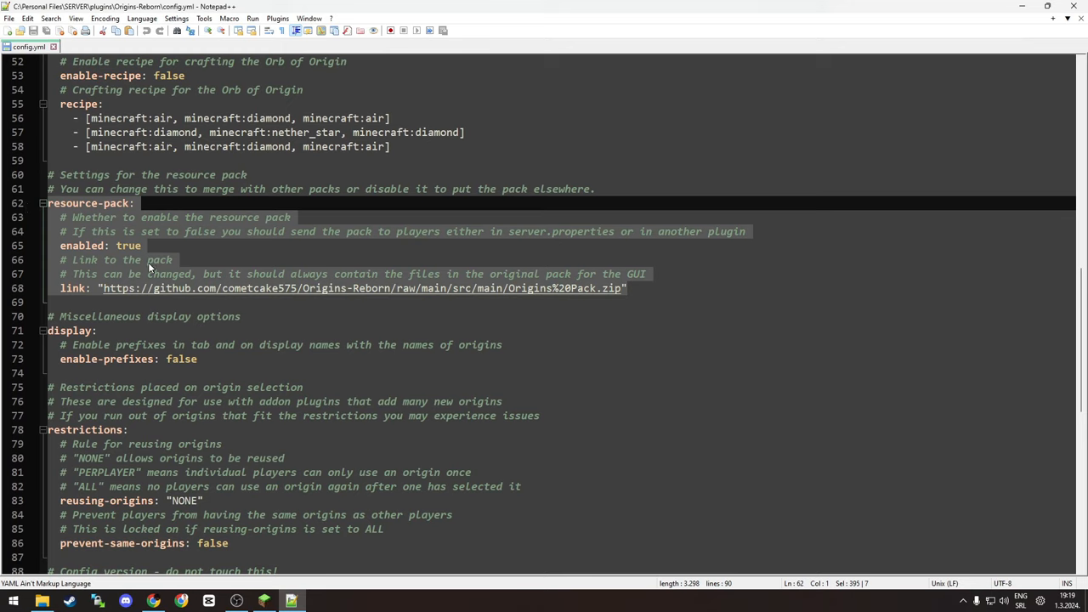
Step: Scroll through config.yml's display and restrictions sections without making edits
scroll("down", 3)
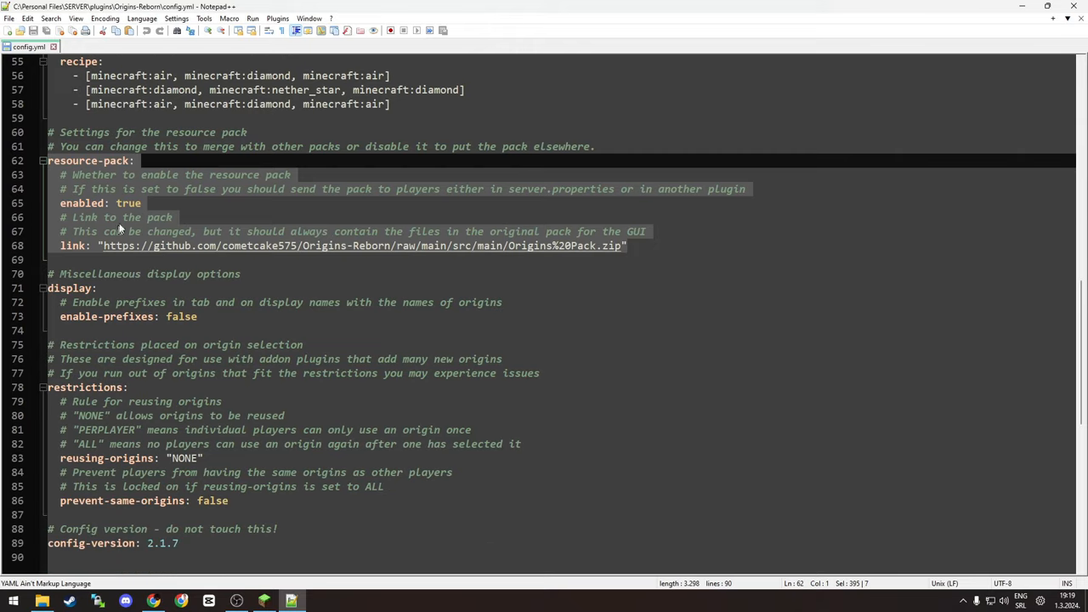
mouse_move(142, 223)
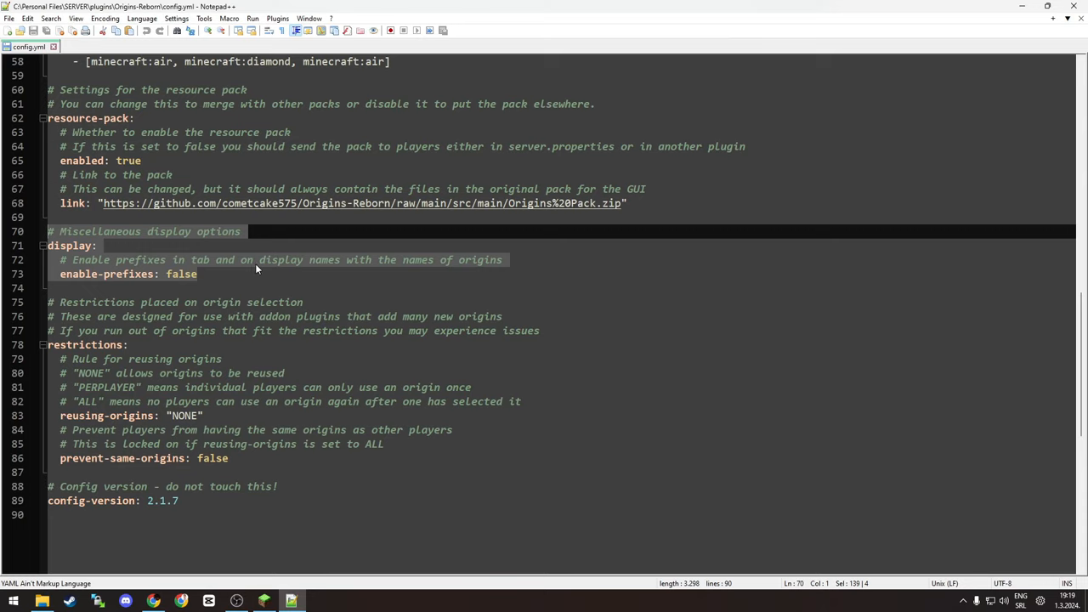
mouse_move(457, 268)
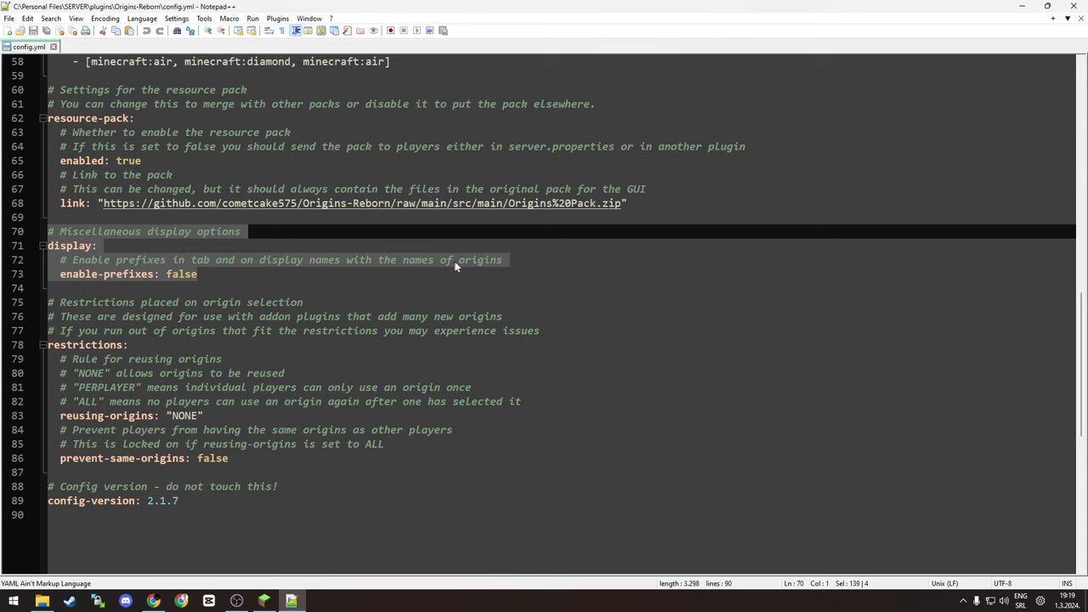
left_click(196, 274)
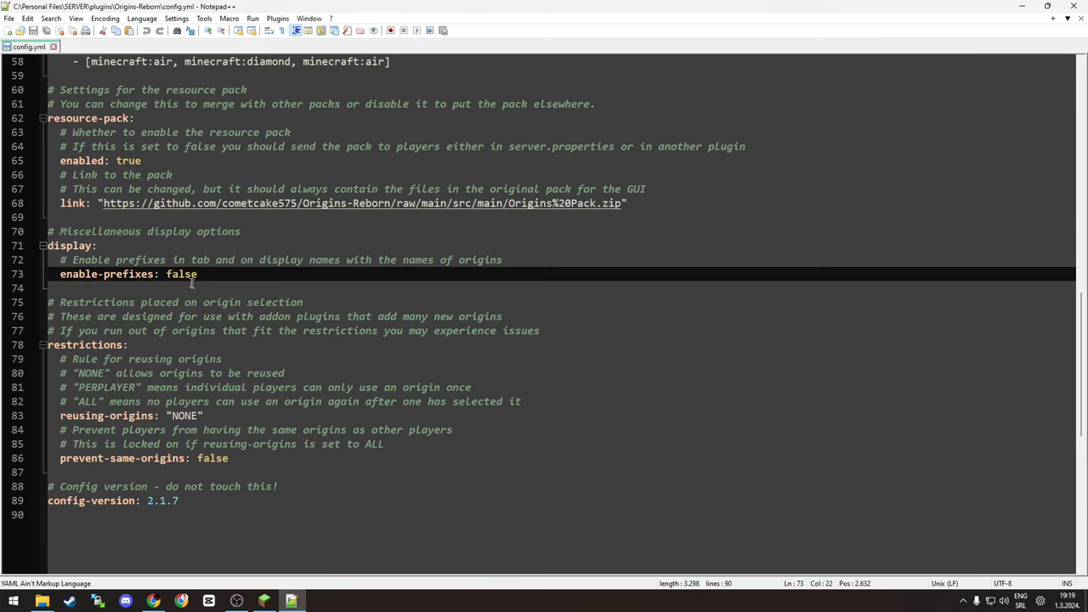
mouse_move(329, 299)
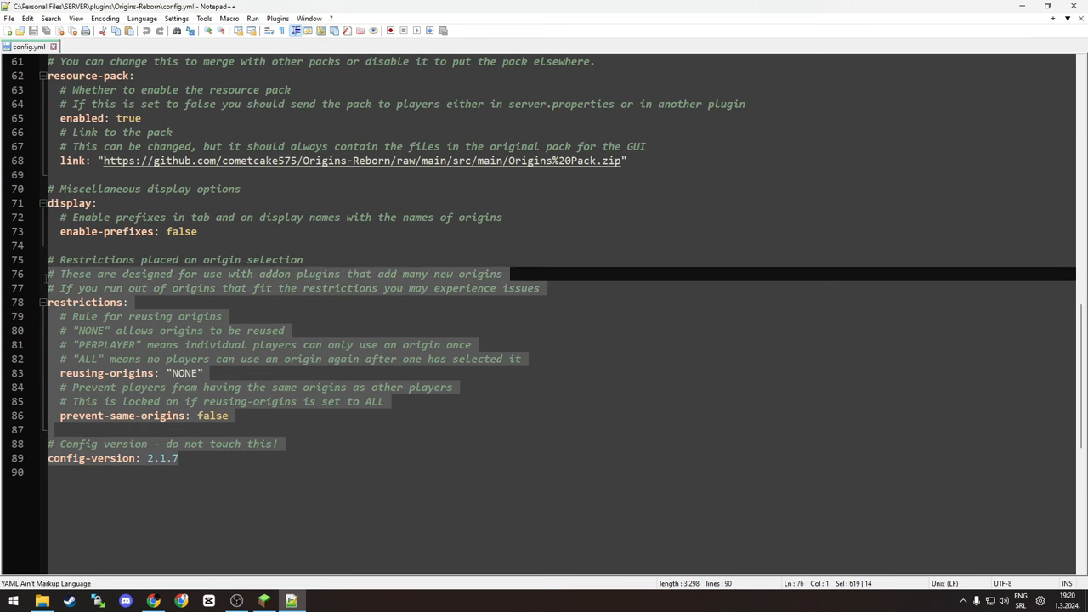
scroll("up", 3)
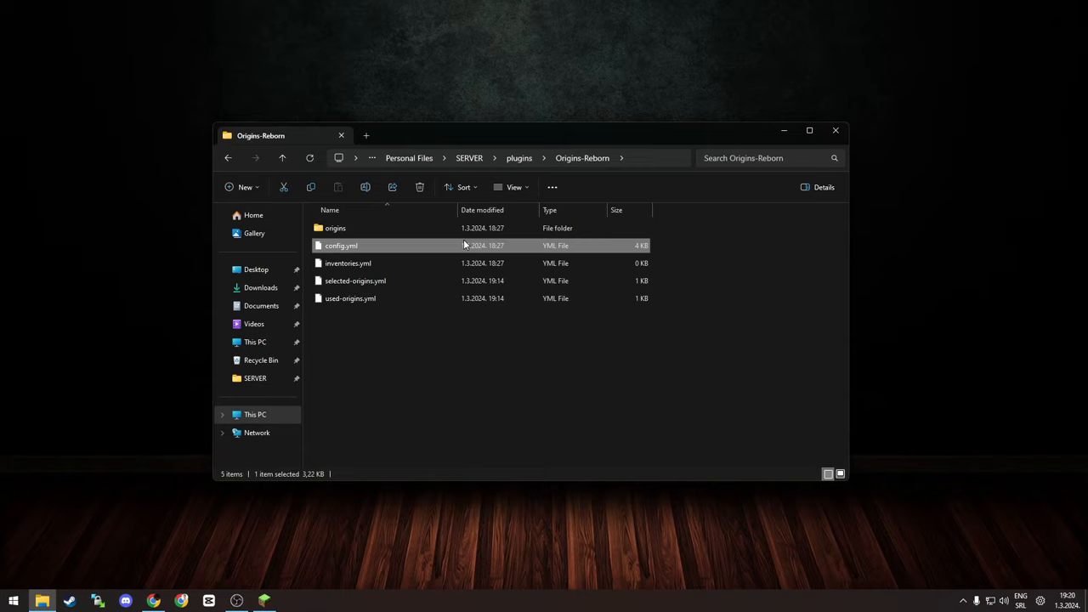
Step: Open selected-origins.yml in Notepad++ and highlight the 'arachnid' origin name
right_click(355, 280)
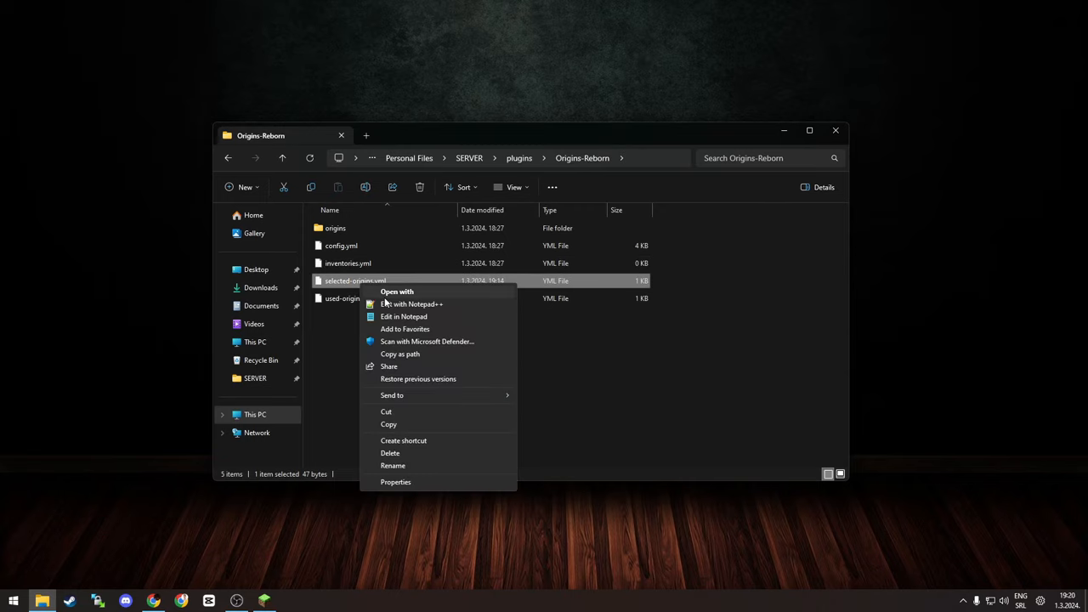
left_click(410, 303)
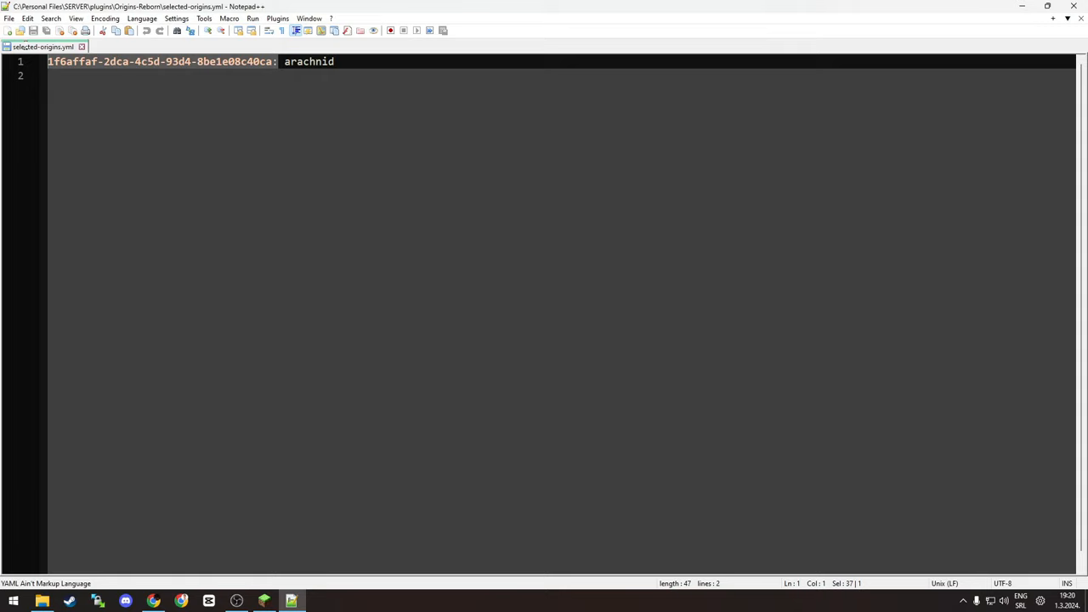
double_click(309, 62)
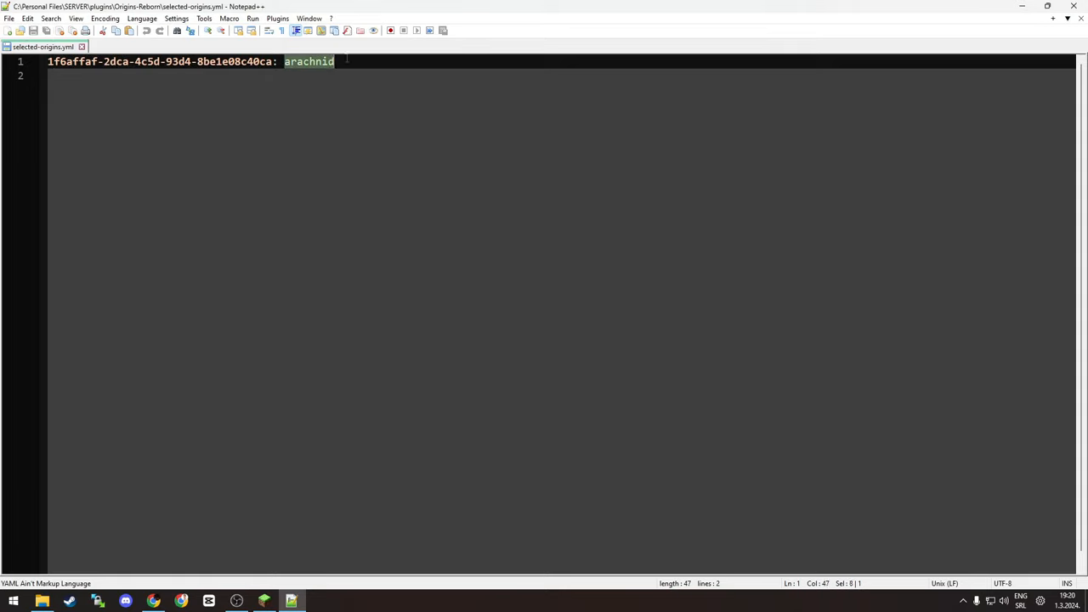
mouse_move(368, 231)
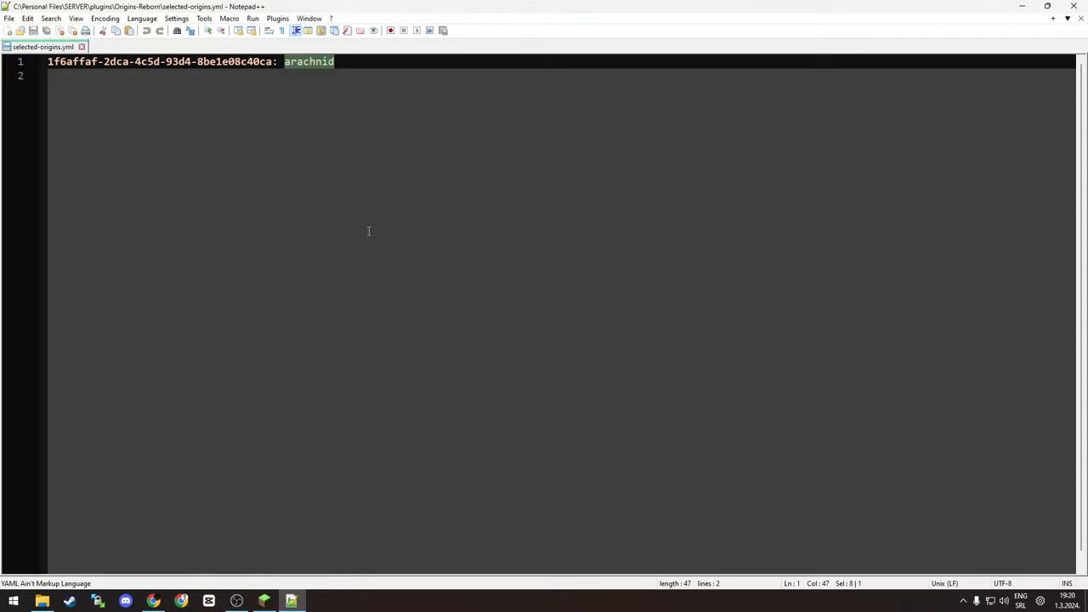
mouse_move(137, 106)
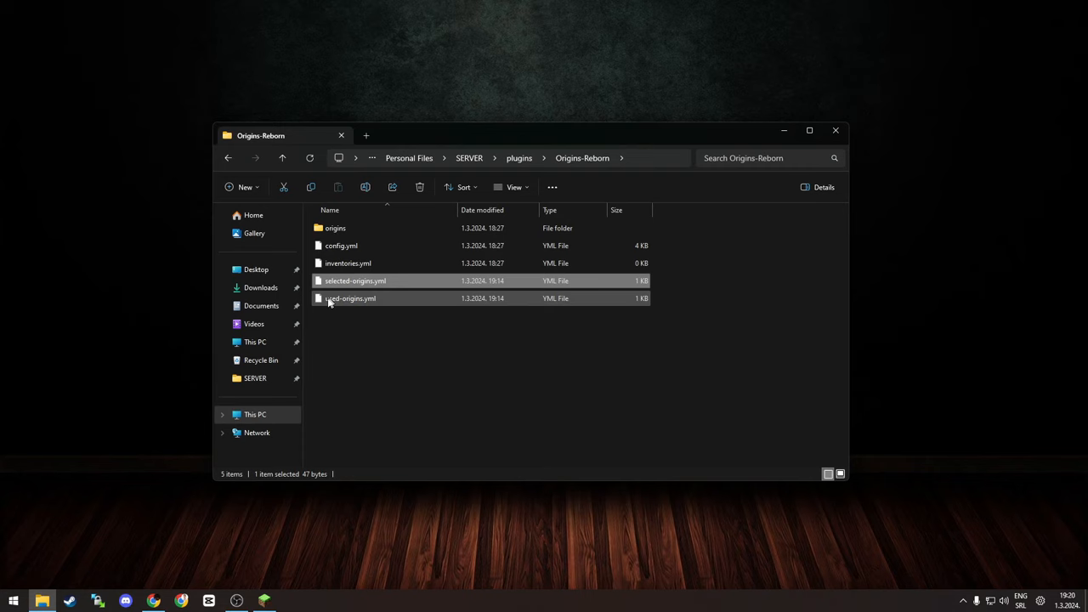
Step: Open used-origins.yml and review the origin list, starting with arachnid
double_click(350, 298)
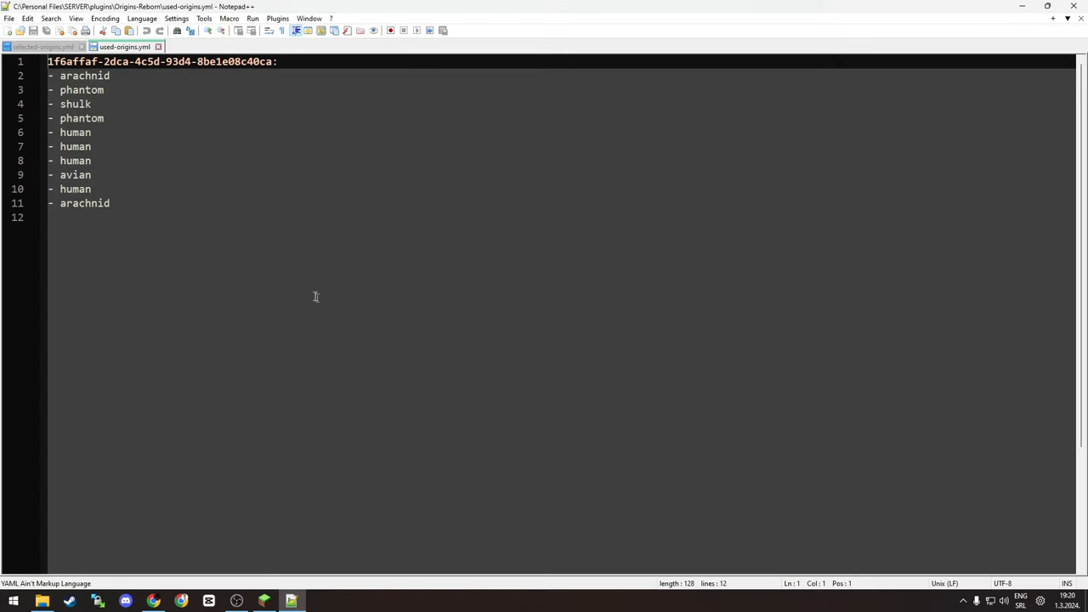
mouse_move(139, 127)
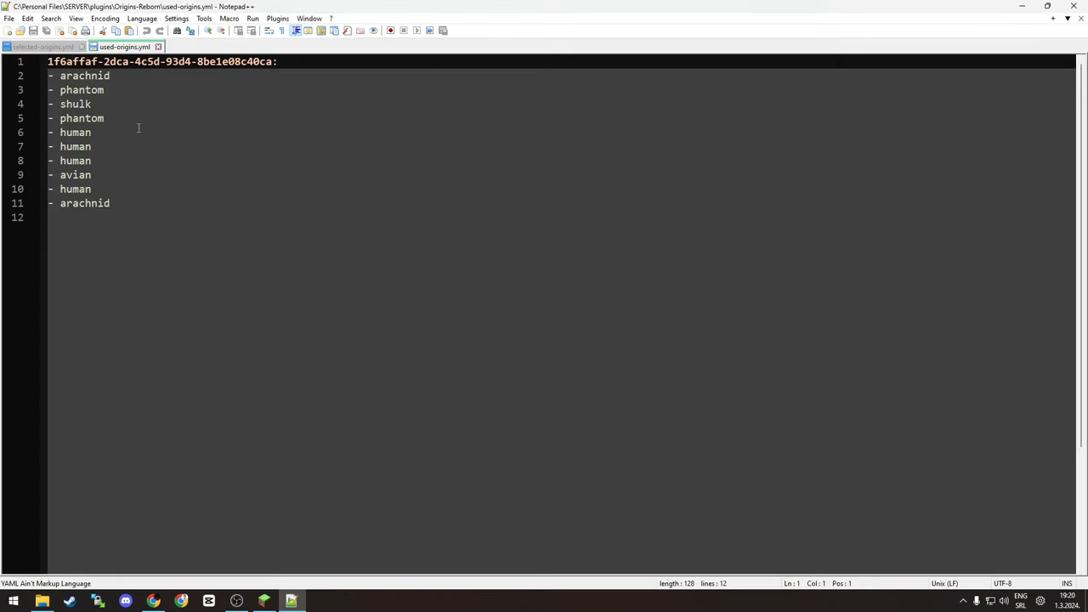
key("ctrl+a")
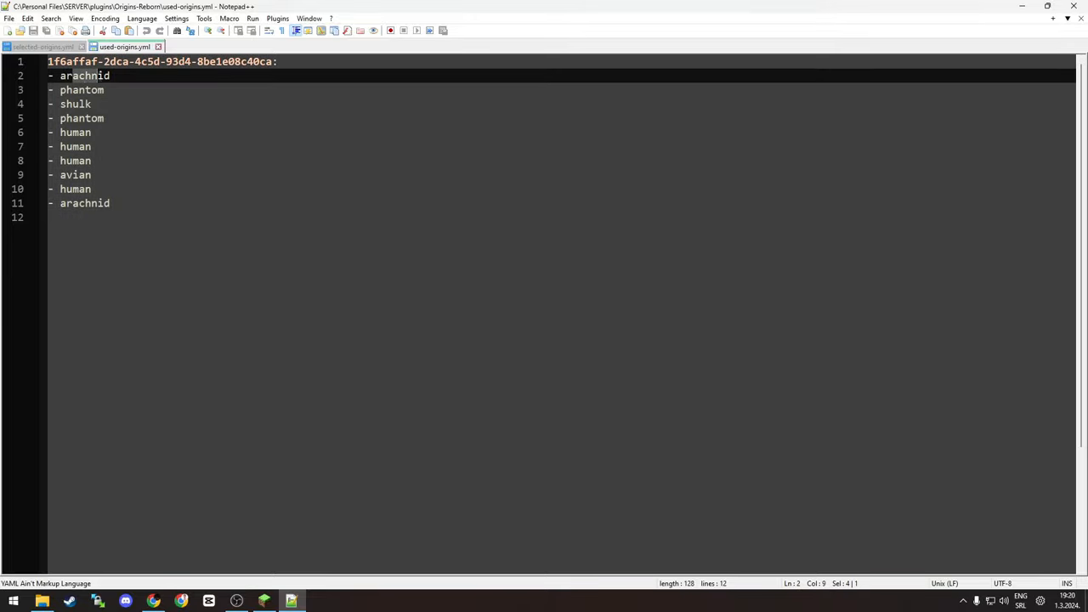
left_click(82, 118)
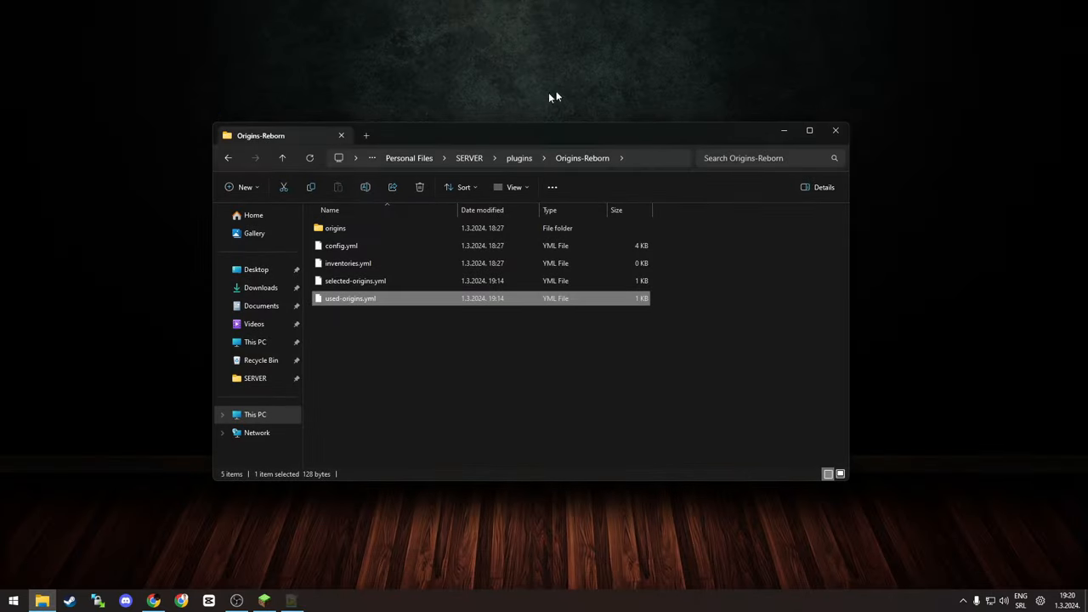
mouse_move(364, 221)
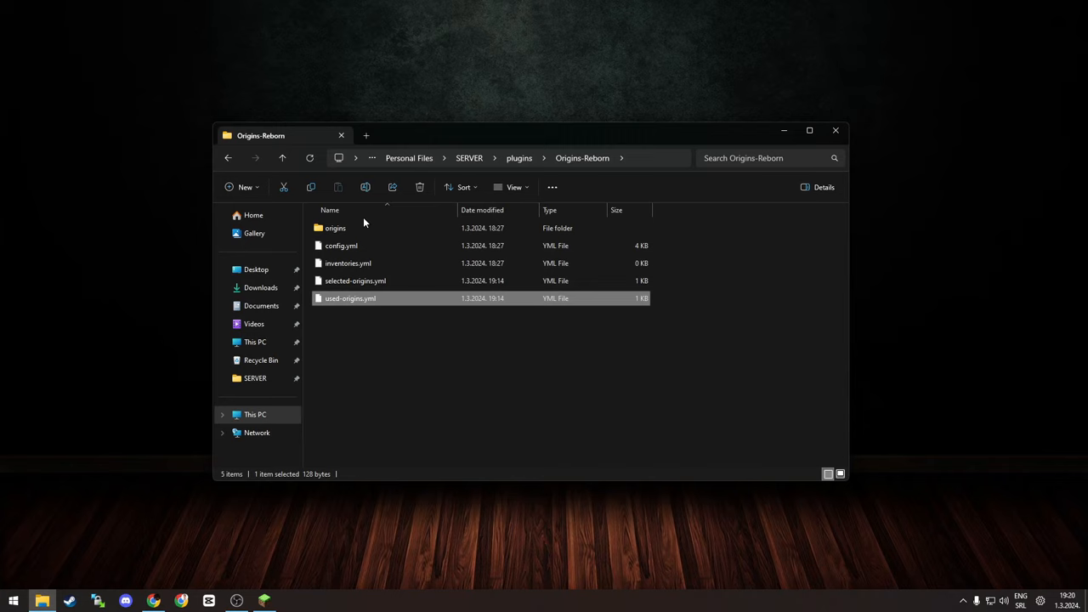
Step: Open origins/arachnid.json in Notepad++ and select its full definition
double_click(335, 228)
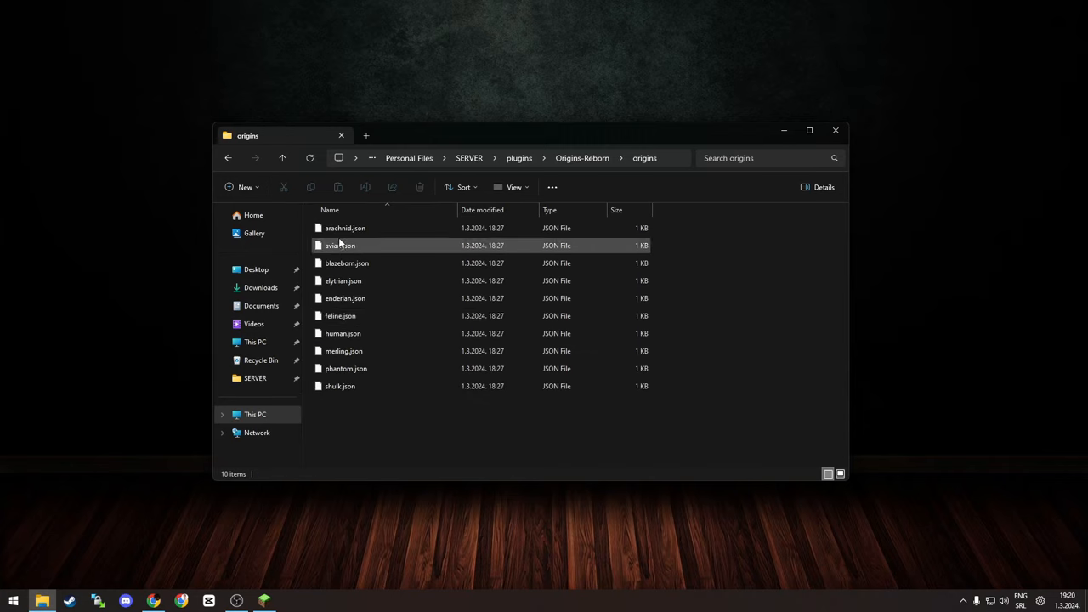
right_click(344, 228)
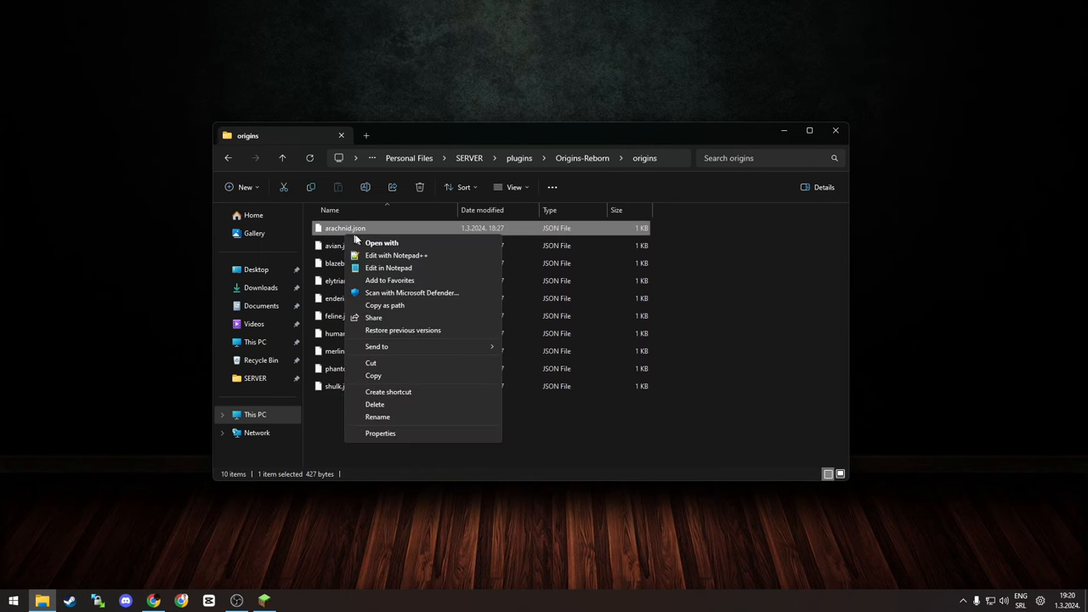
left_click(397, 256)
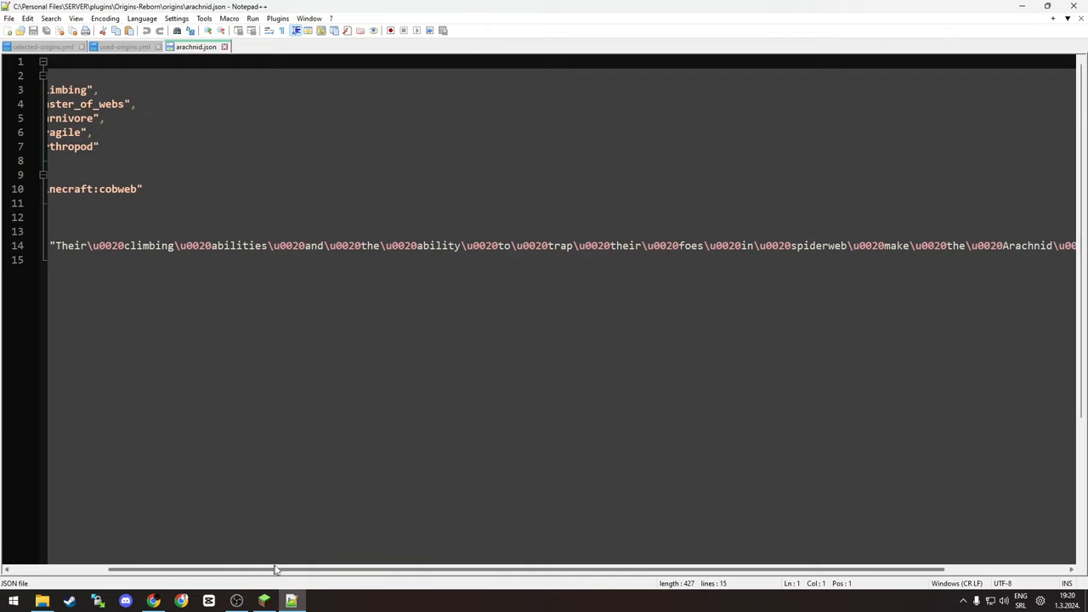
scroll("left", 3)
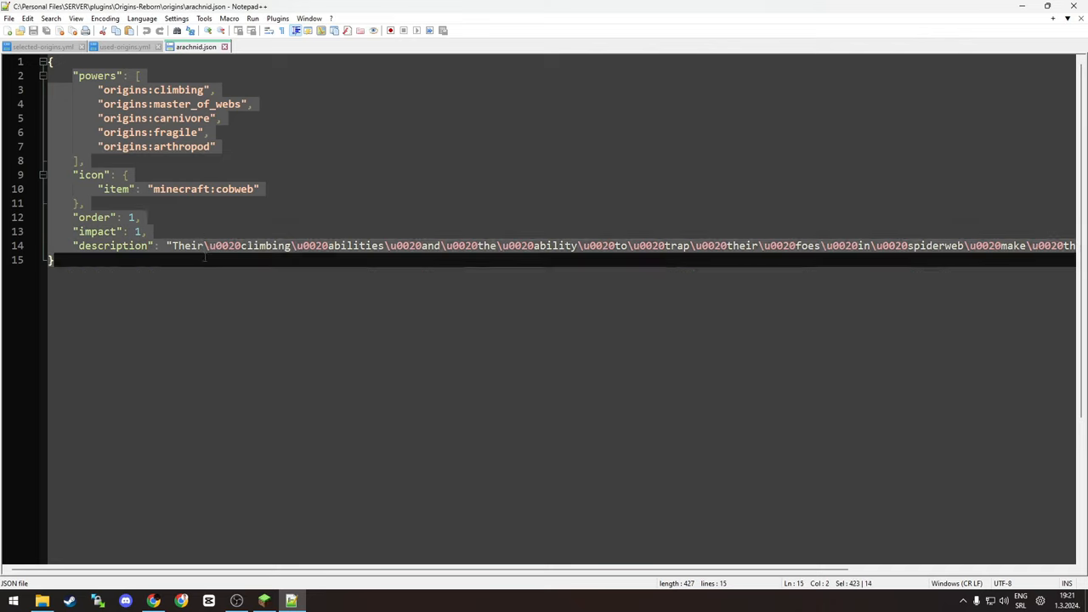
left_click(96, 75)
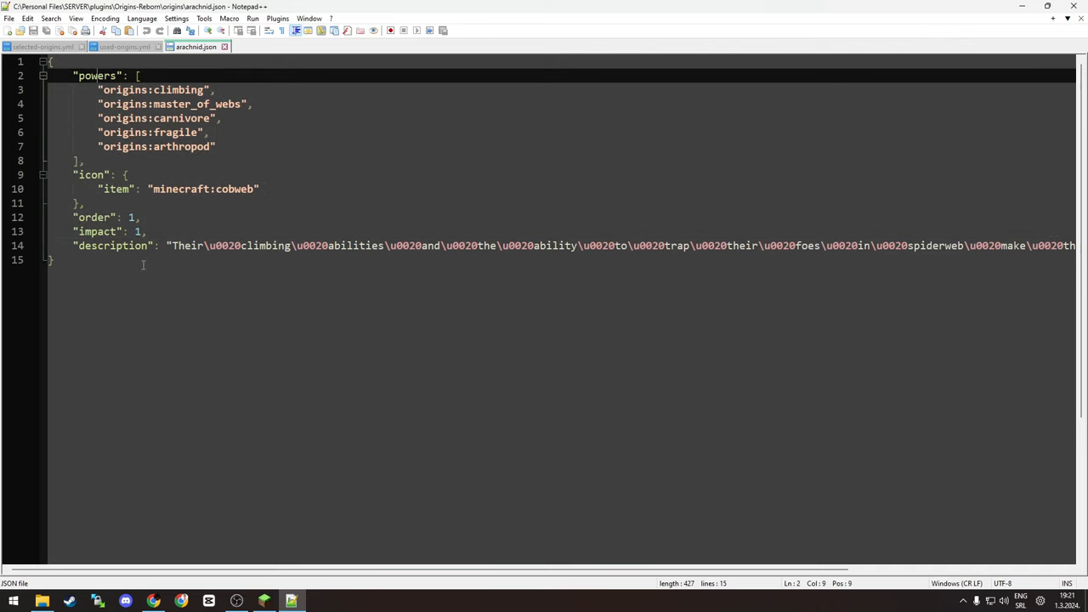
key("ctrl+a")
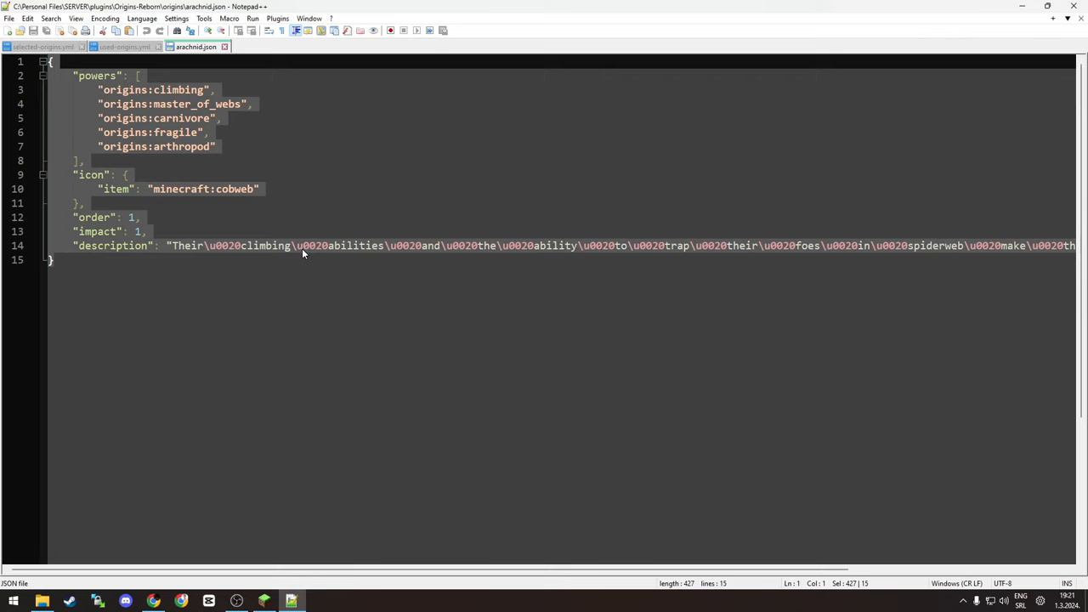
mouse_move(220, 195)
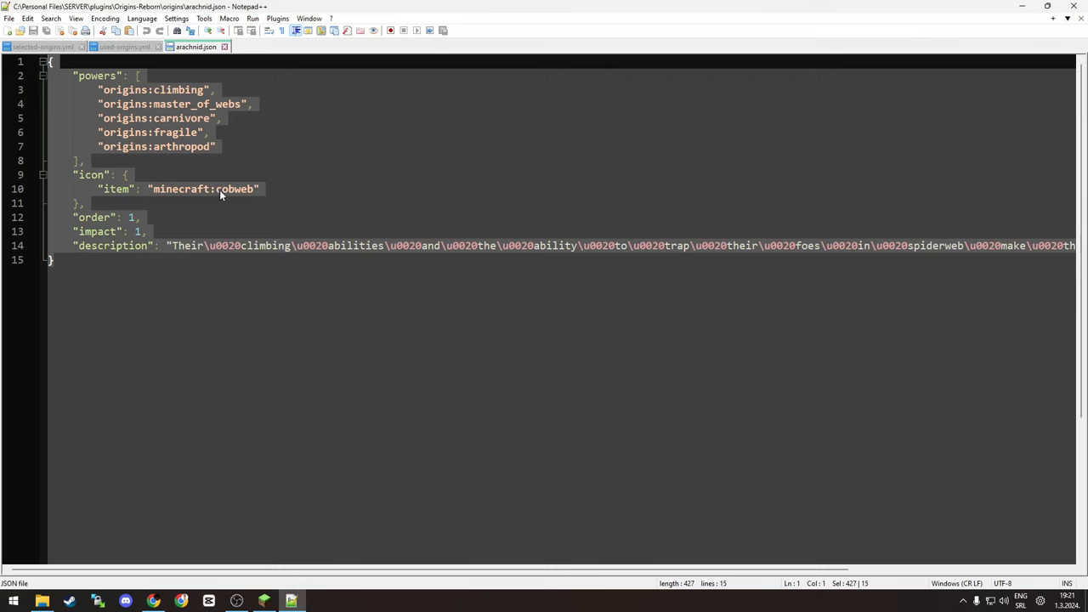
left_click(83, 203)
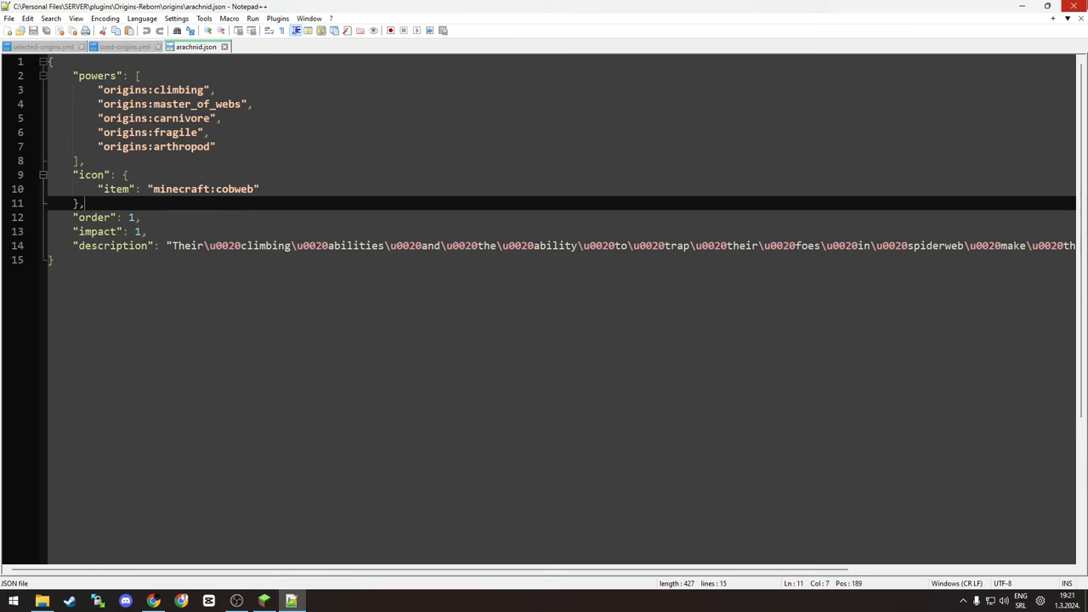
Step: View avian.json's slow falling, fresh air and tailwind powers in Notepad++, then return to SERVER
right_click(340, 246)
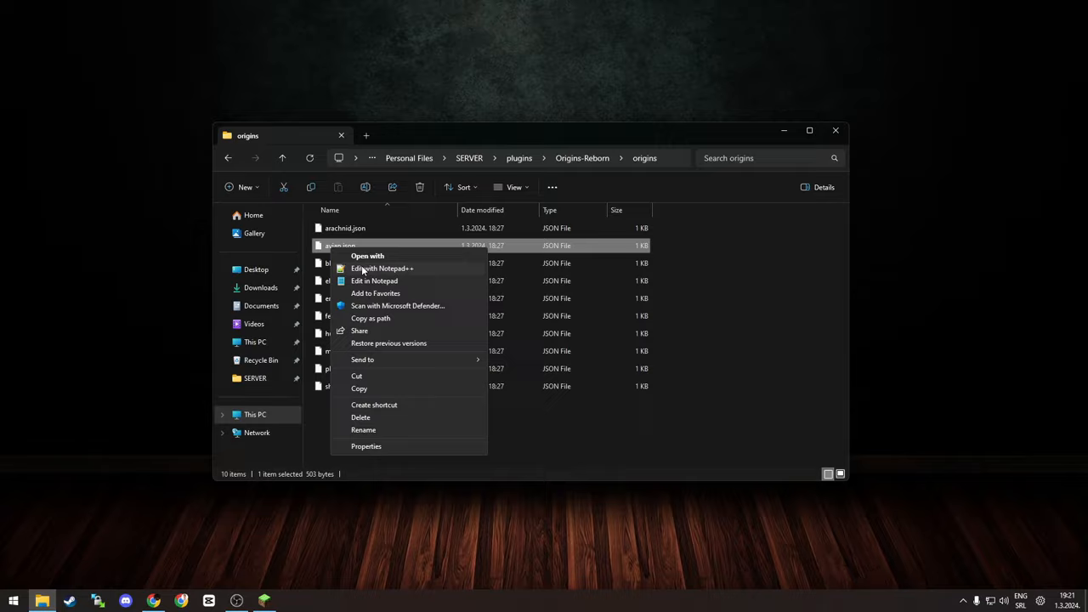
left_click(382, 268)
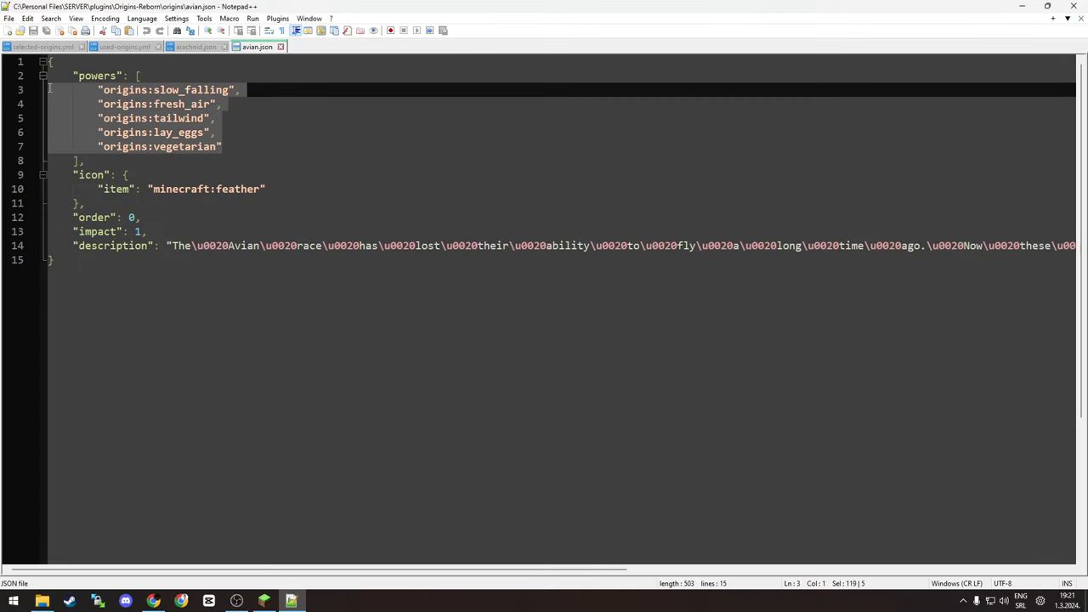
mouse_move(361, 142)
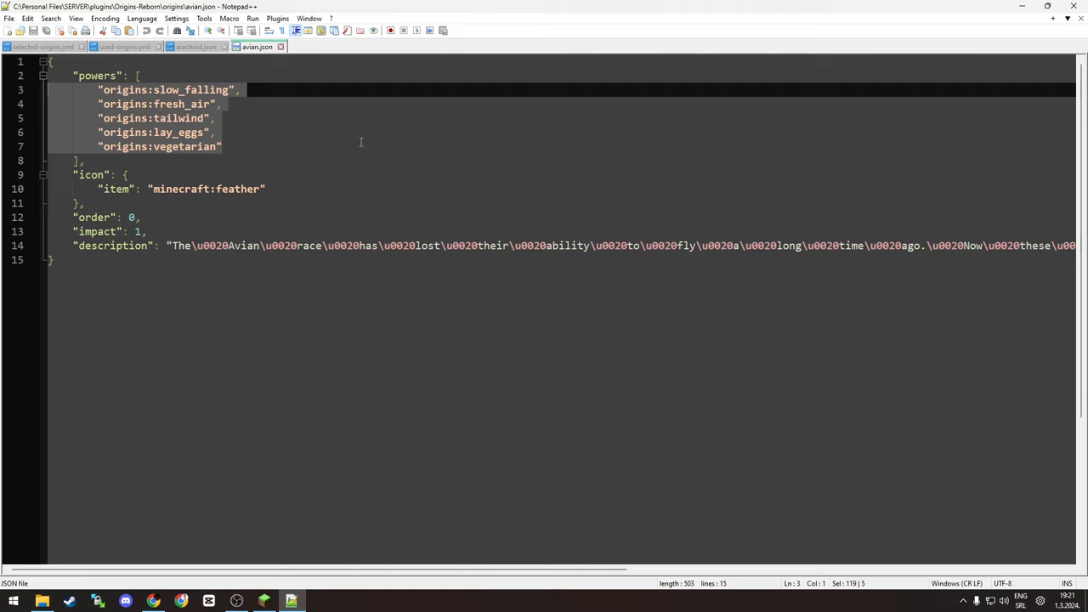
mouse_move(318, 176)
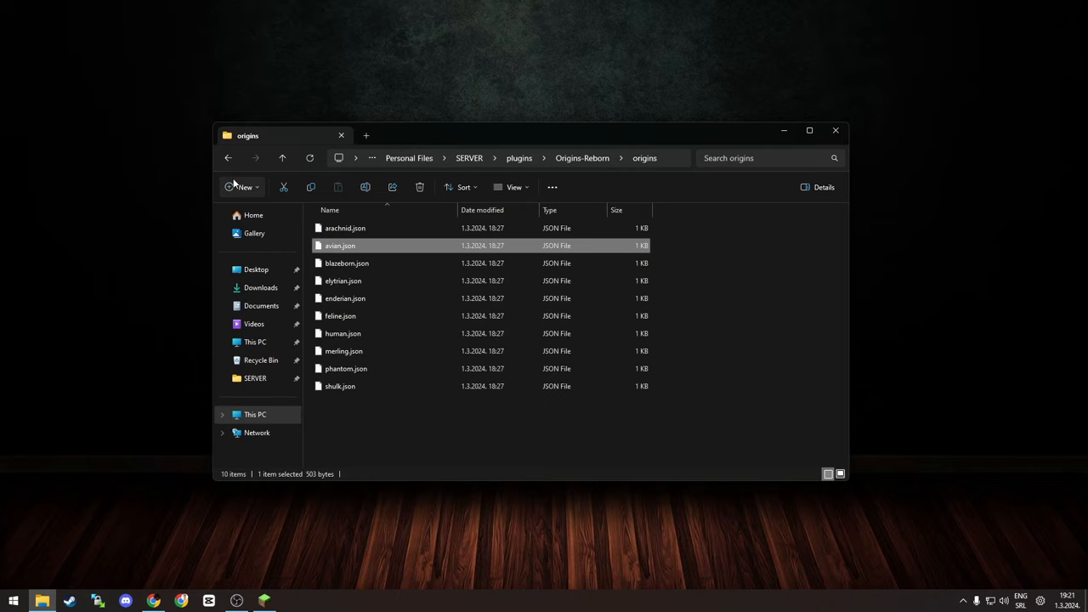
left_click(228, 157)
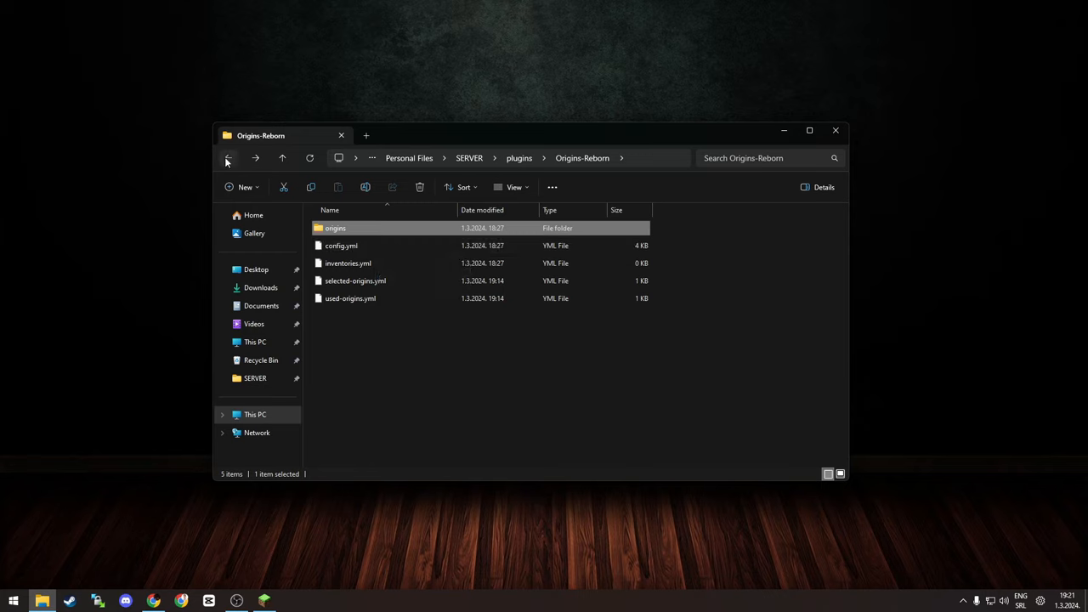
left_click(228, 158)
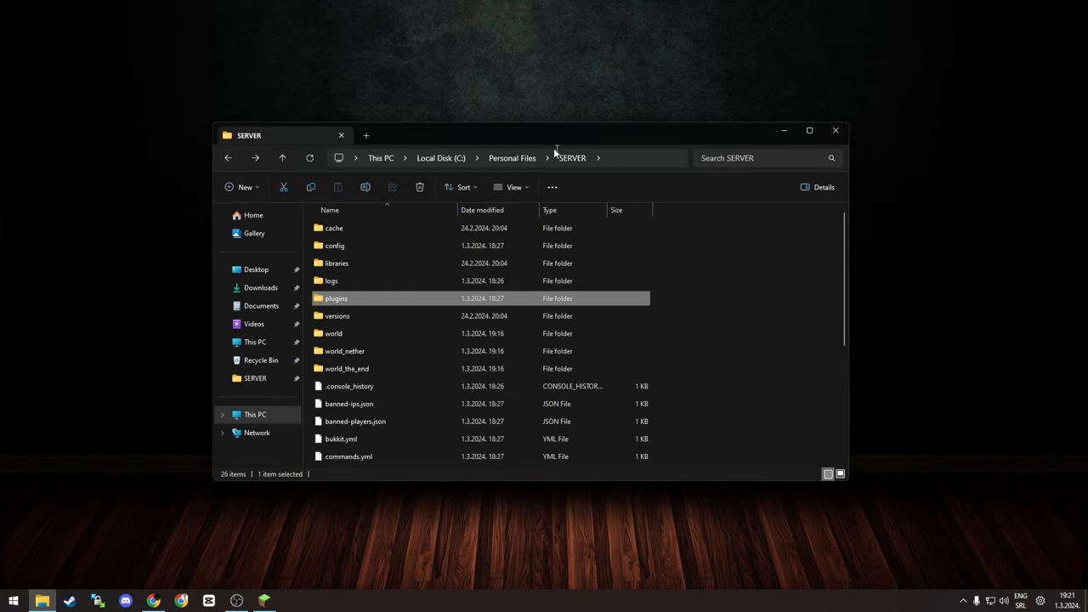
mouse_move(542, 260)
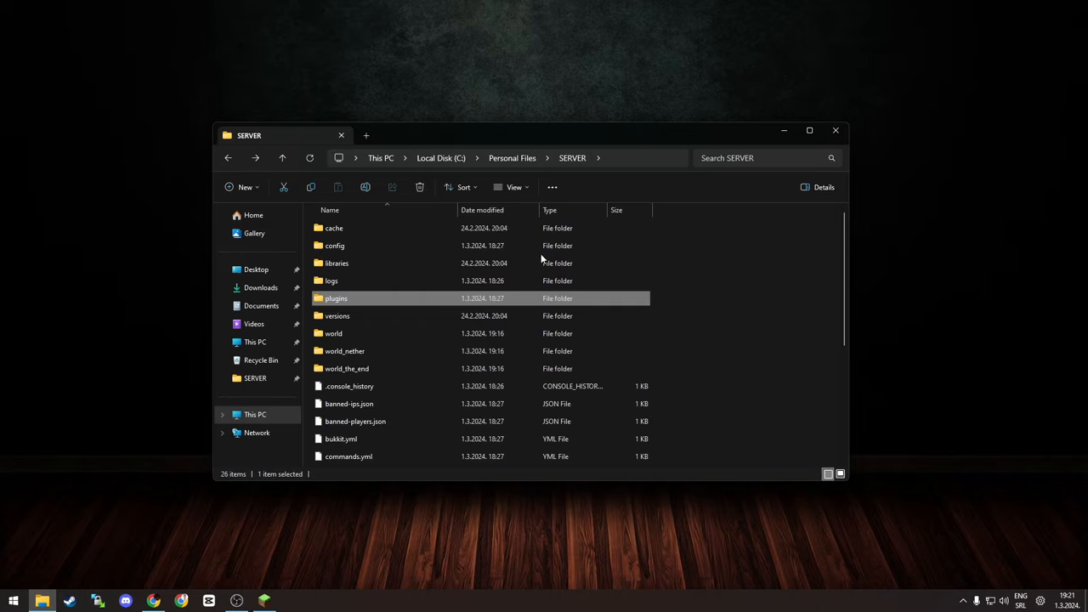